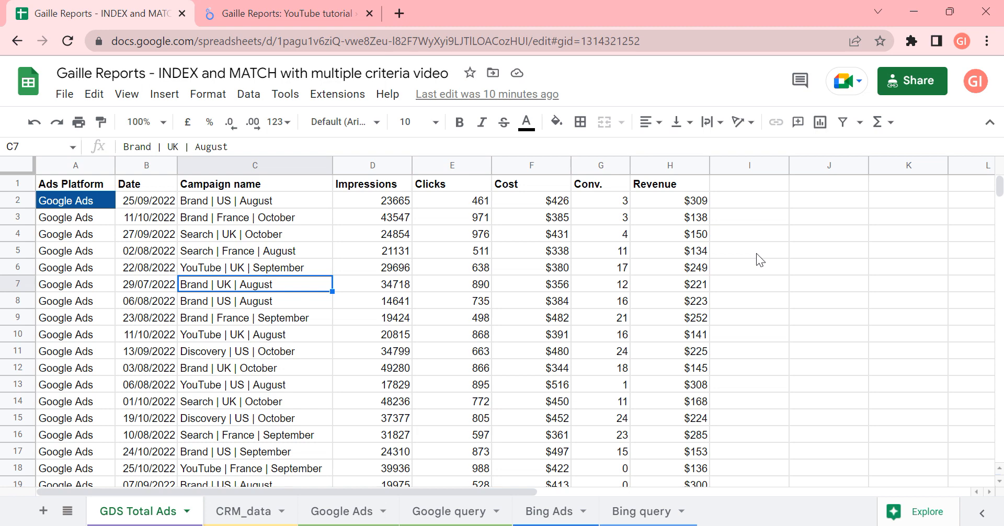
mouse_move(866, 315)
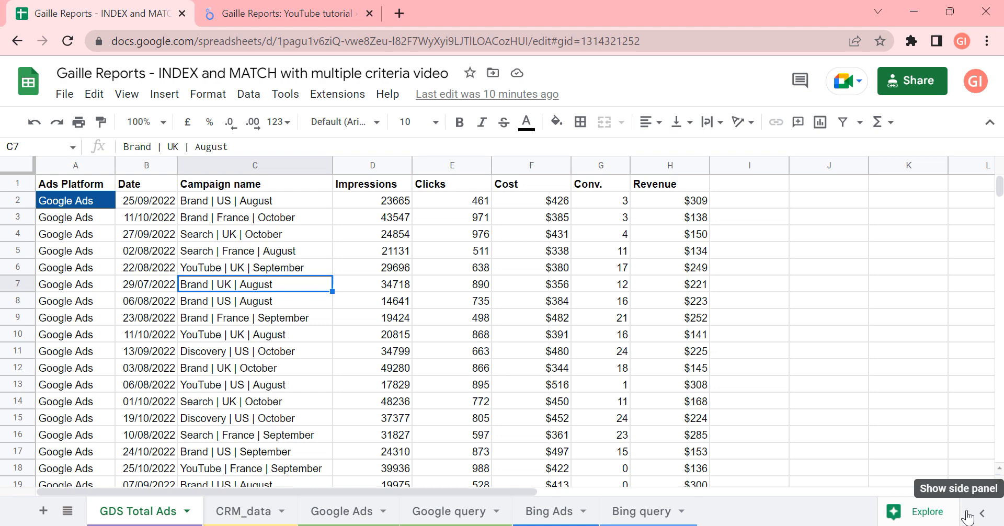
mouse_move(905, 314)
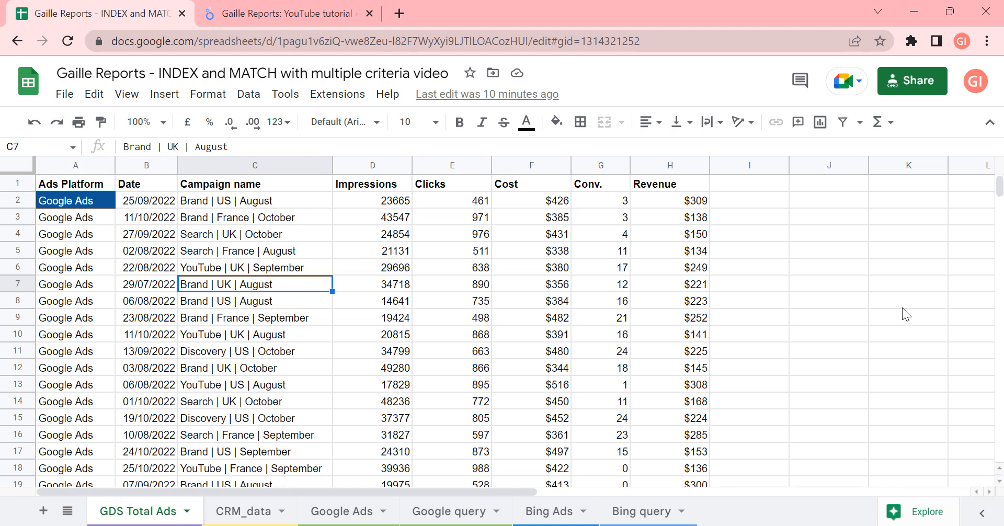
mouse_move(371, 199)
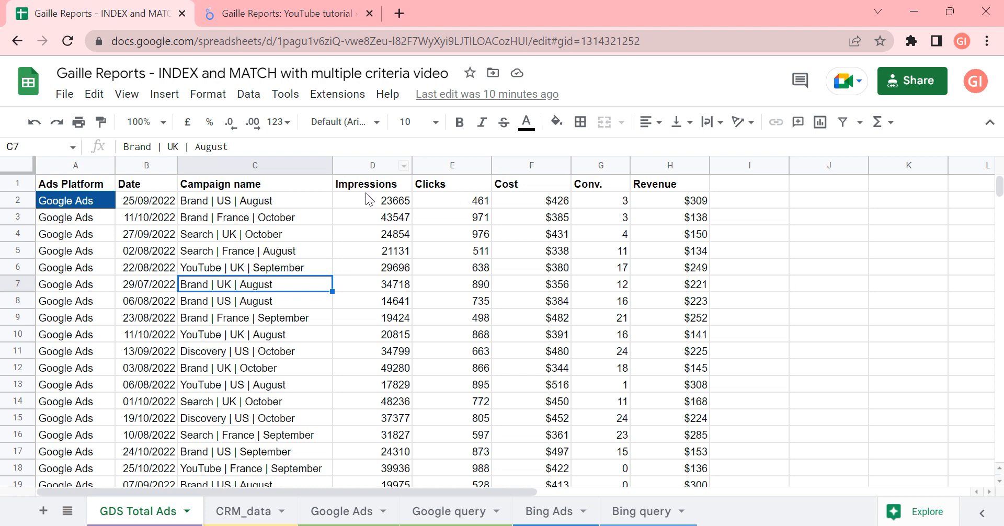
Add a CTR header in I1 and a clicks-over-impressions formula in I2 showing 2.32%
left_click_drag(452, 185, 452, 216)
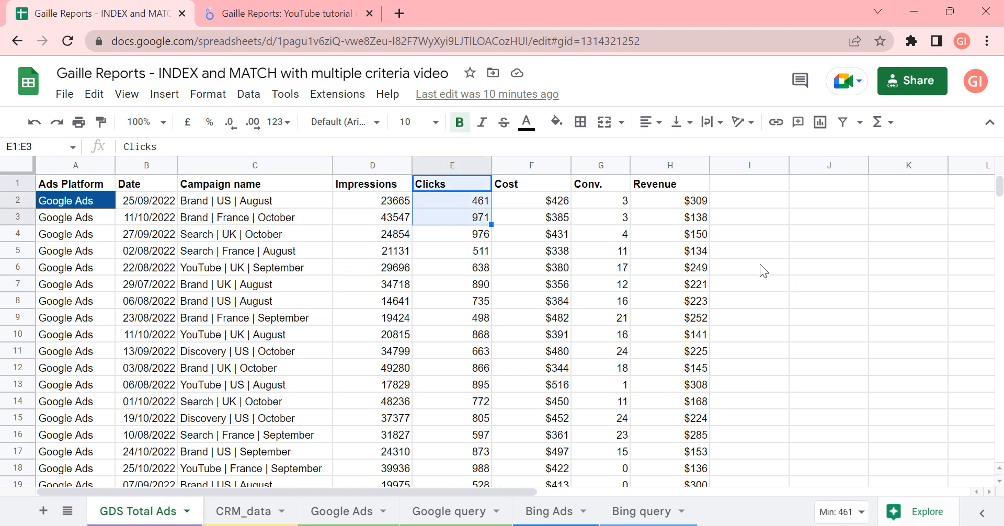
mouse_move(740, 213)
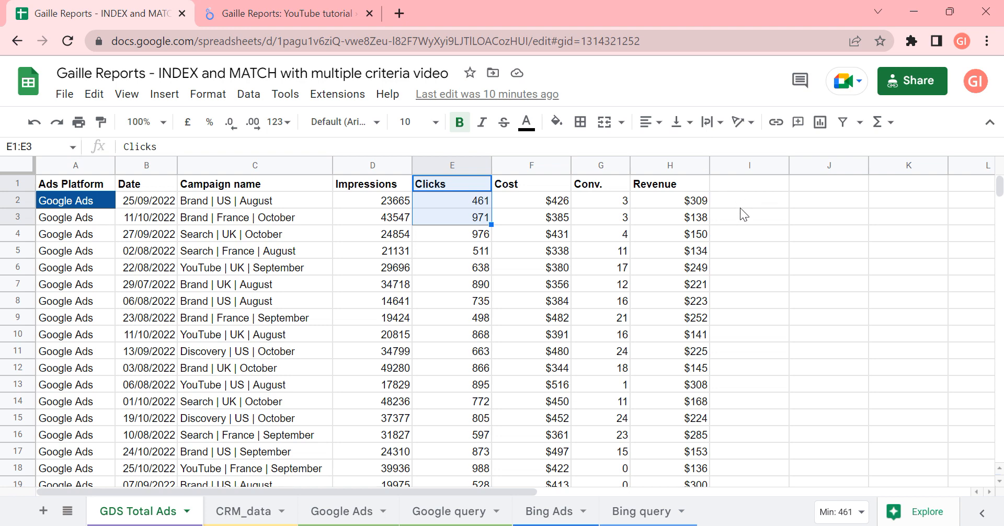
type("CTR")
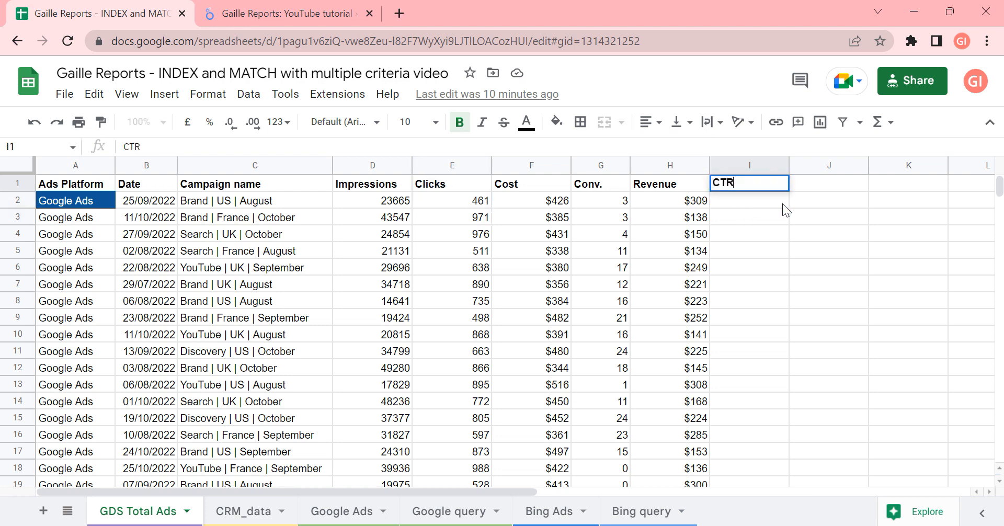
type("=F2")
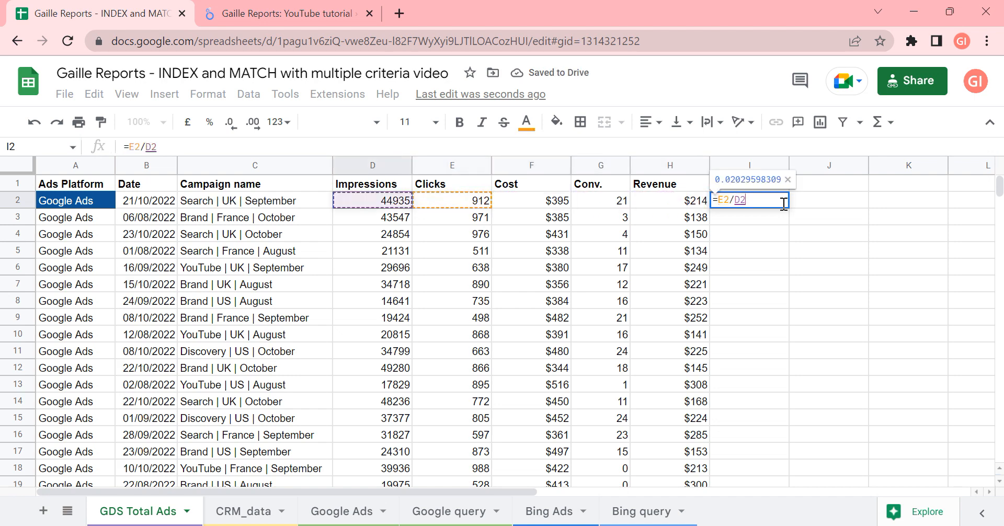
key("Return")
type("CTR")
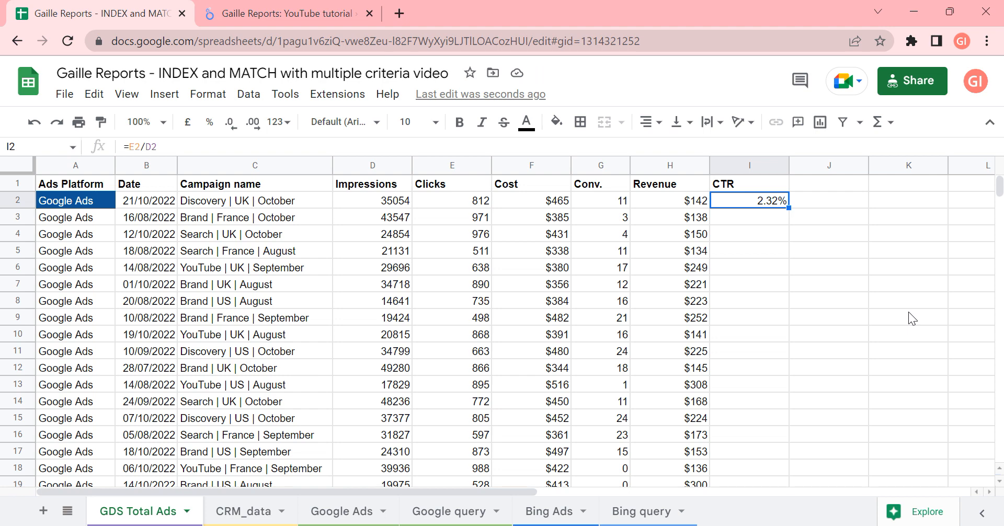
Add a CPC header in J1 and =F2/E2 in J2, shown as $0.74 with two decimals
left_click(828, 184)
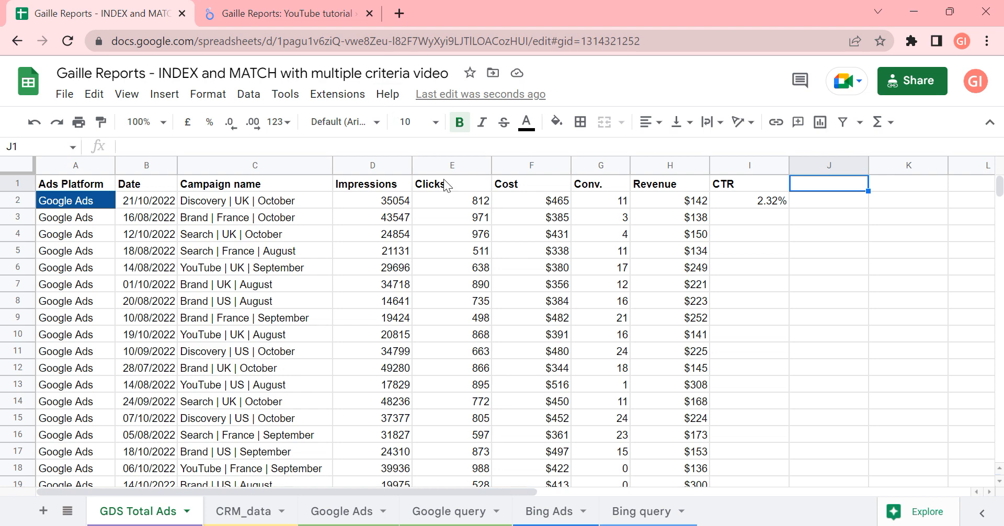
type("CPC")
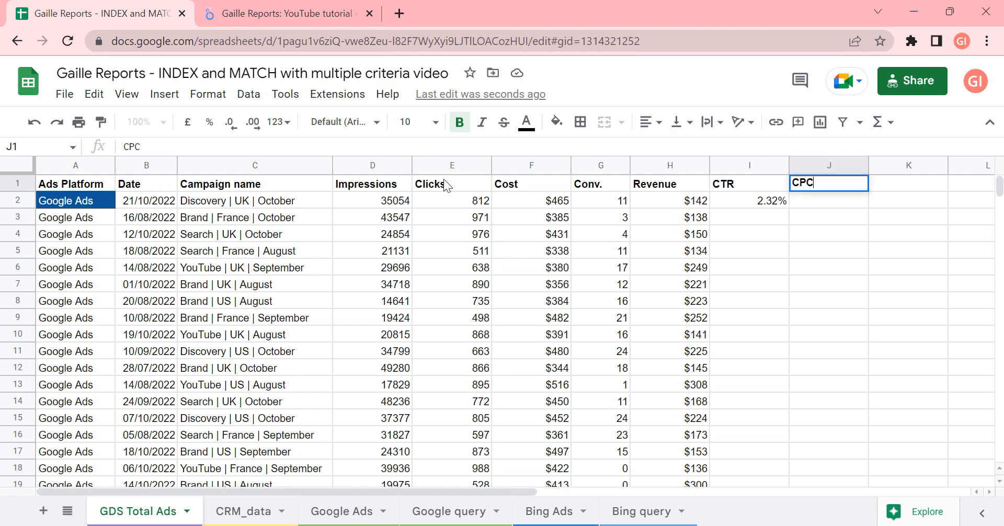
type("=F2/E2")
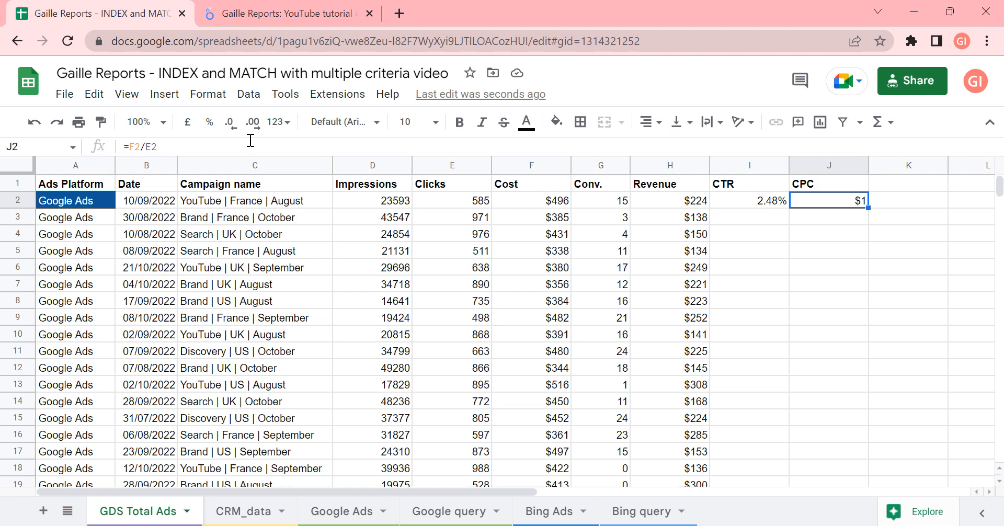
mouse_move(187, 123)
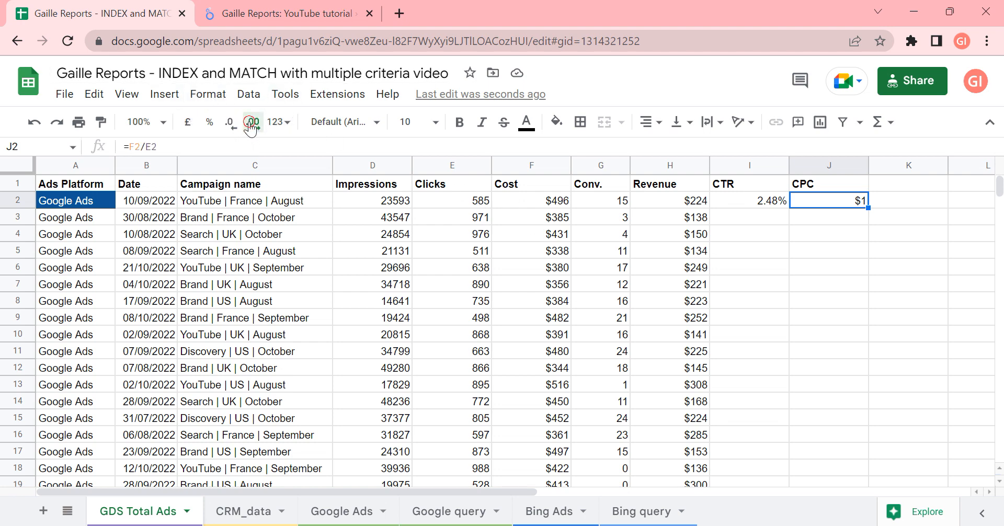
left_click(252, 121)
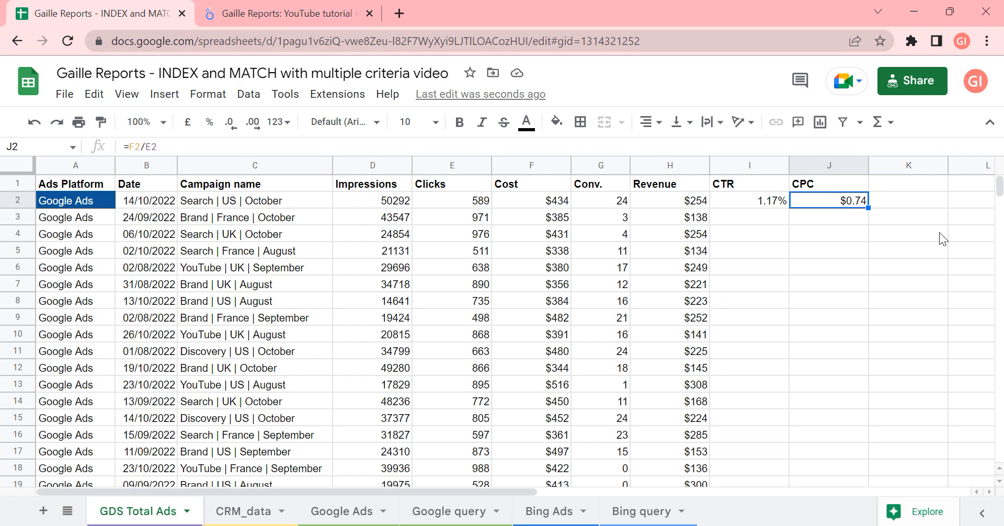
Add a ROAS header in K1 and a revenue-over-cost formula in K2 showing 0.466
left_click(670, 201)
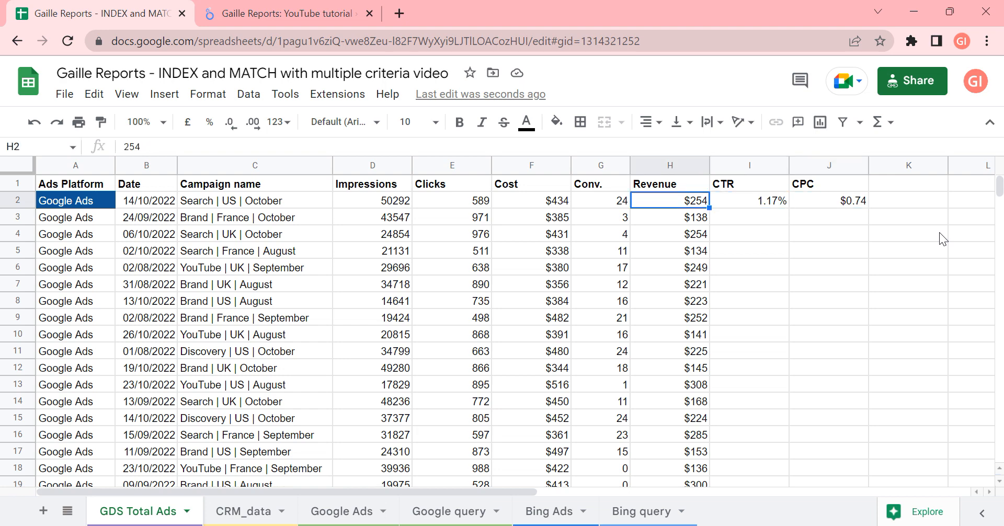
left_click(530, 185)
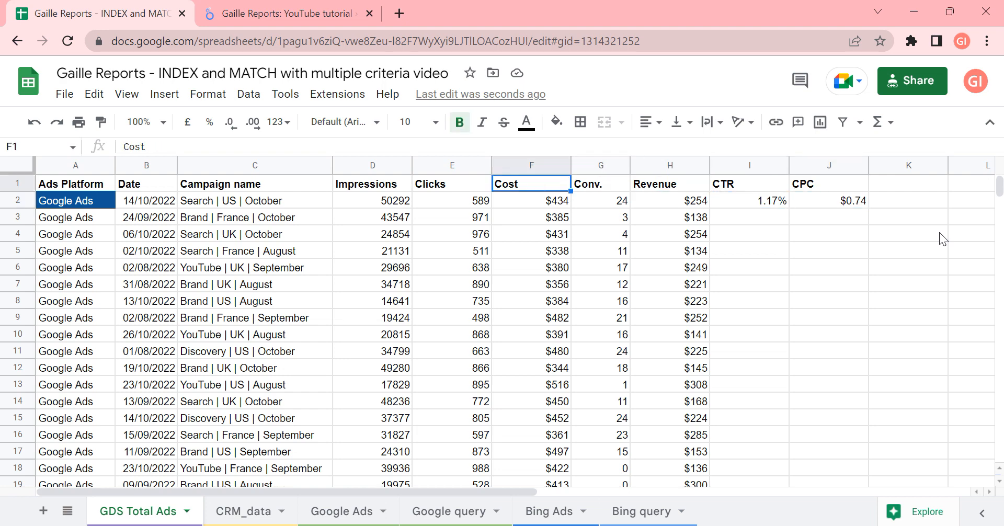
left_click(908, 184)
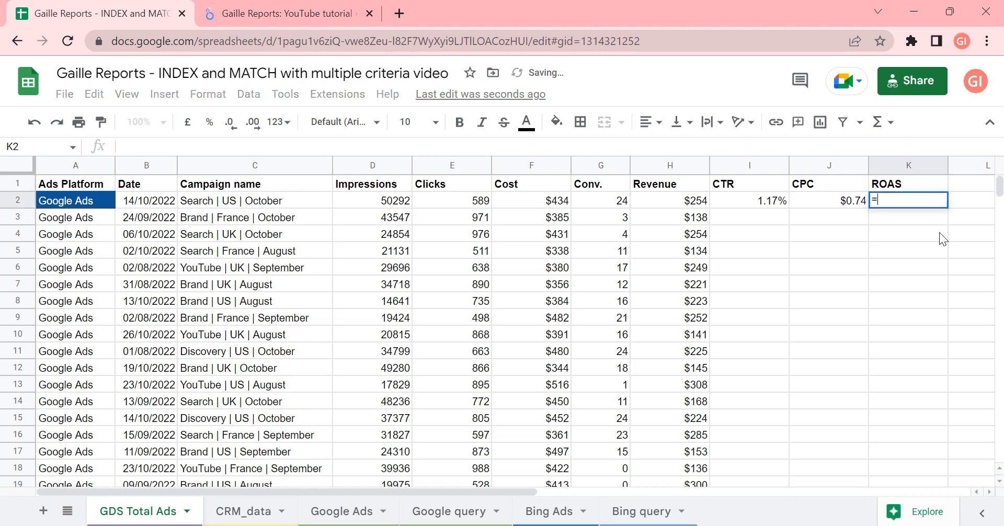
type("=H2/J2")
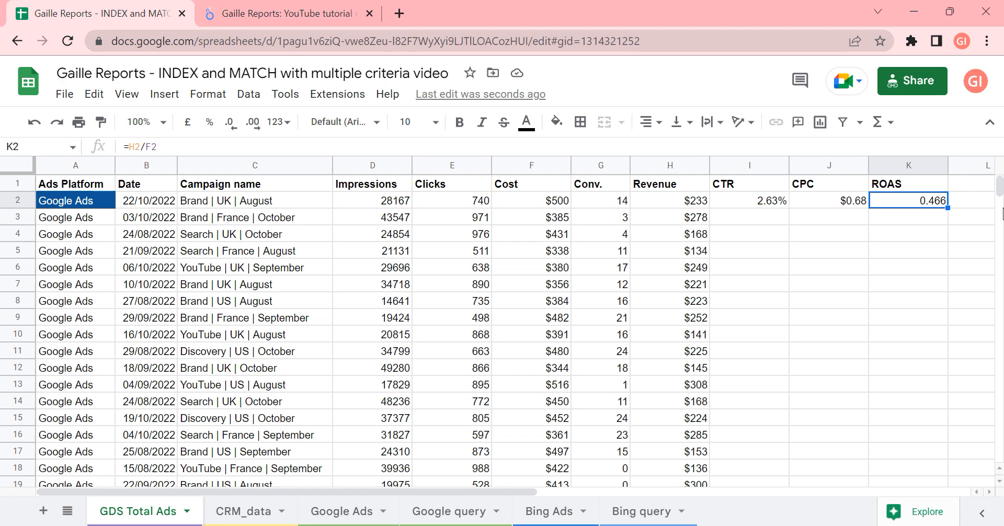
mouse_move(434, 207)
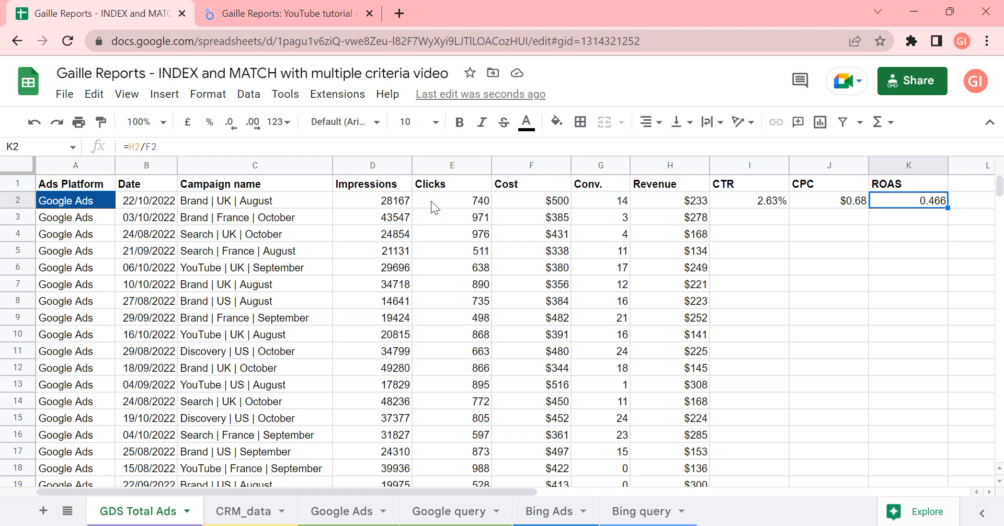
mouse_move(482, 212)
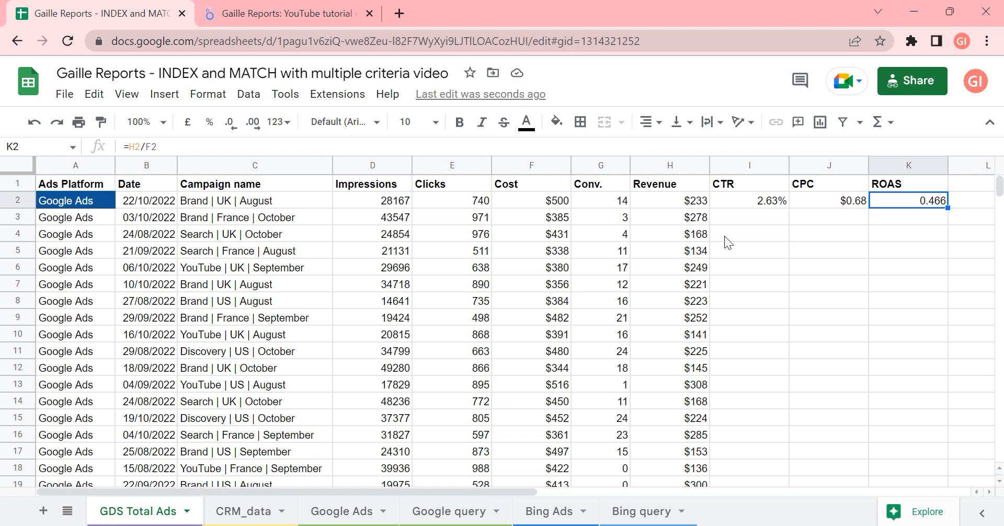
mouse_move(728, 210)
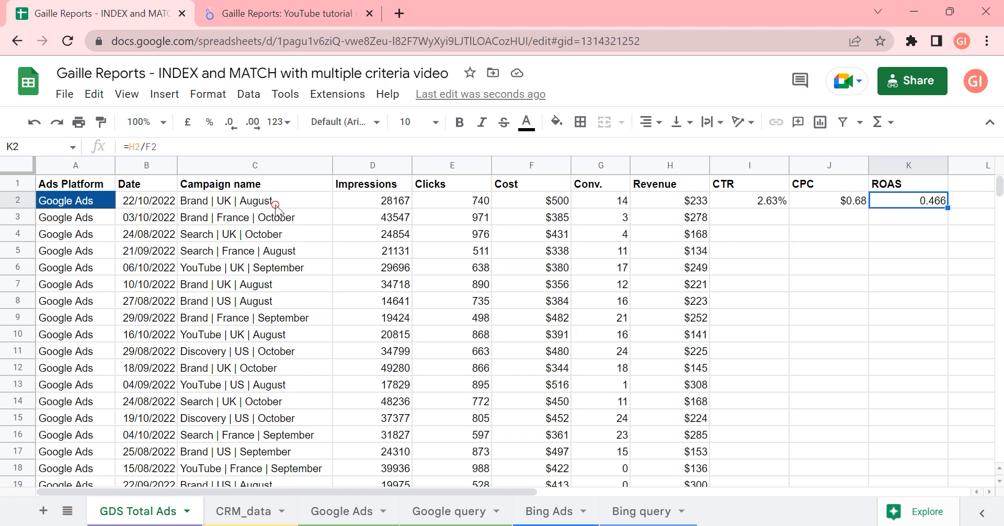
Wrap the CTR and CPC formulas in IFERROR and fill the formulas into row 3
left_click(255, 201)
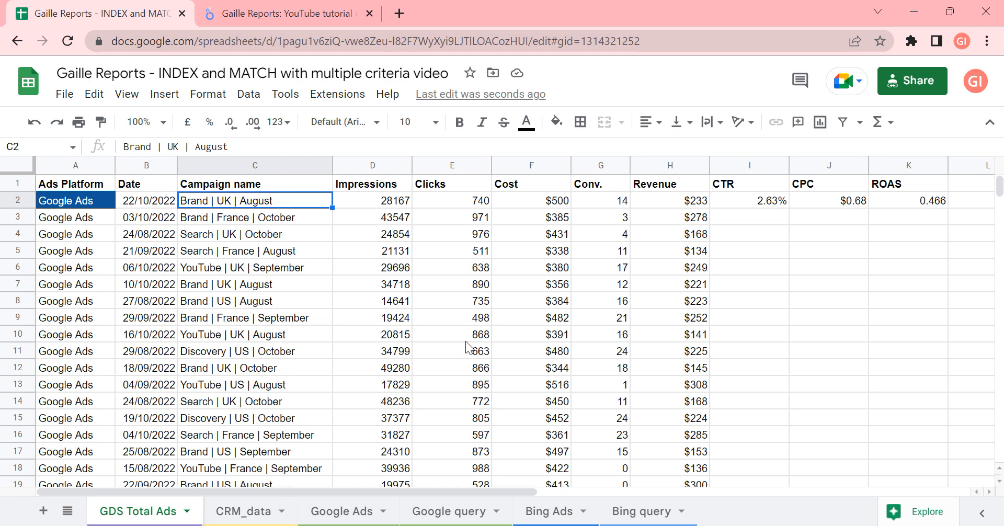
mouse_move(775, 314)
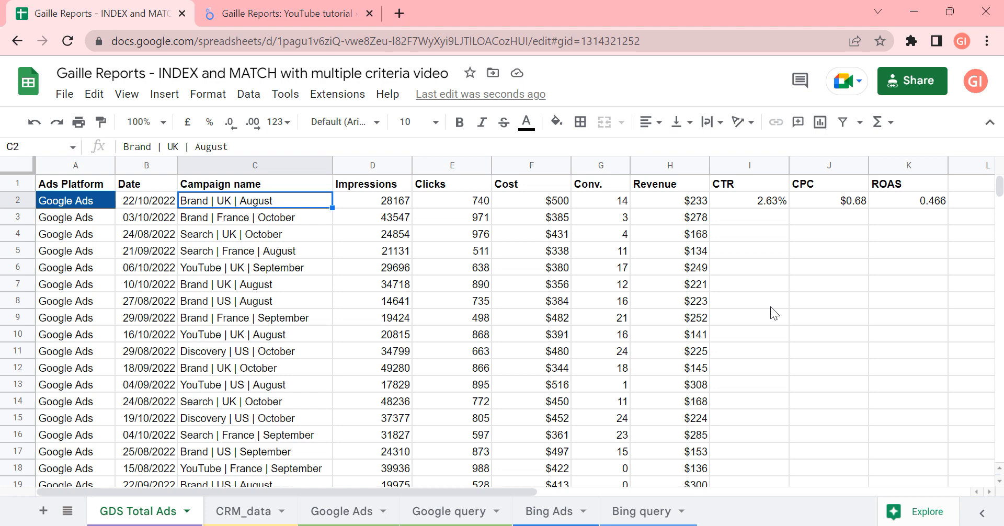
mouse_move(769, 208)
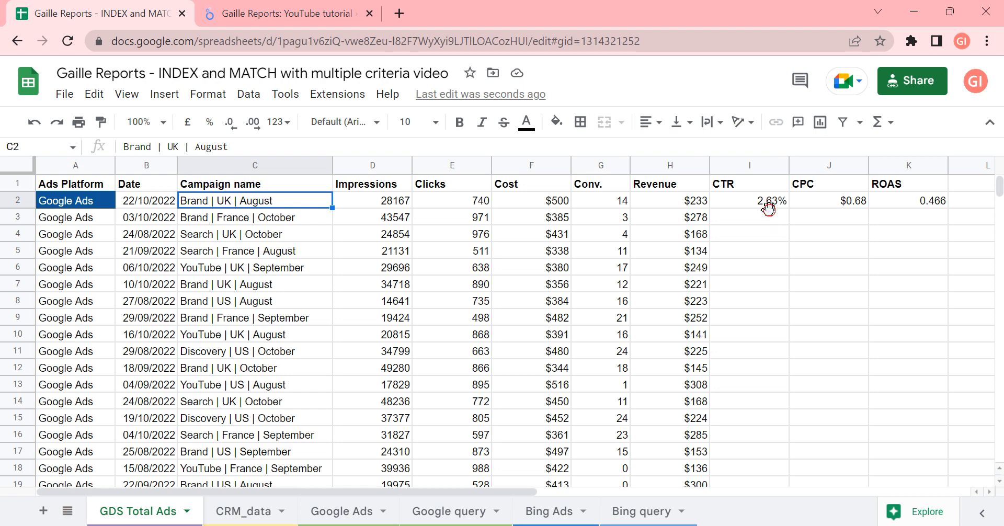
left_click(749, 201)
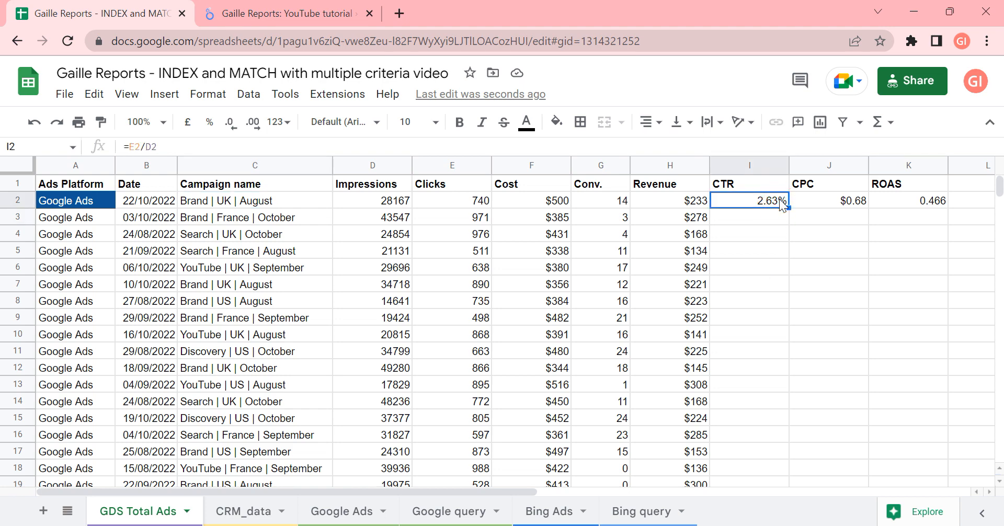
double_click(749, 201)
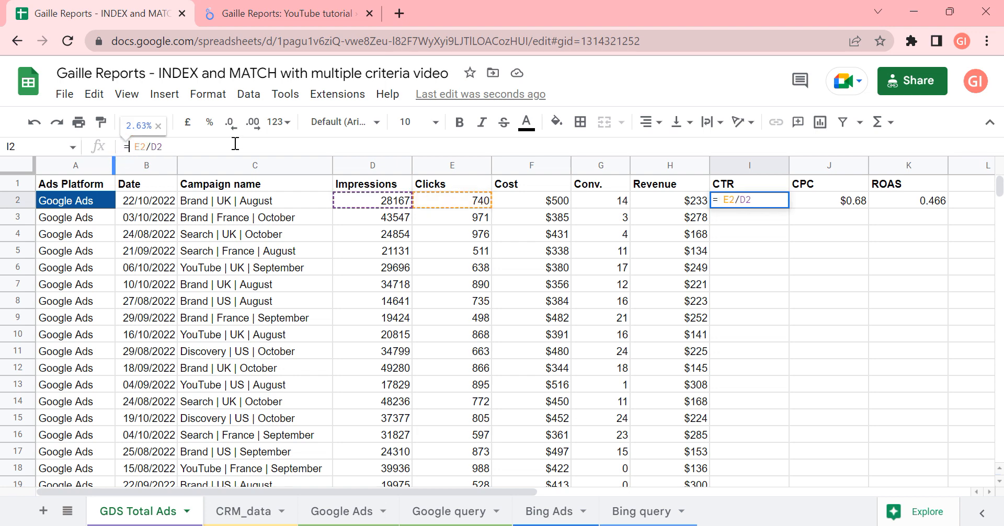
type("iferror(")
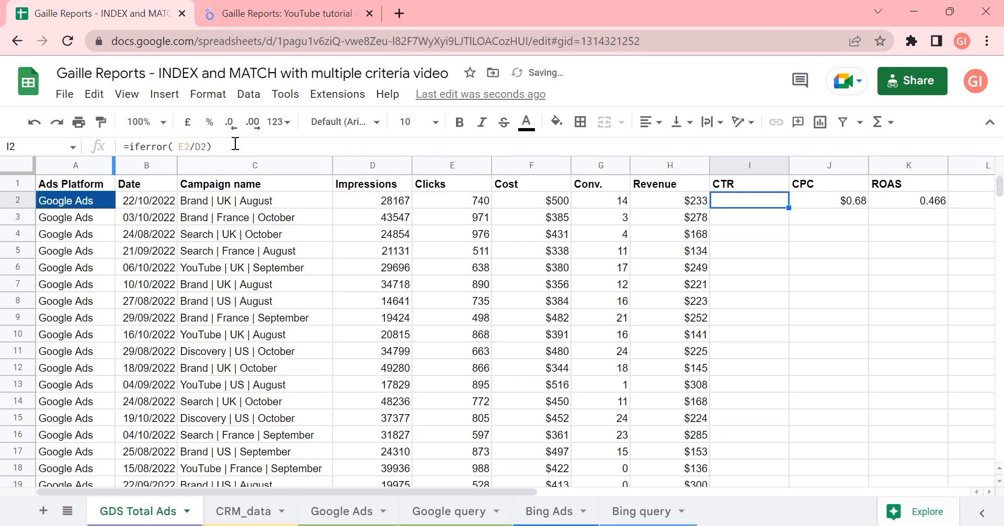
left_click(828, 201)
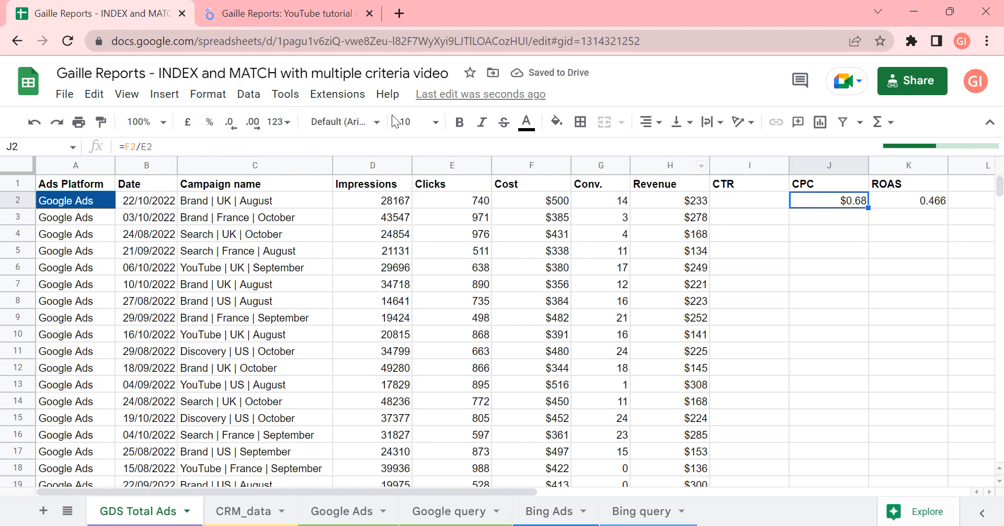
double_click(828, 201)
type("iferro")
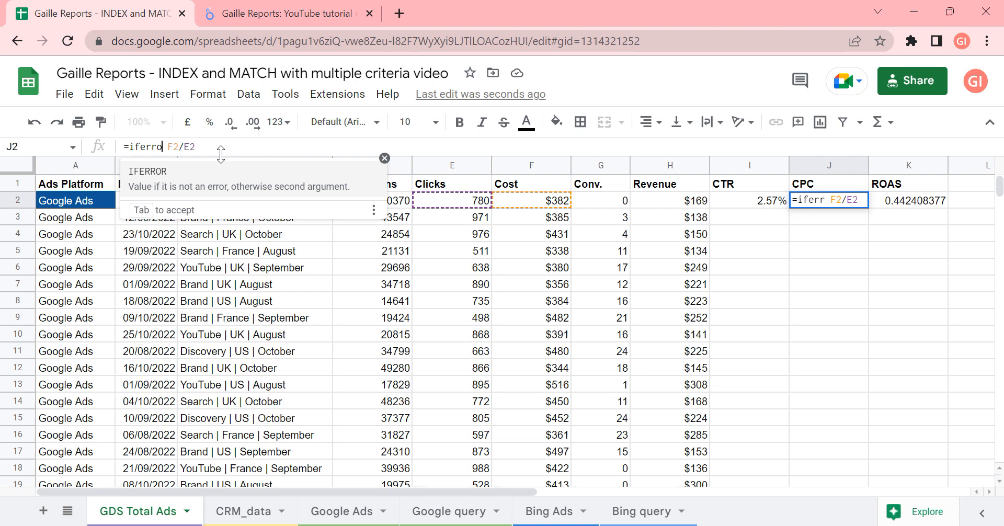
key("Tab")
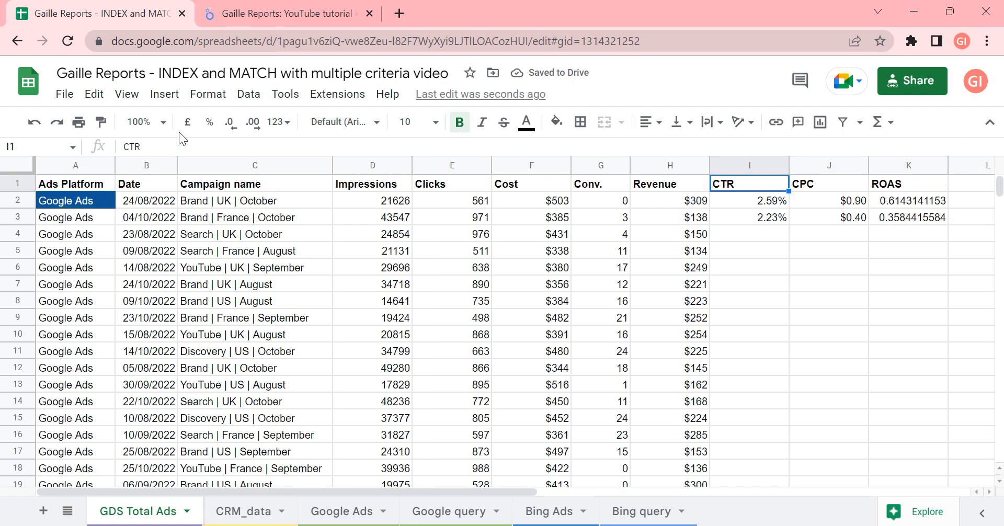
left_click(748, 216)
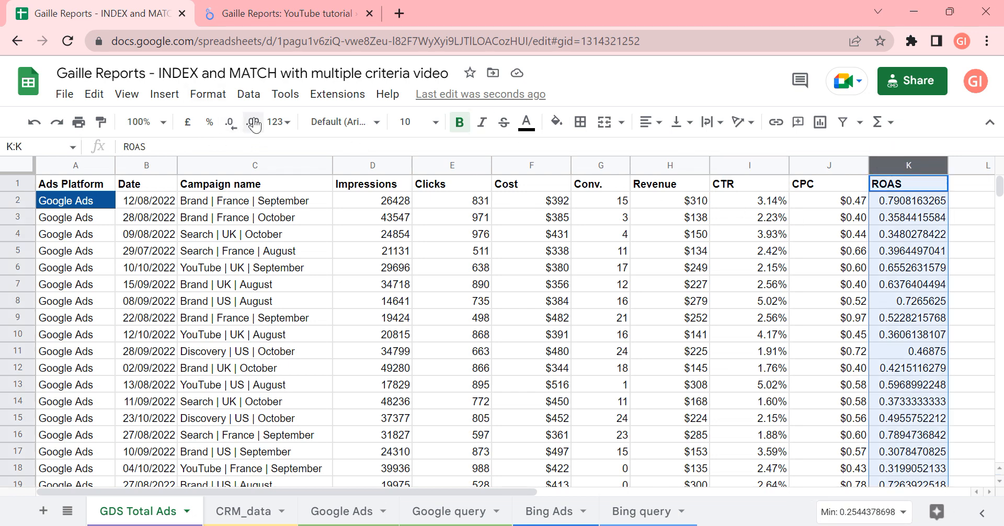
left_click(230, 121)
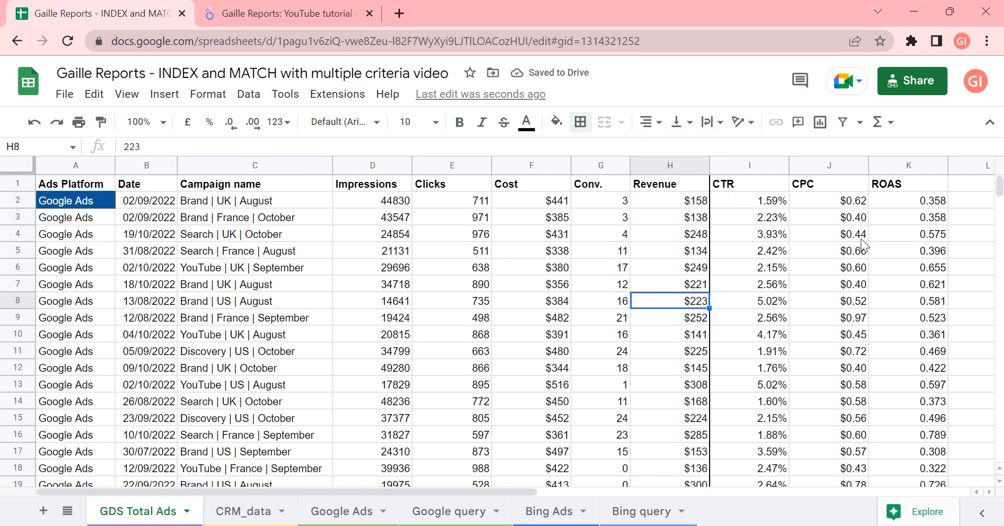
left_click(972, 216)
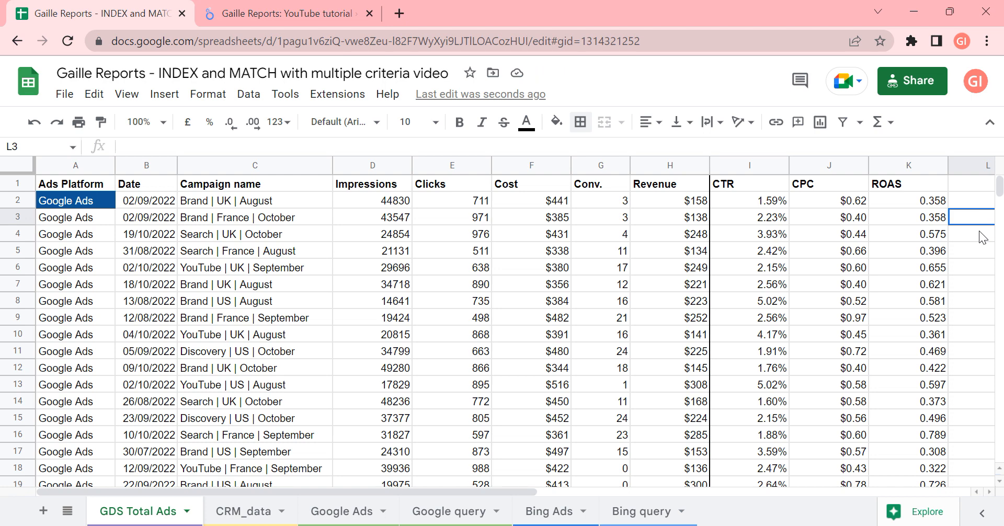
scroll("right", 3)
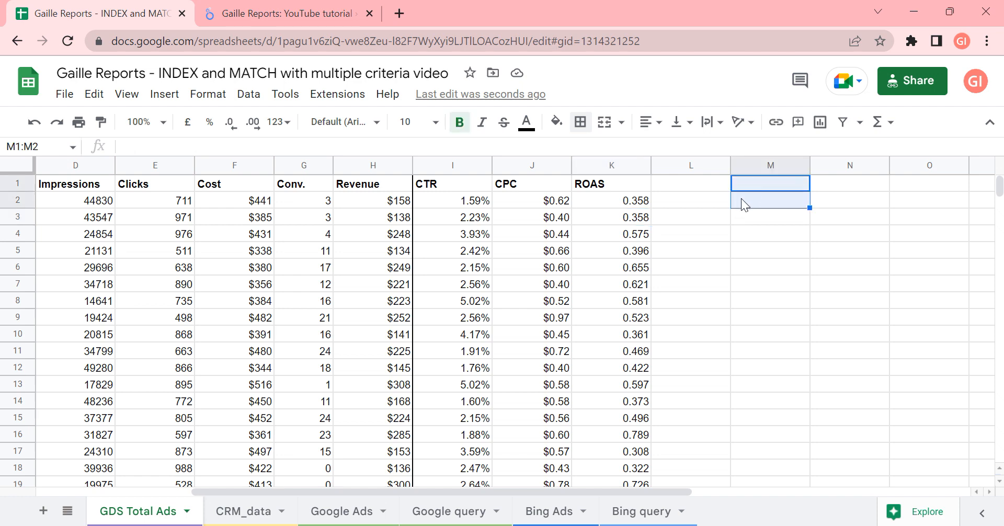
Label a summary block: Total above CTR, CPC, ROA, with Option 1 and Option 2 headings
left_click(771, 184)
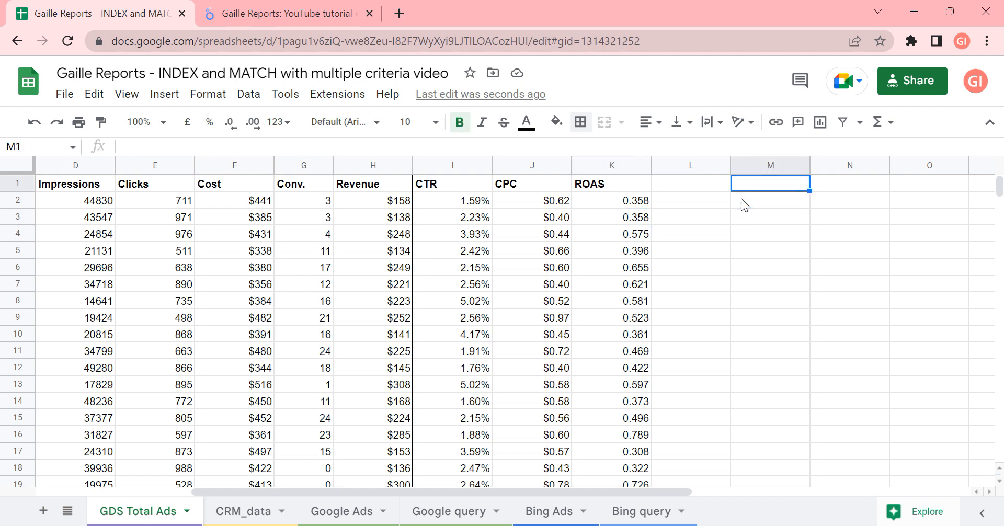
type("Tot")
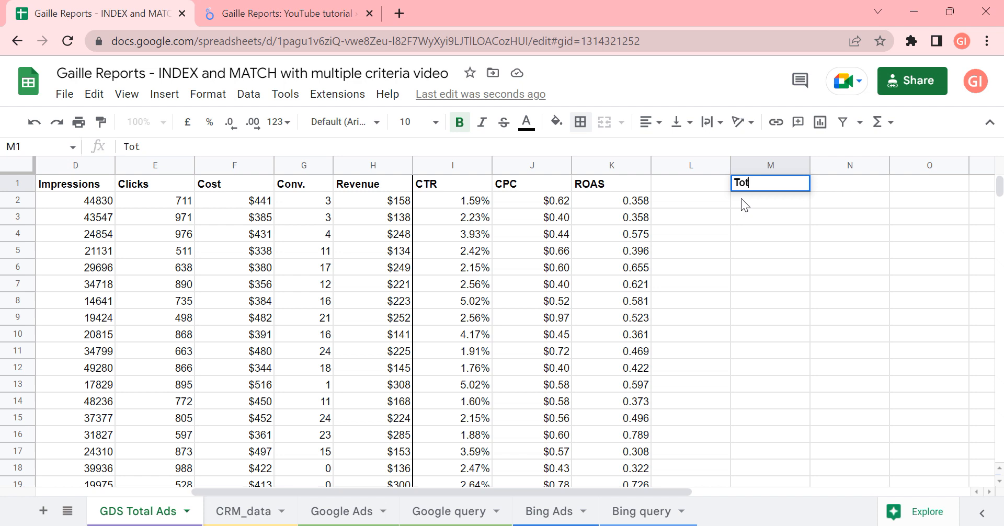
type("l")
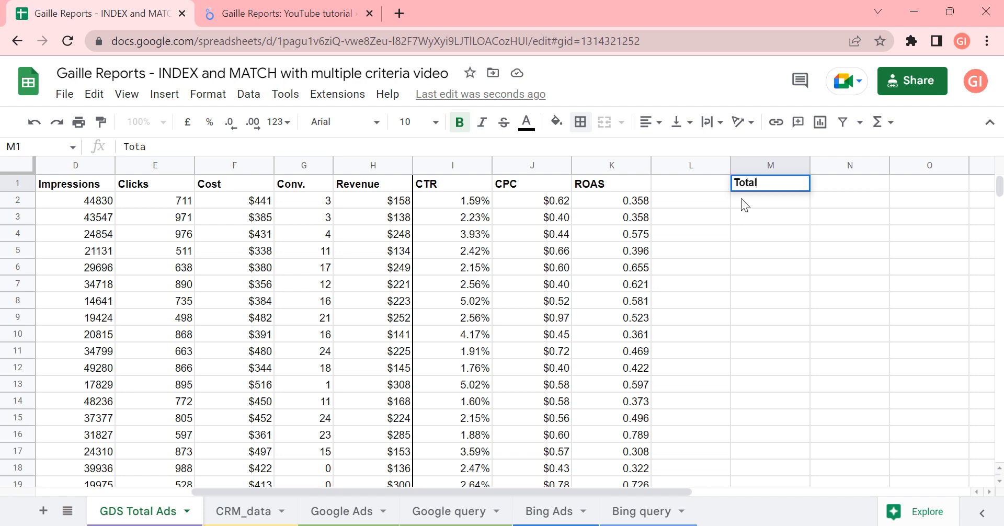
type("CTR")
left_click(770, 217)
type("CPC")
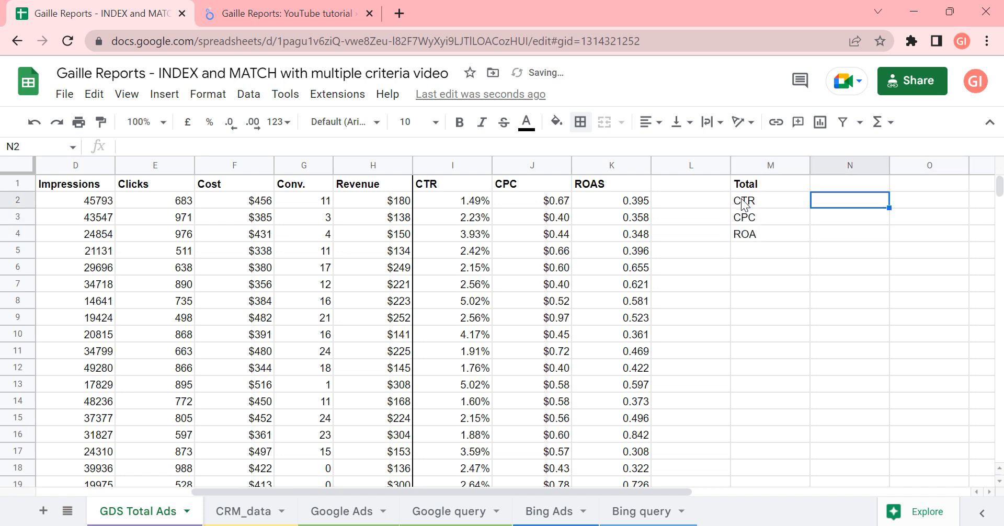
type("Option 1")
left_click(929, 184)
type("Option 2")
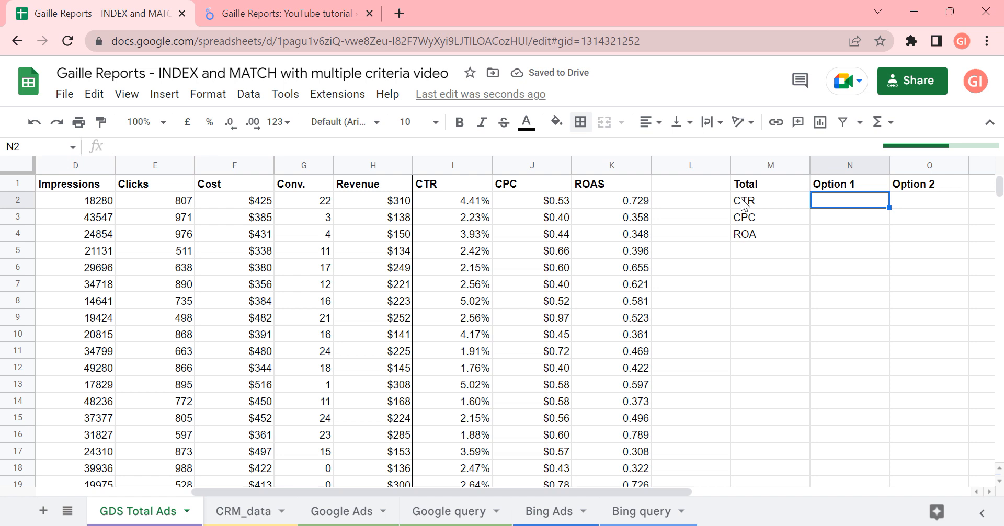
Enter =AVERAGE(I:I) in N2 to show the average CTR of 2.90%
type("=")
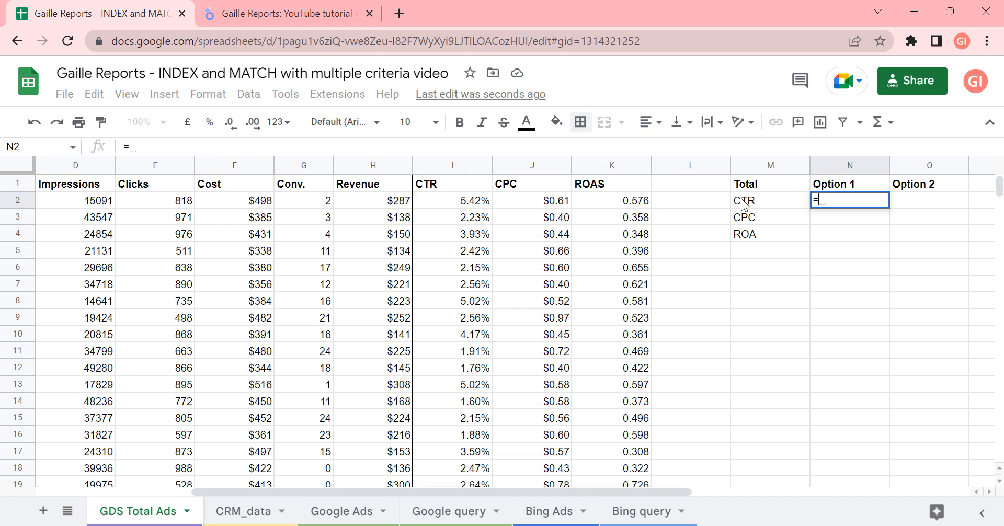
type("a")
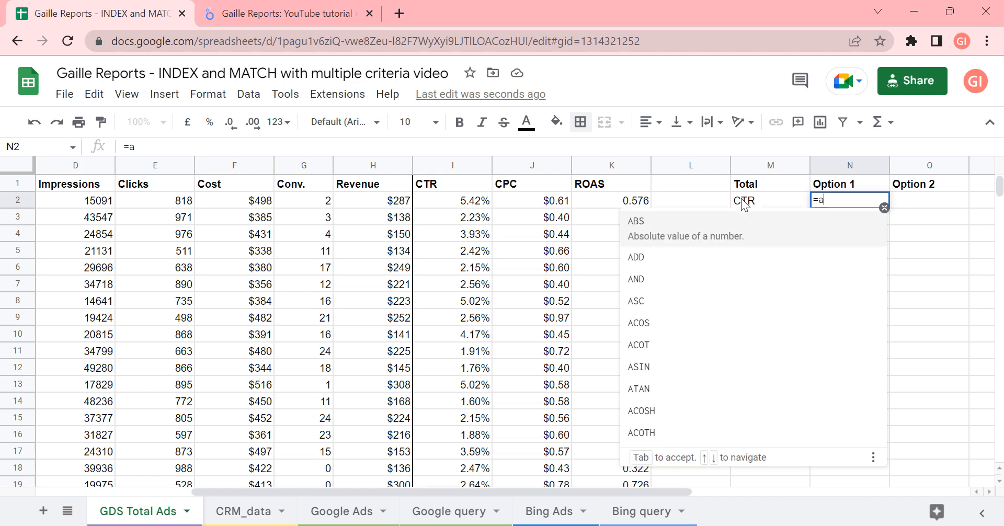
type("va")
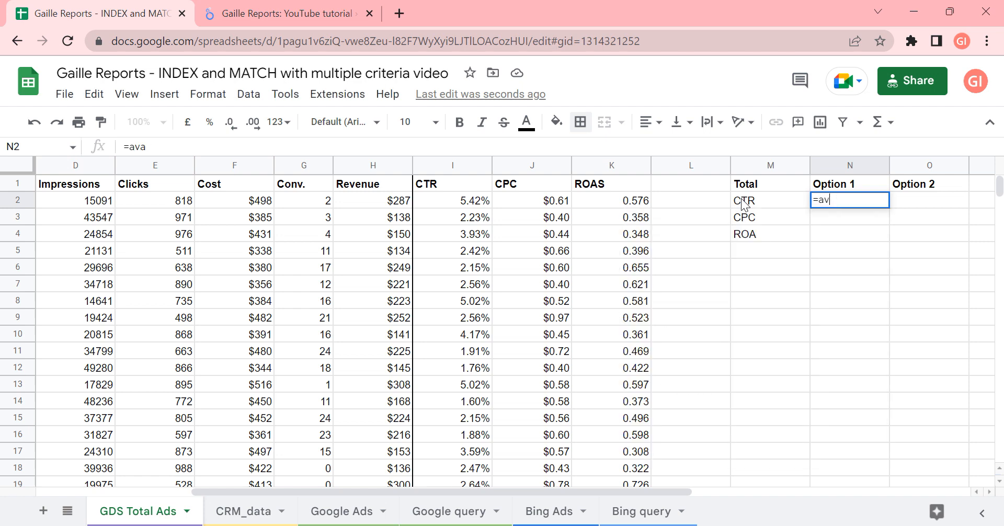
type("ERAGE(")
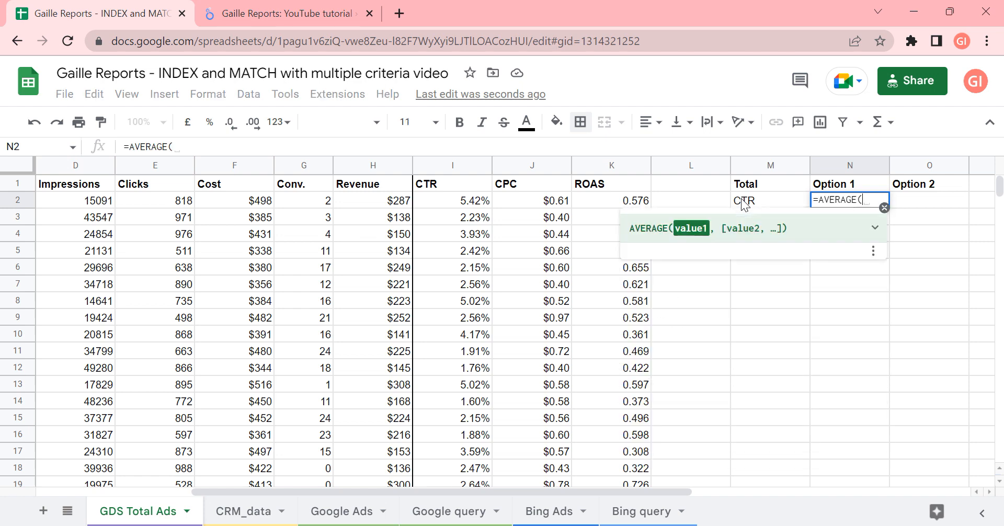
left_click(452, 165)
type("=AVEDEV(")
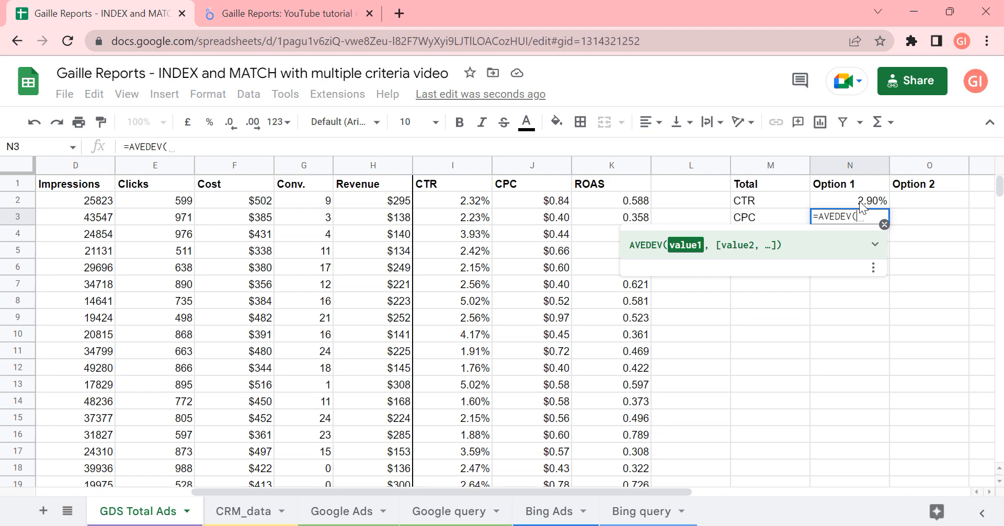
type("AVErAGE(I:I)")
left_click(849, 234)
type("=")
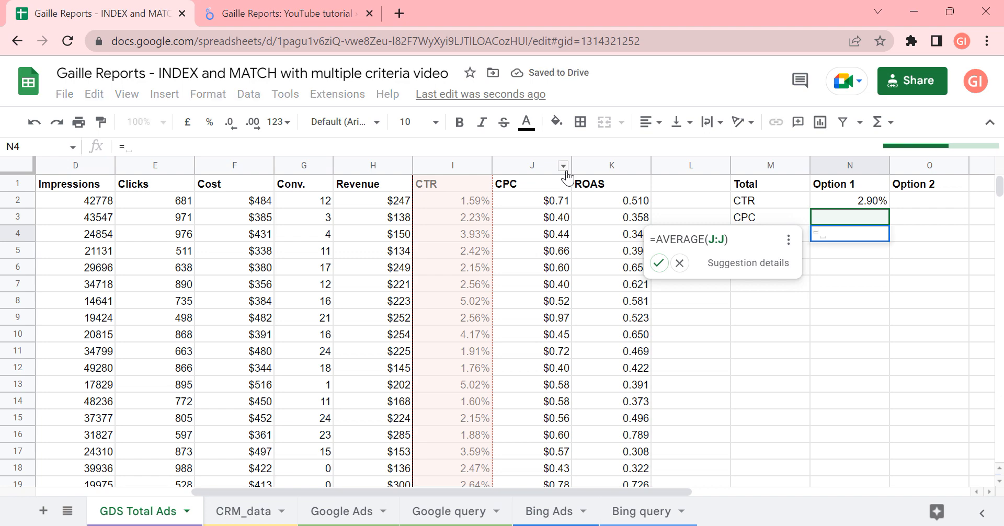
Enter =AVERAGE(J:J) in N3 to show the average CPC of 0.6379104501
type("average(")
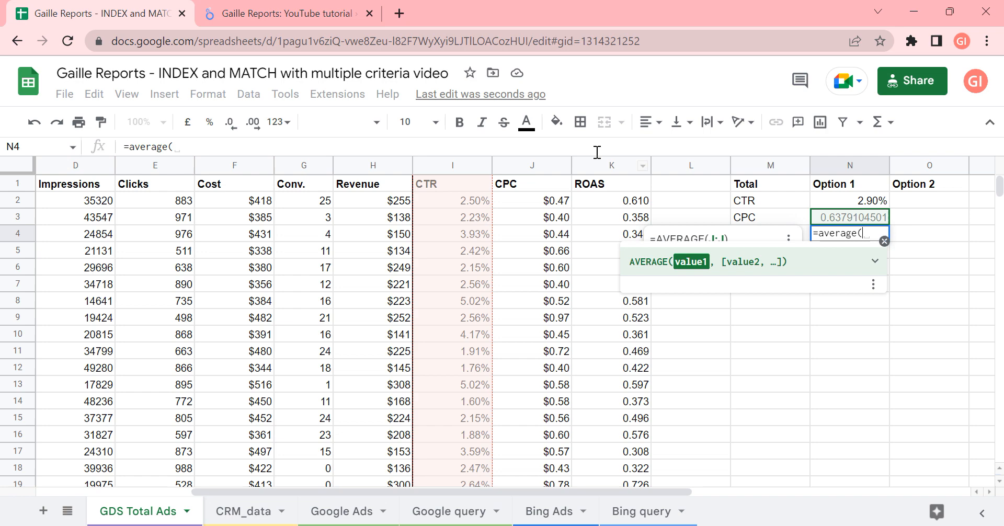
key("enter")
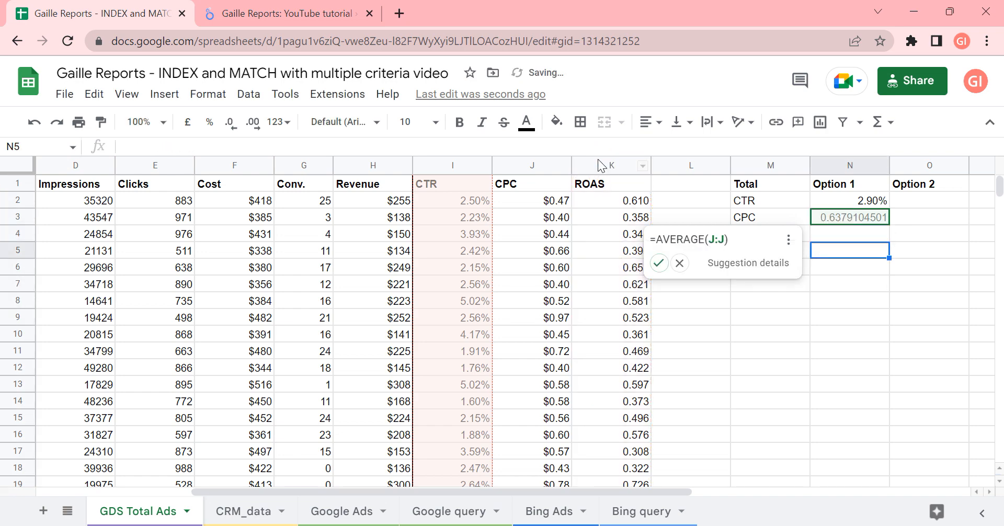
left_click(850, 333)
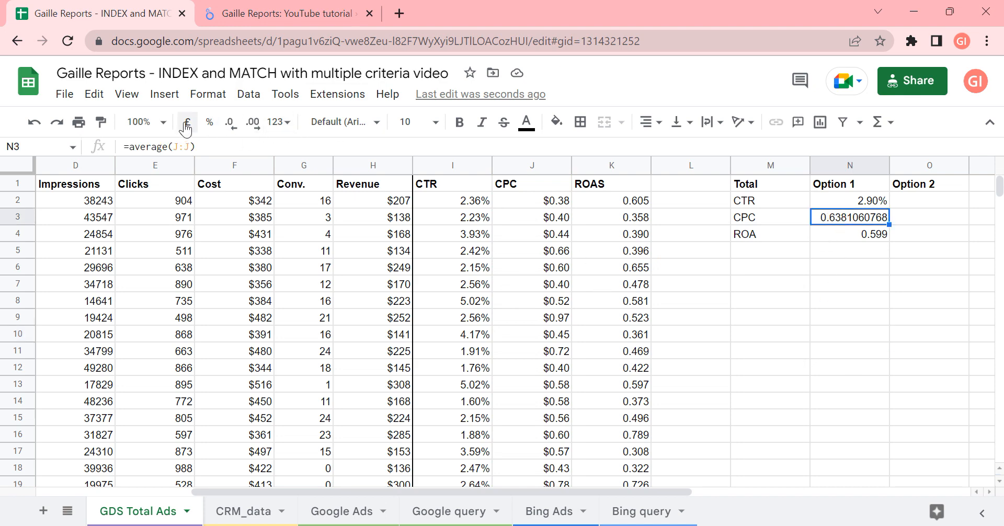
Format the Option 1 CPC average as currency ($0.64) and check the ROA average 0.600
left_click(207, 95)
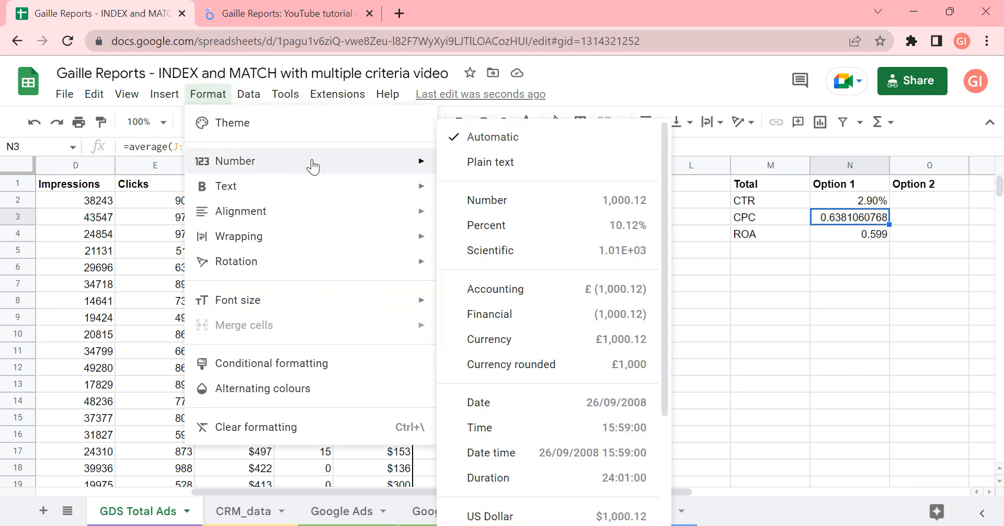
left_click(490, 339)
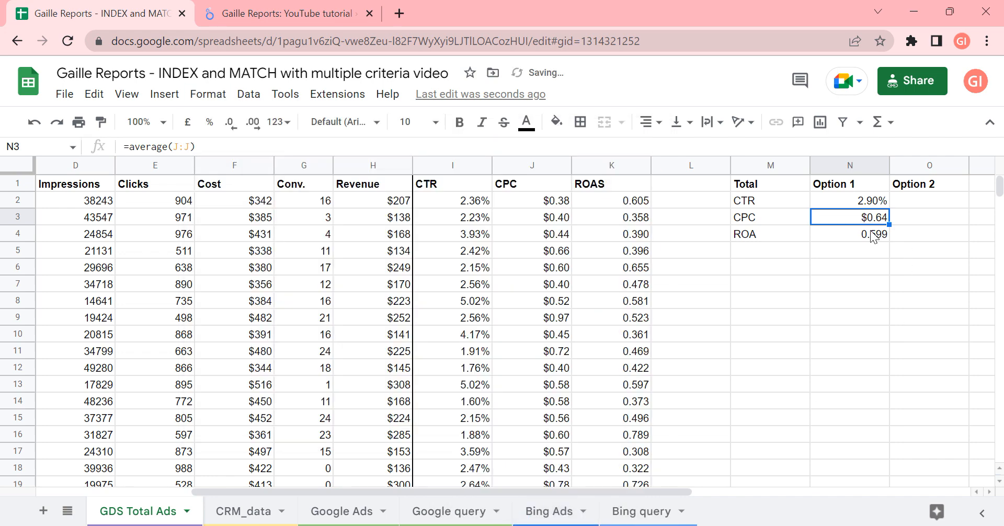
left_click(849, 233)
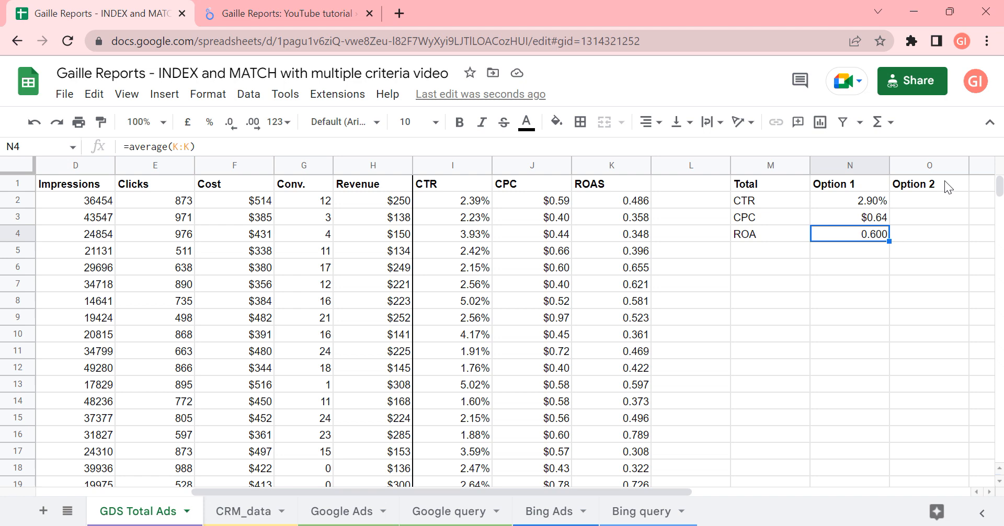
mouse_move(849, 273)
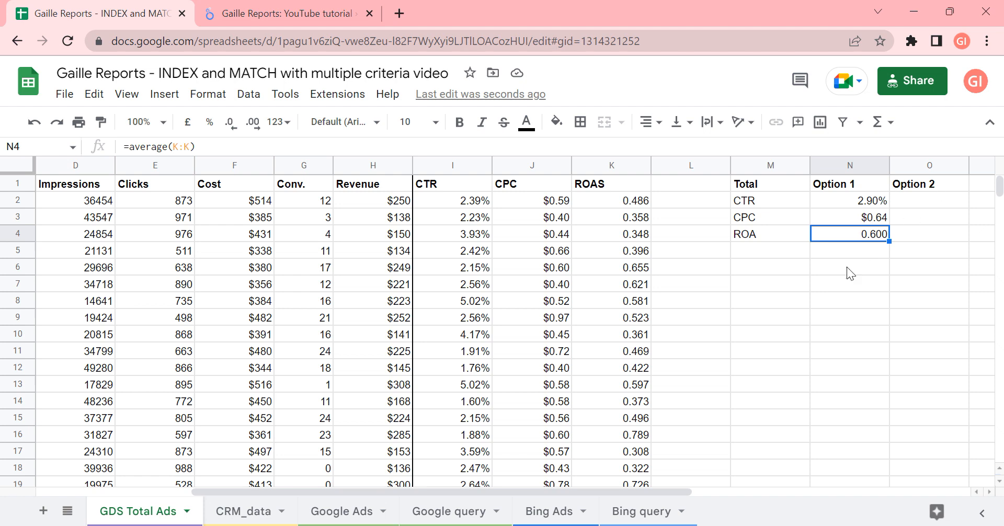
Enter =sum(E:E)/sum(D:D) in O2 for an Option 2 CTR of 2.37%
left_click(452, 200)
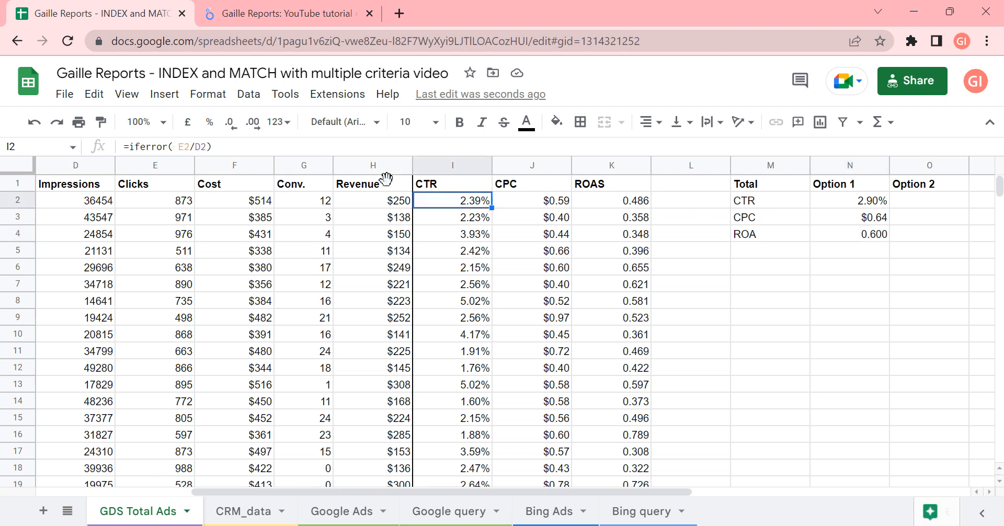
mouse_move(194, 208)
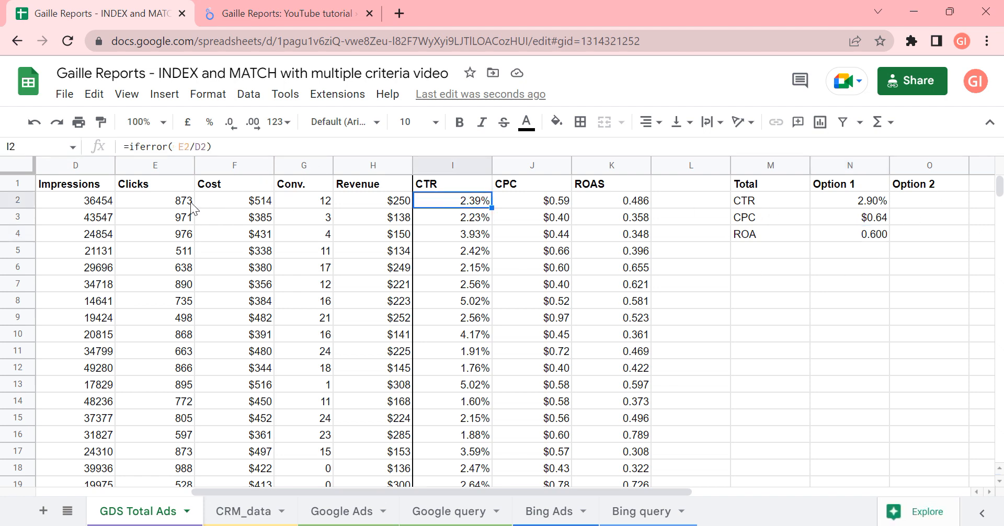
left_click(928, 217)
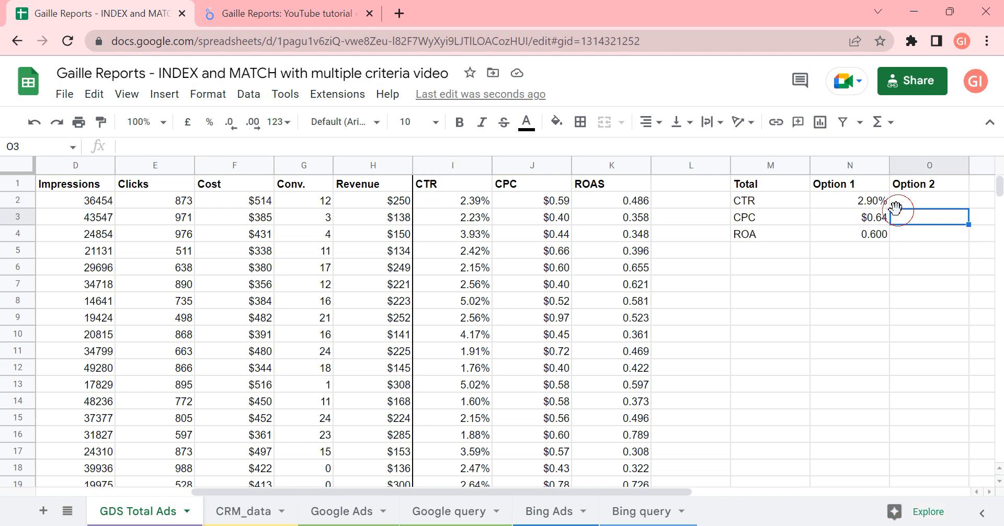
type("=sum(")
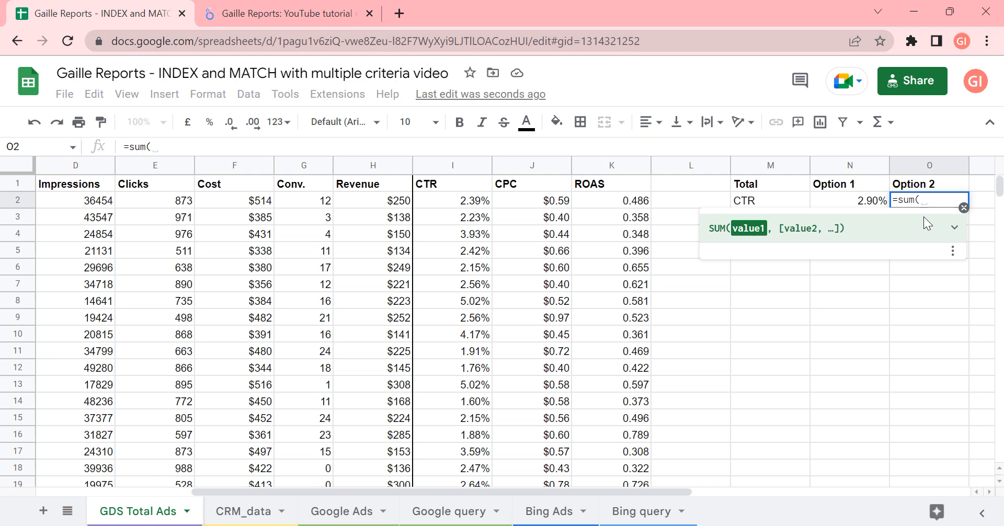
left_click(155, 165)
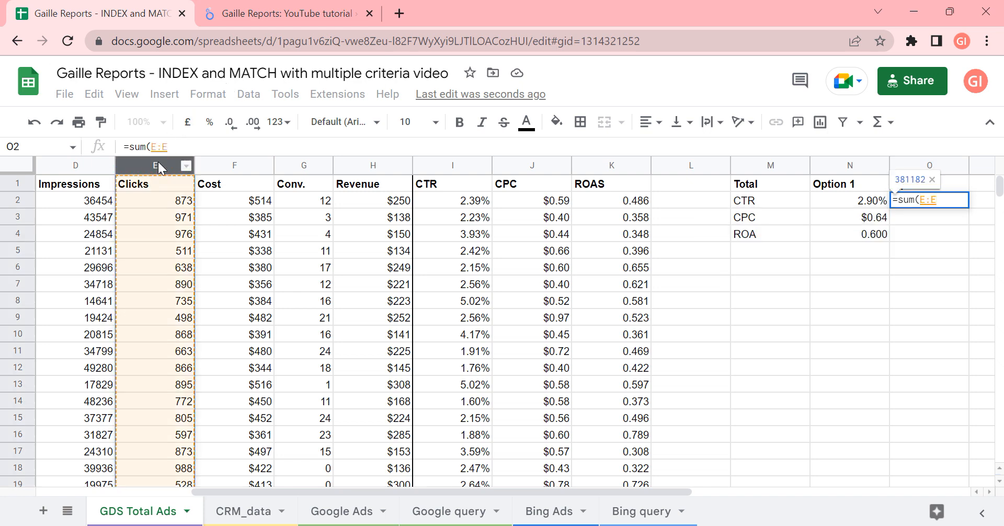
type("/ sum(")
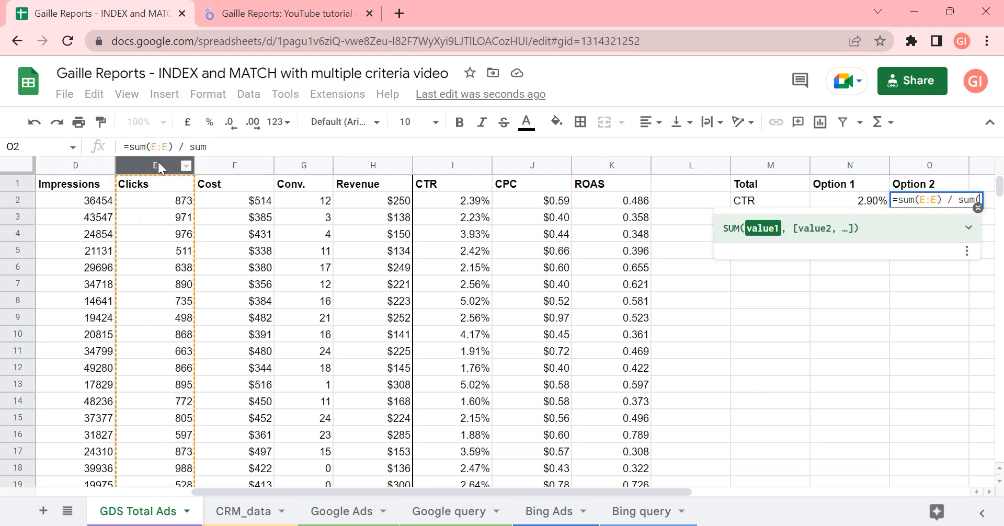
left_click(75, 166)
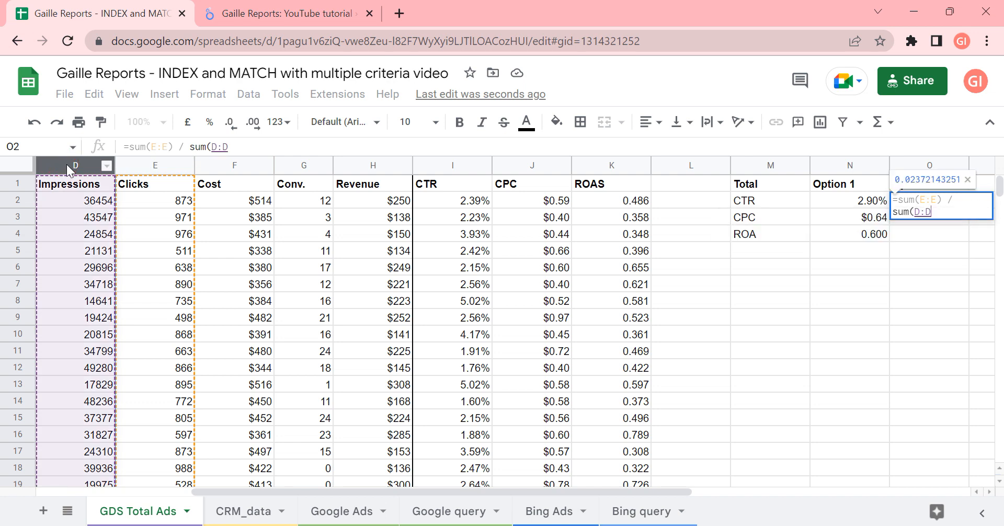
key("enter")
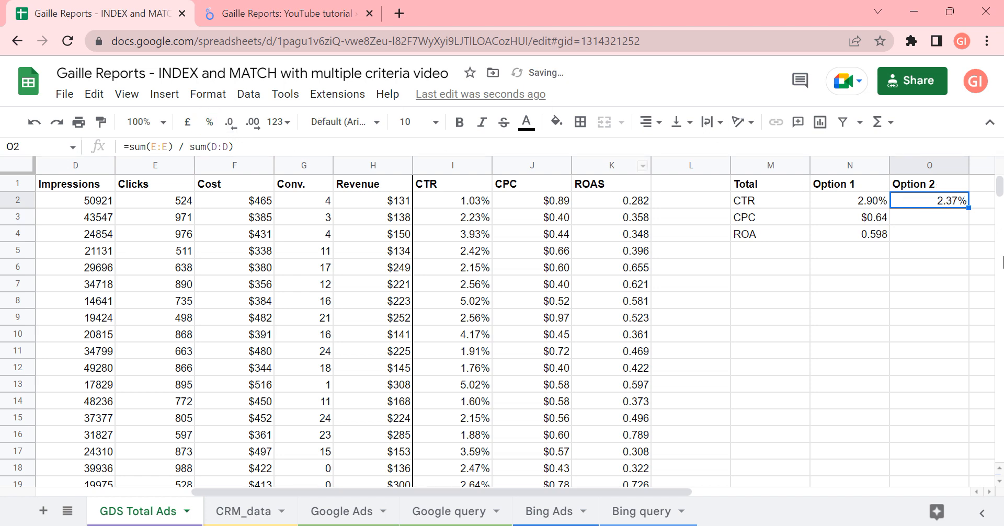
mouse_move(928, 208)
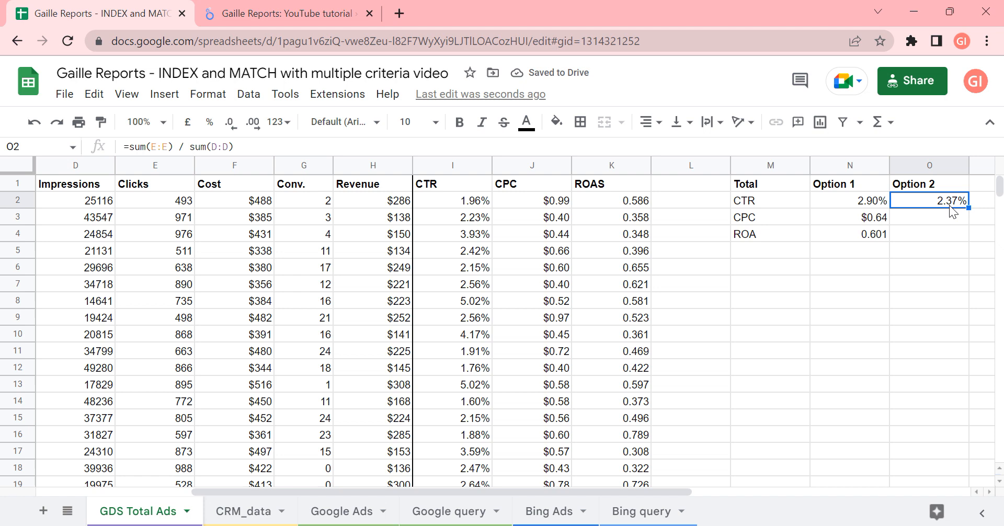
mouse_move(772, 248)
type("=sum(E:E) / sum(D:D)")
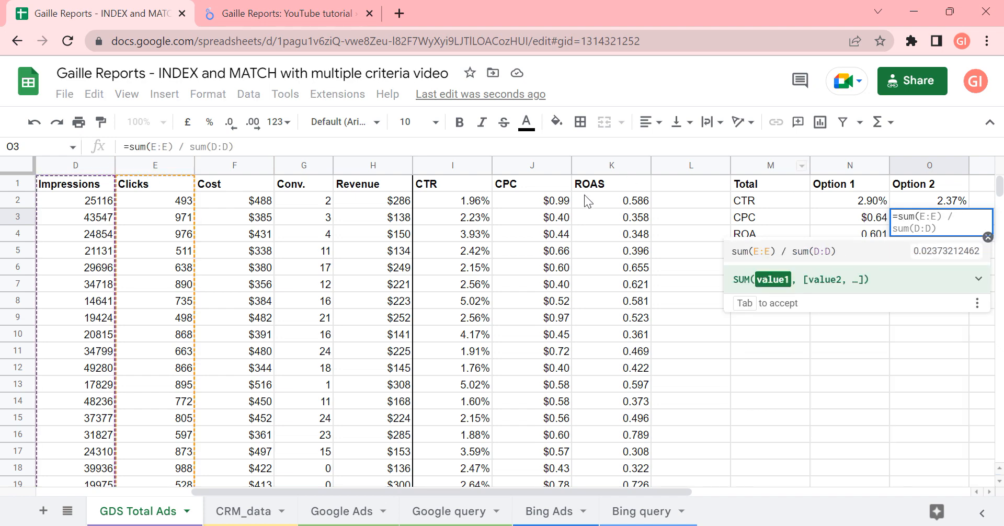
mouse_move(229, 170)
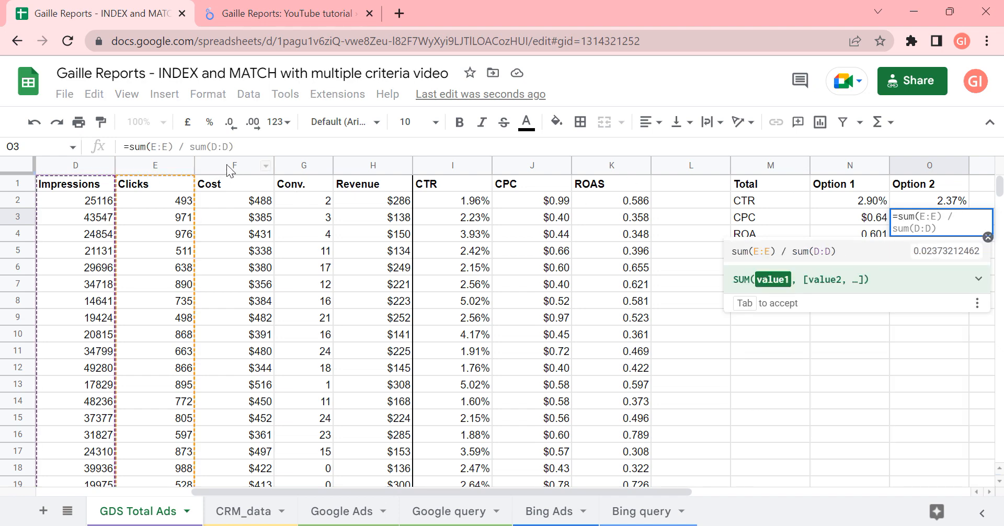
Enter =sum(F:F)/sum(E:E) in O3 for an Option 2 CPC of 0.6069657748
left_click(233, 166)
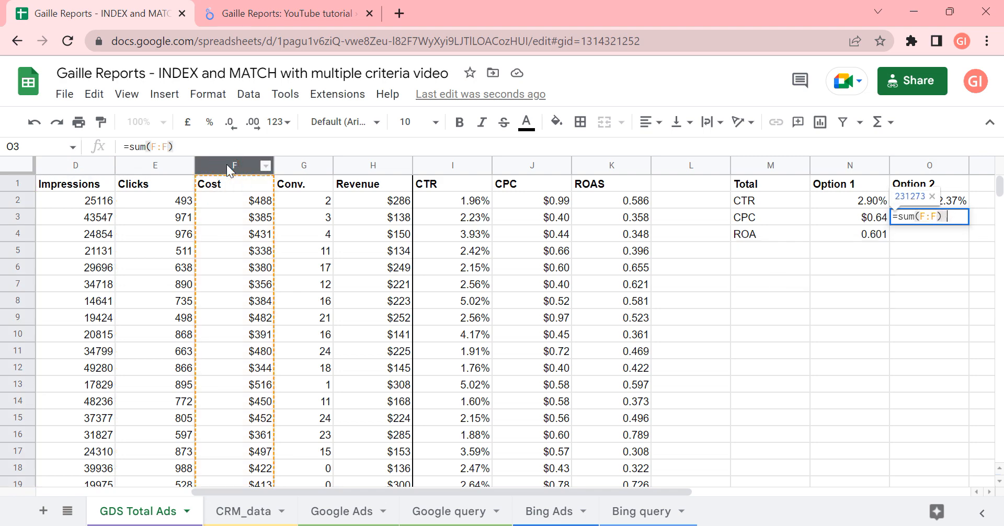
type("/ sum(")
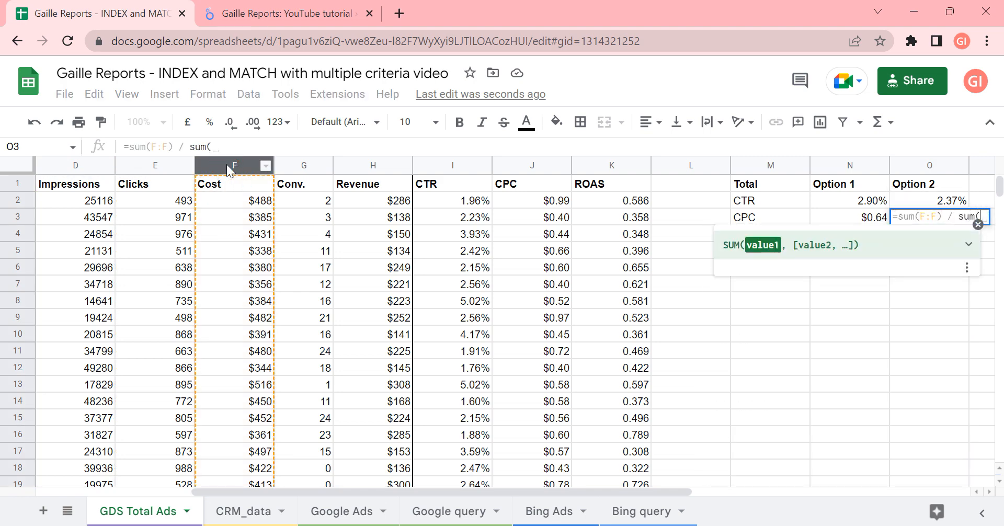
left_click(155, 165)
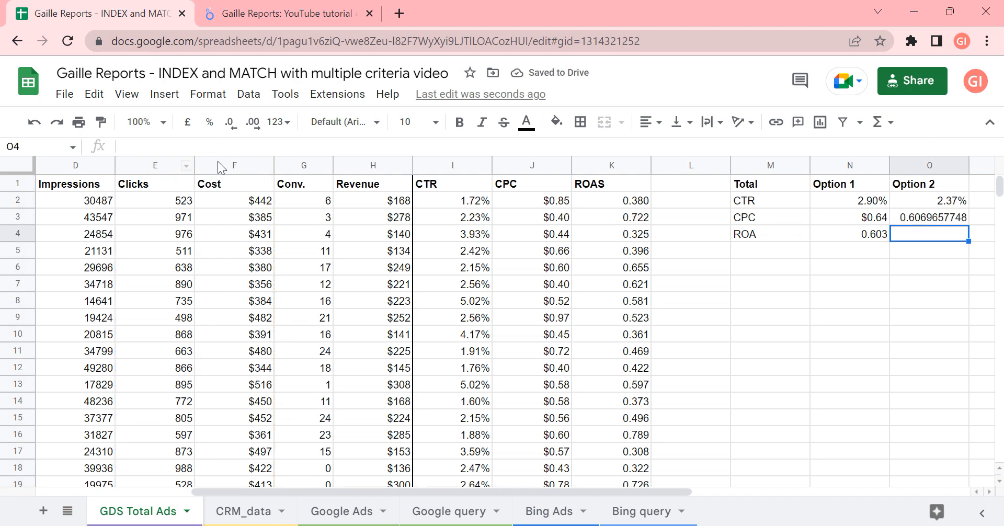
Enter =sum(H:H)/sum(F:F) in O4 for the Option 2 ROAS
type("=sum(")
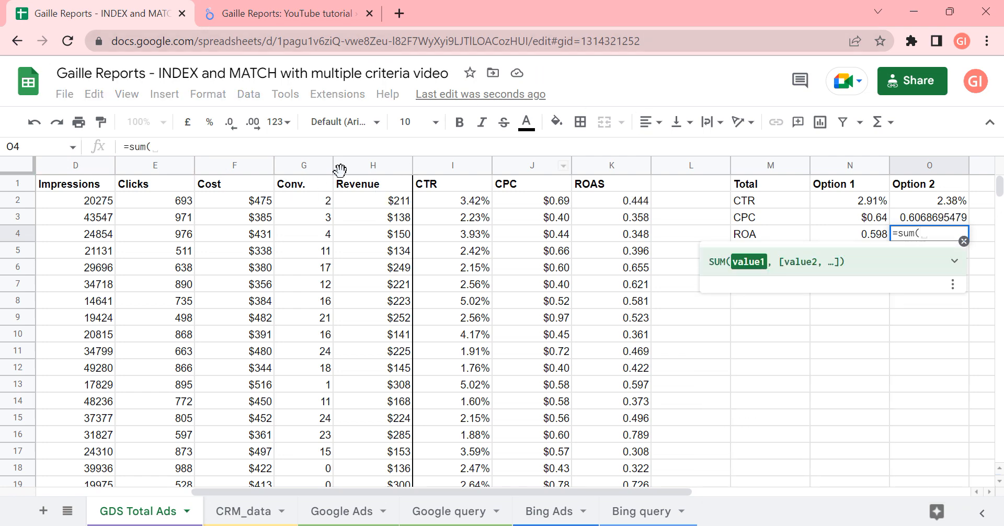
type("H:H)/sum(F:F")
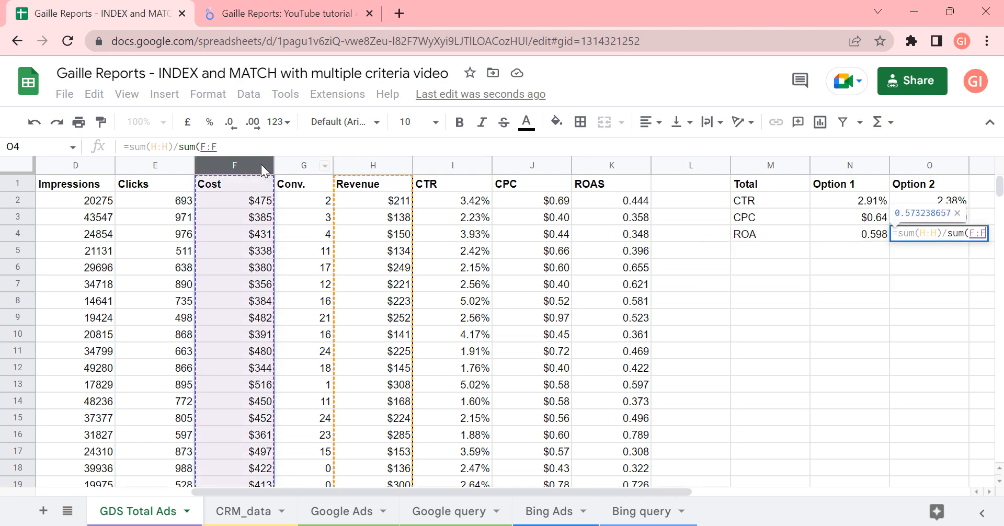
key("Return")
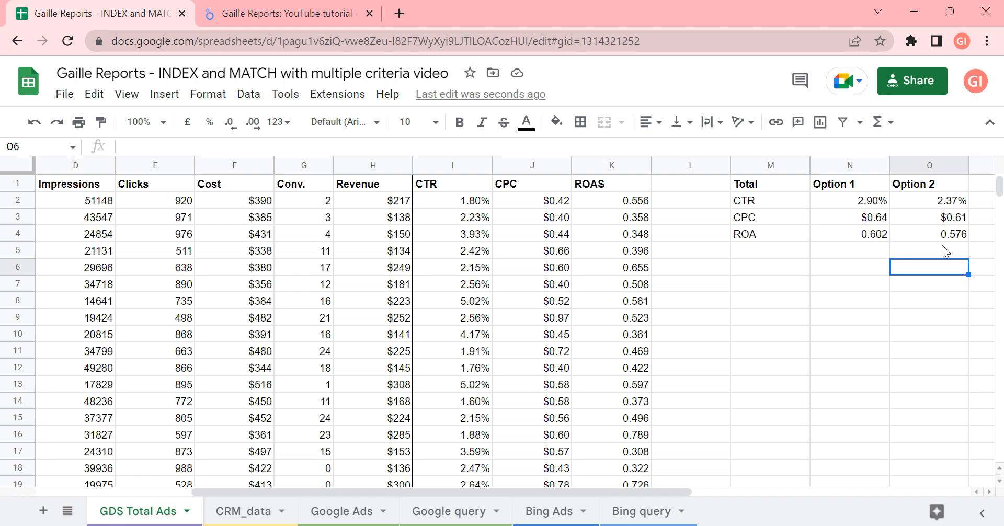
mouse_move(757, 313)
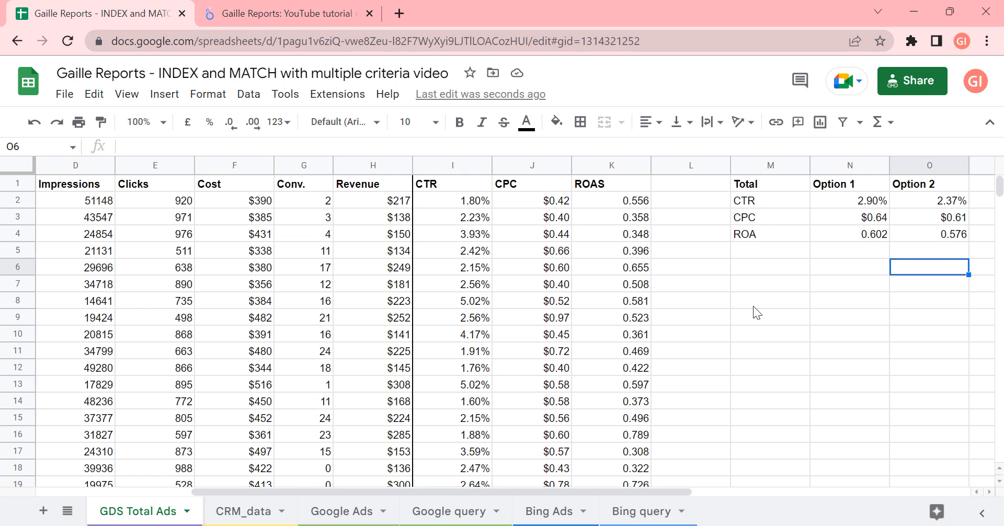
mouse_move(556, 445)
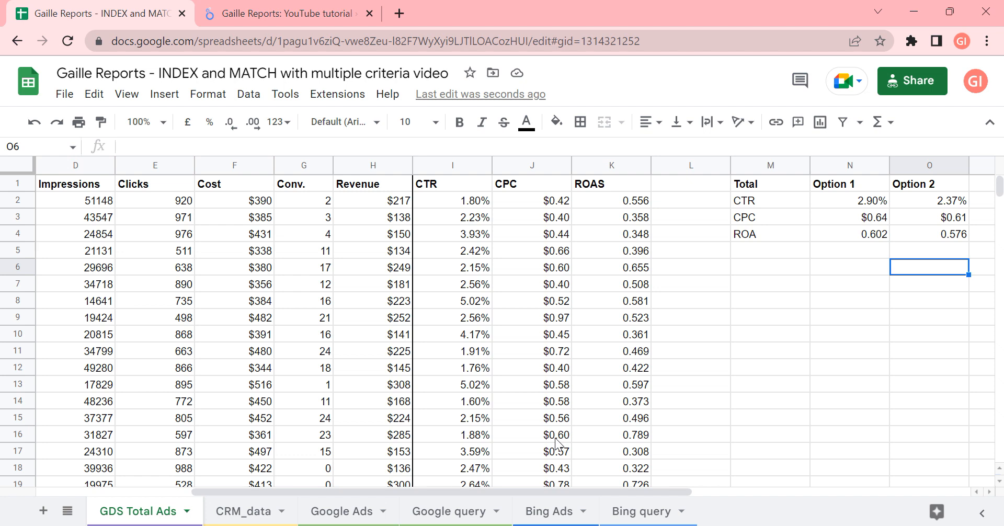
mouse_move(535, 265)
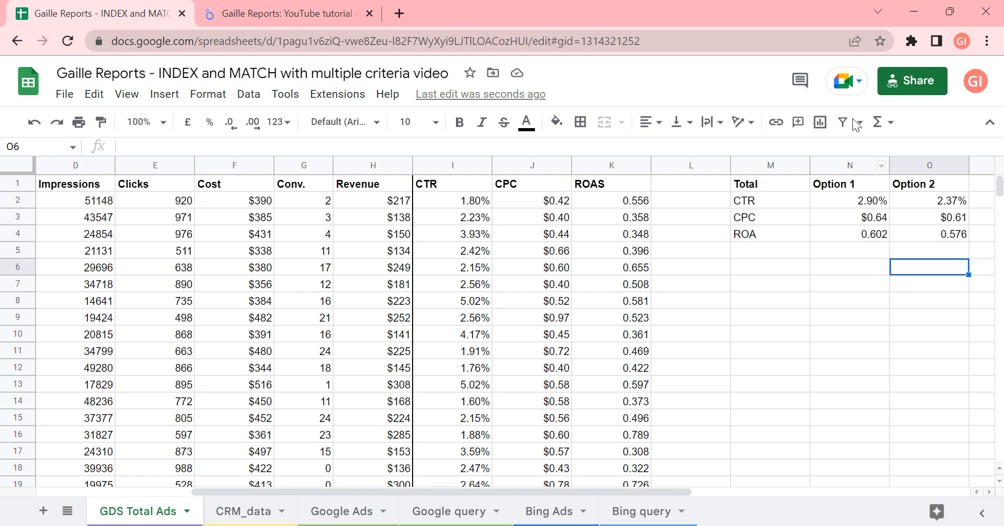
mouse_move(913, 215)
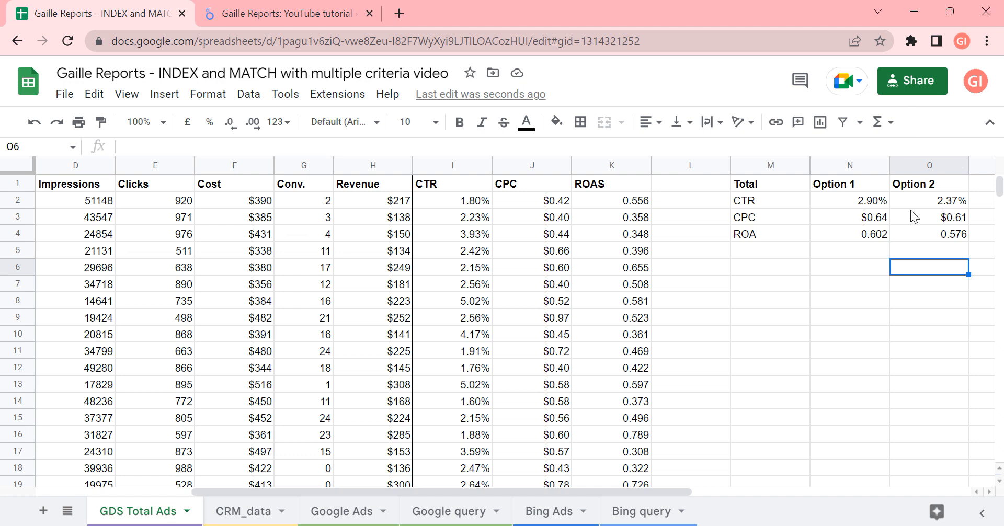
mouse_move(936, 206)
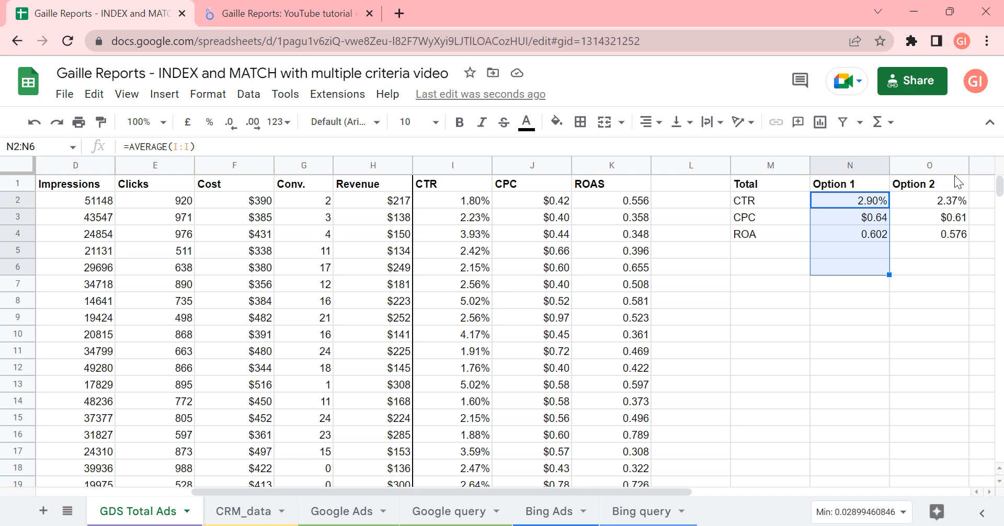
Shade the Option 2 block O1:O4 light green and narrow the summary columns
left_click(929, 184)
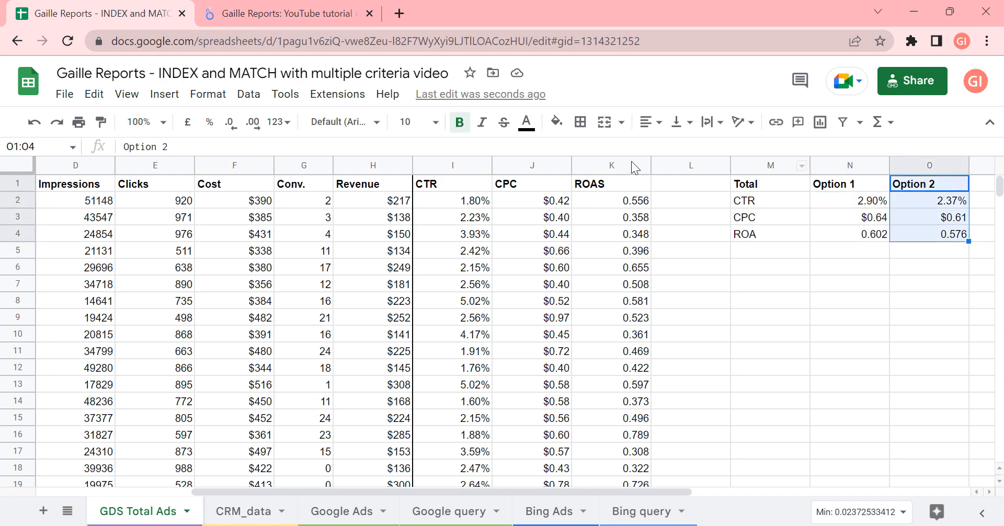
left_click(555, 123)
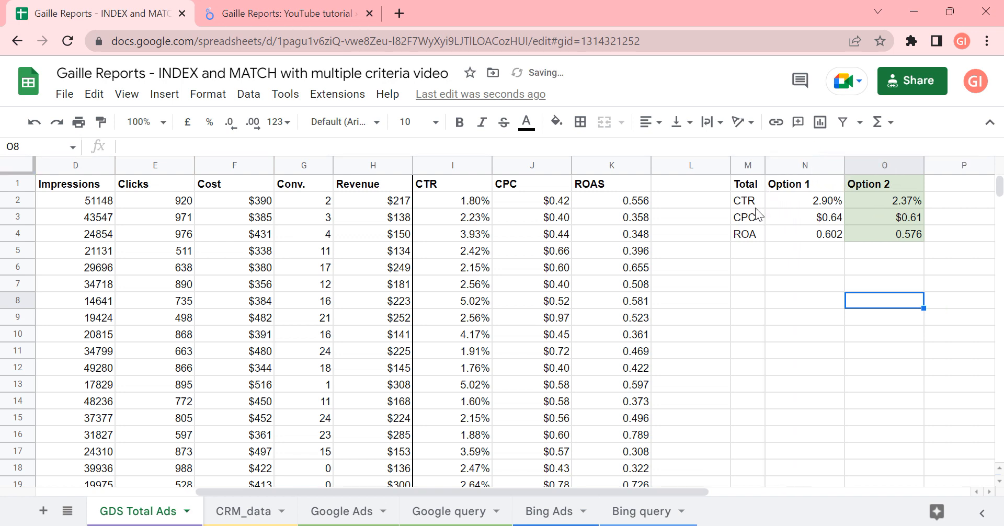
mouse_move(851, 174)
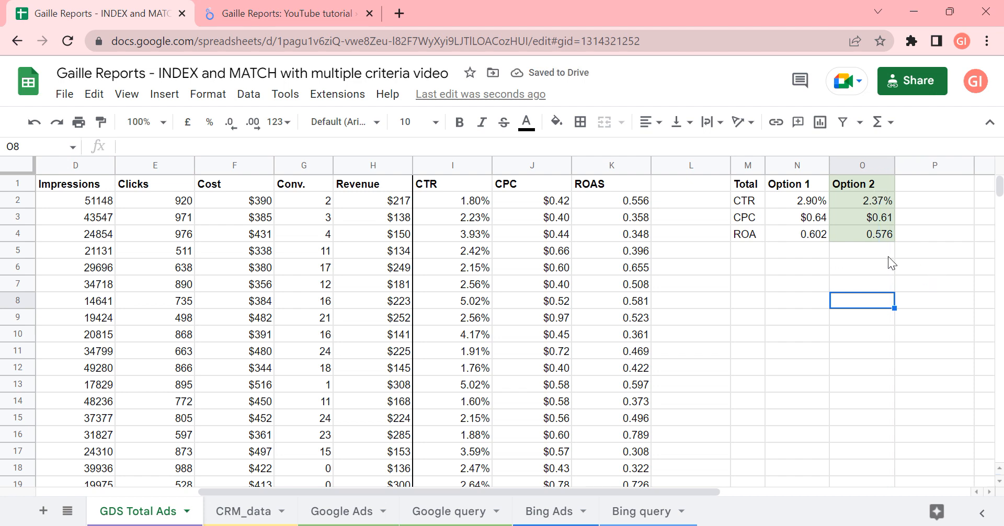
left_click(862, 201)
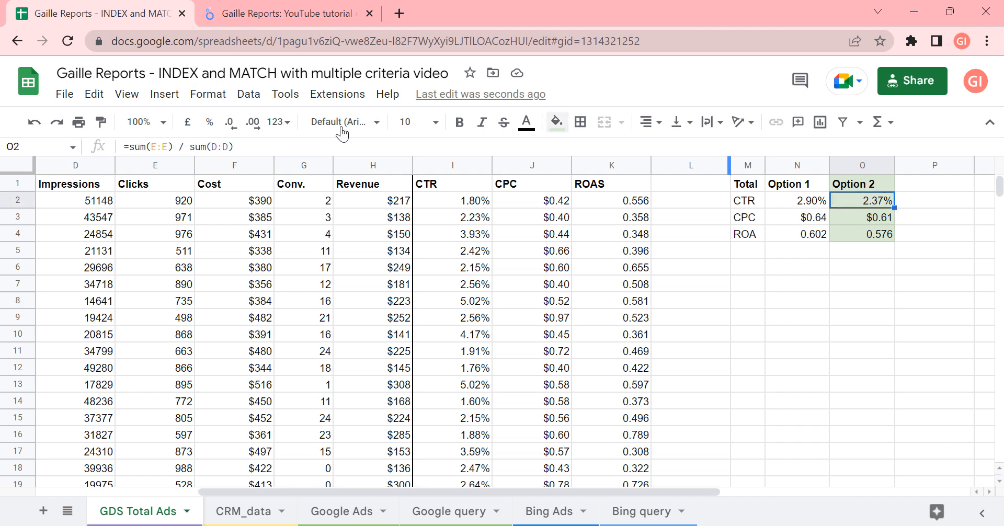
mouse_move(252, 358)
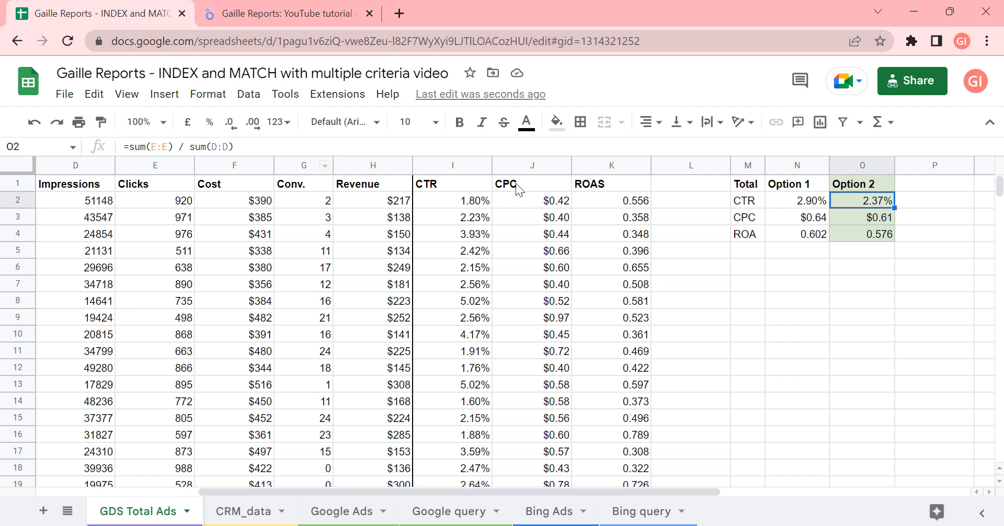
mouse_move(892, 216)
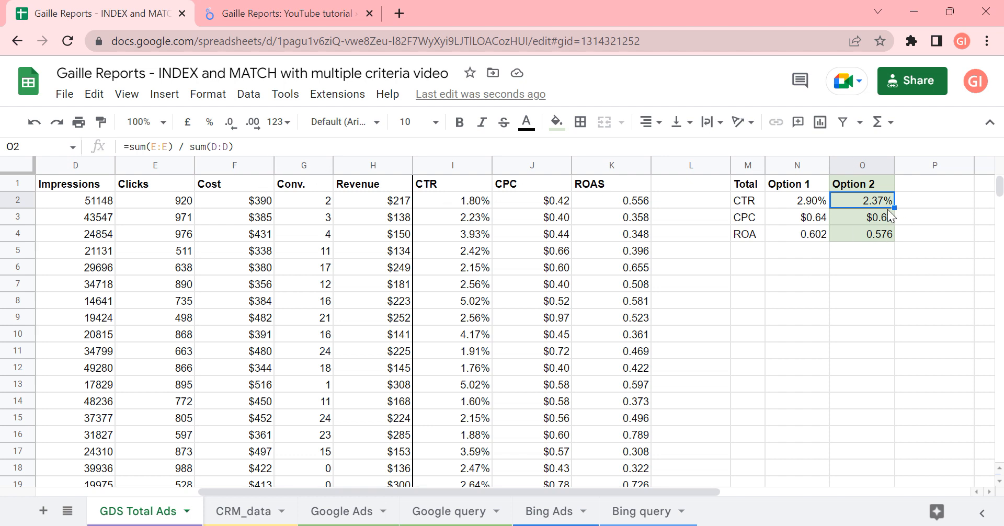
mouse_move(823, 275)
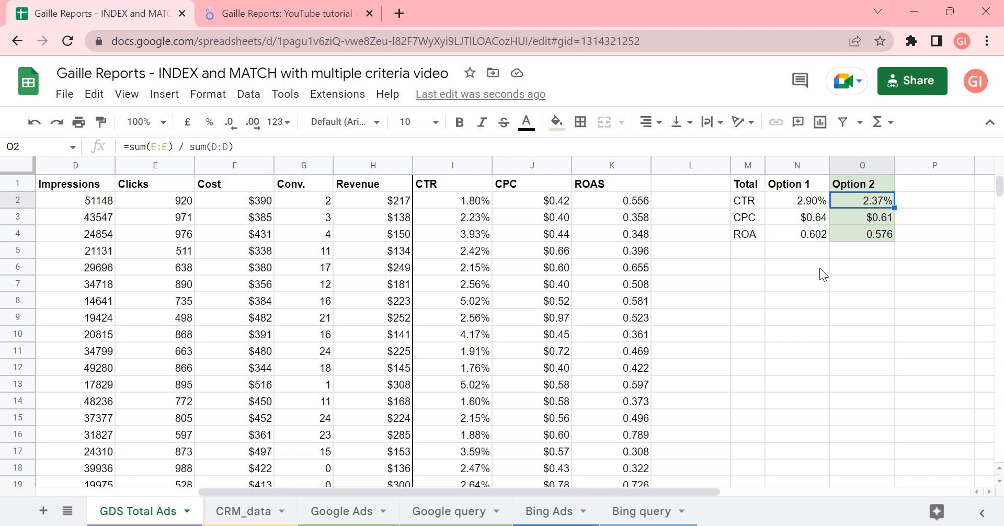
mouse_move(832, 265)
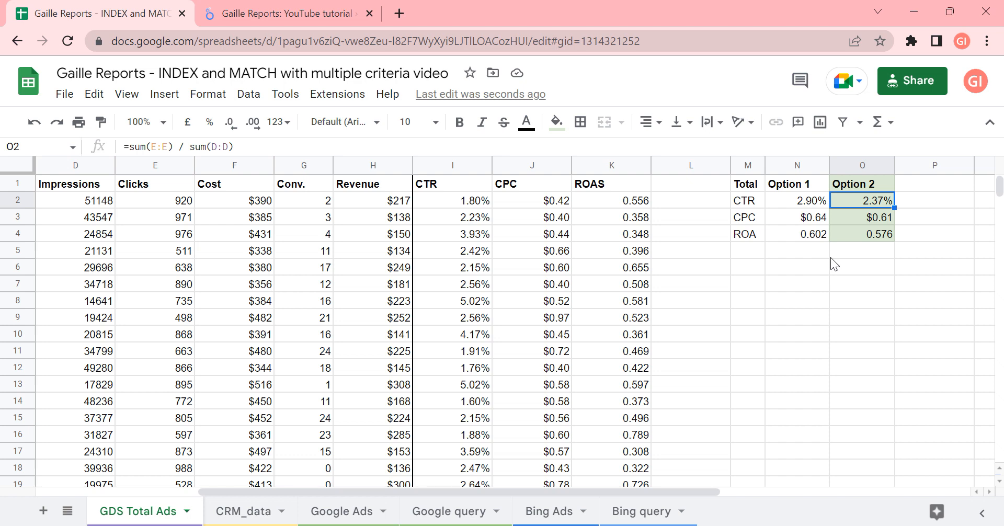
mouse_move(812, 232)
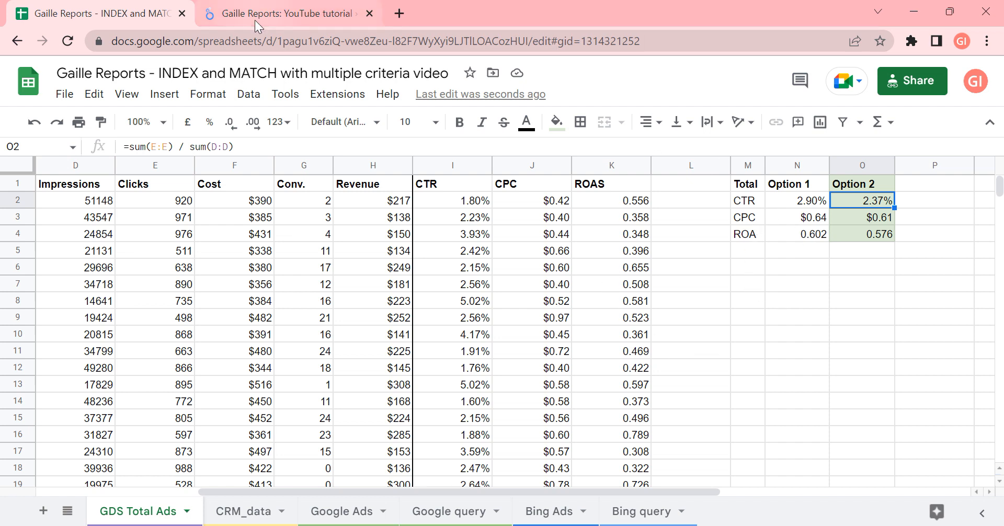
Switch from the spreadsheet to the Looker Studio report tab
left_click(285, 14)
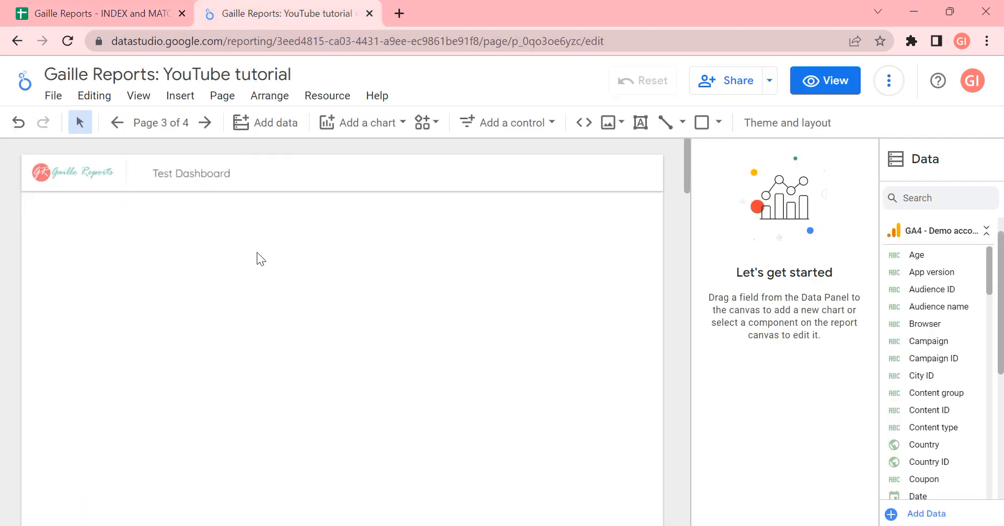
mouse_move(288, 122)
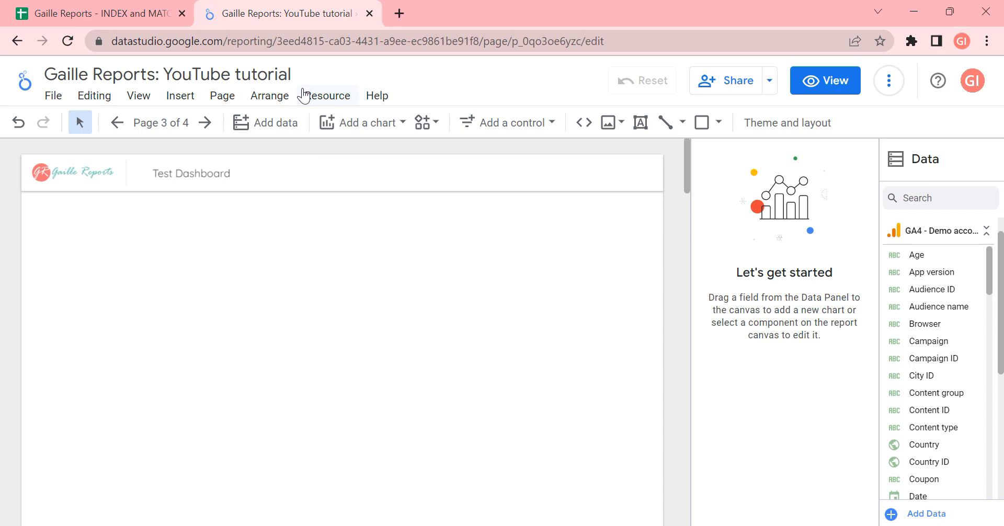
Start a new Google Sheets data source from the INDEX and MATCH spreadsheet's GDS Total Ads worksheet
left_click(327, 95)
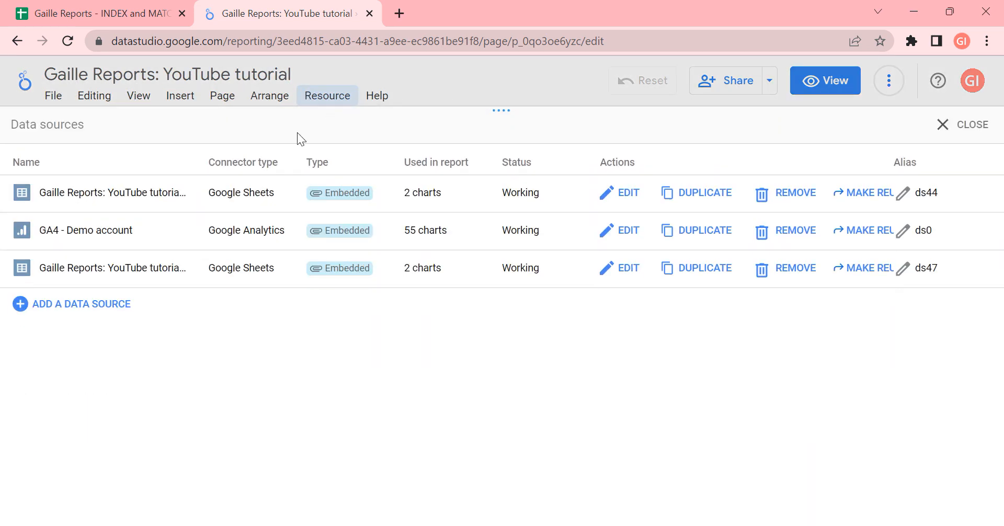
left_click(81, 303)
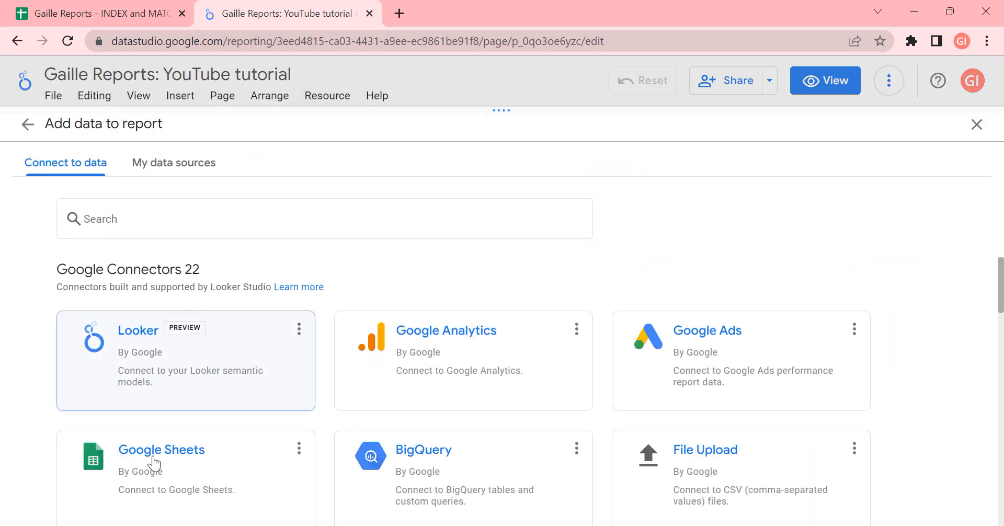
left_click(161, 450)
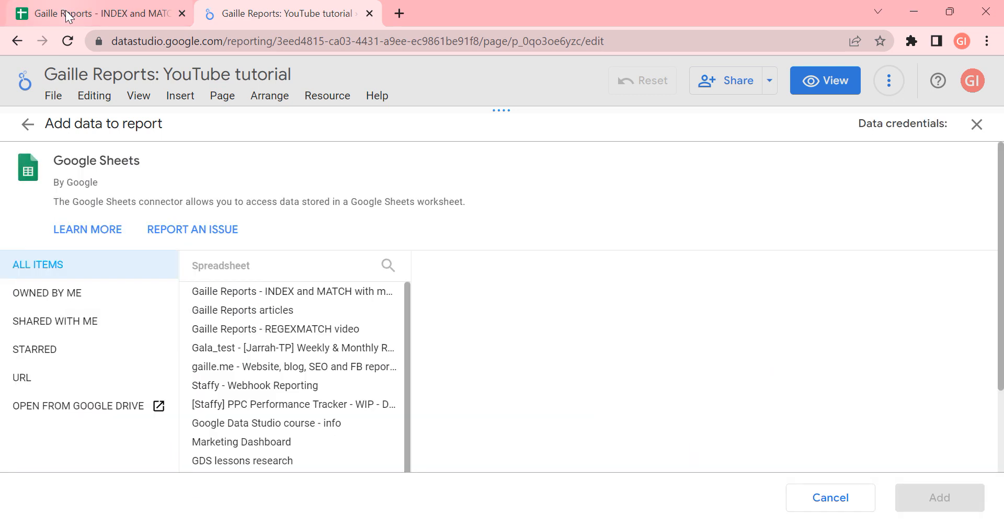
mouse_move(276, 298)
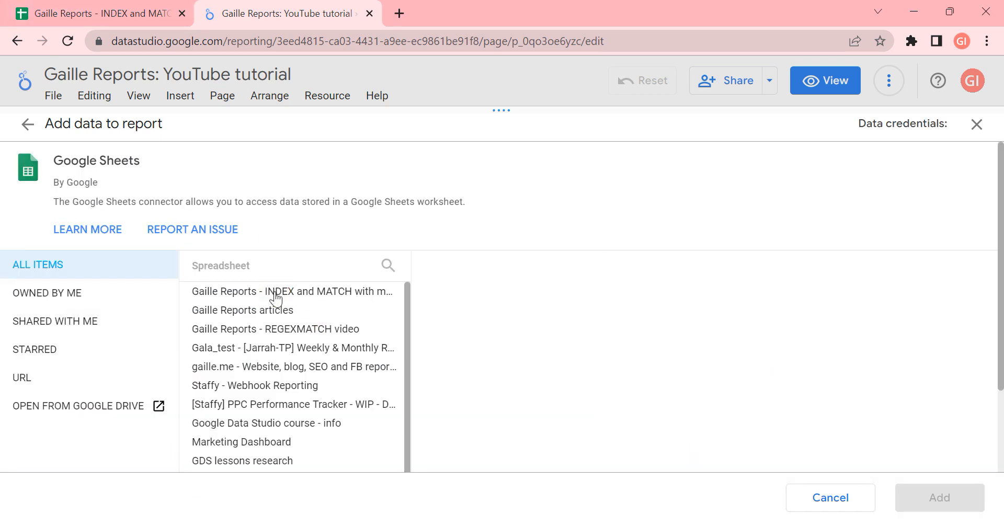
left_click(292, 291)
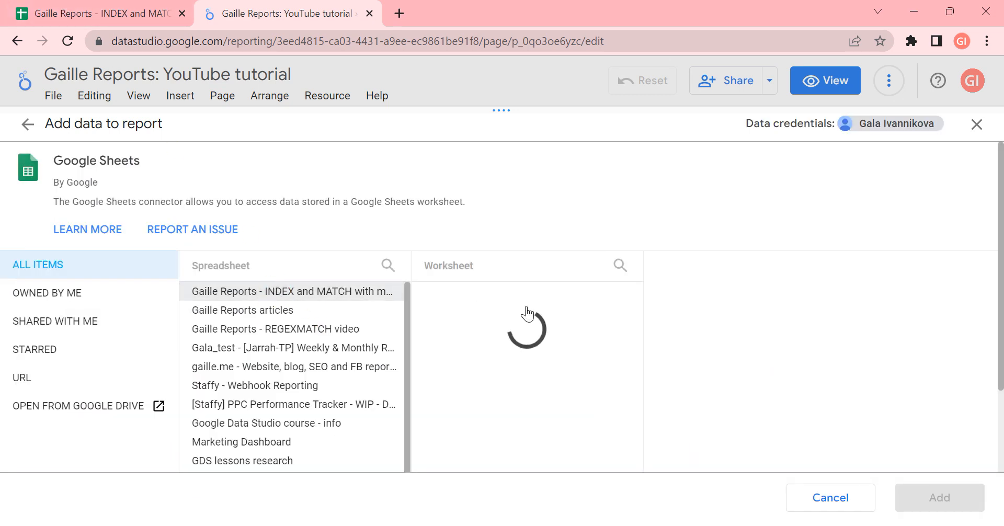
left_click(292, 291)
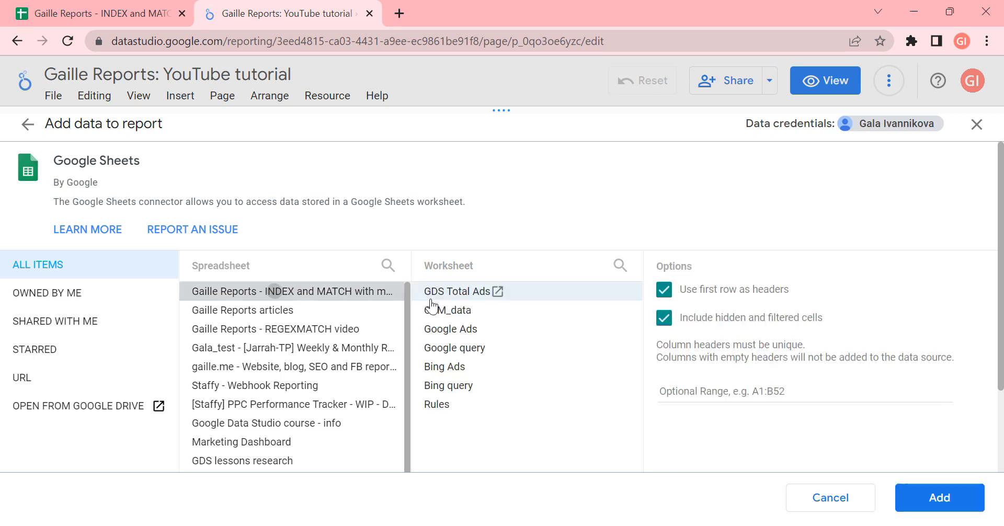
left_click(940, 498)
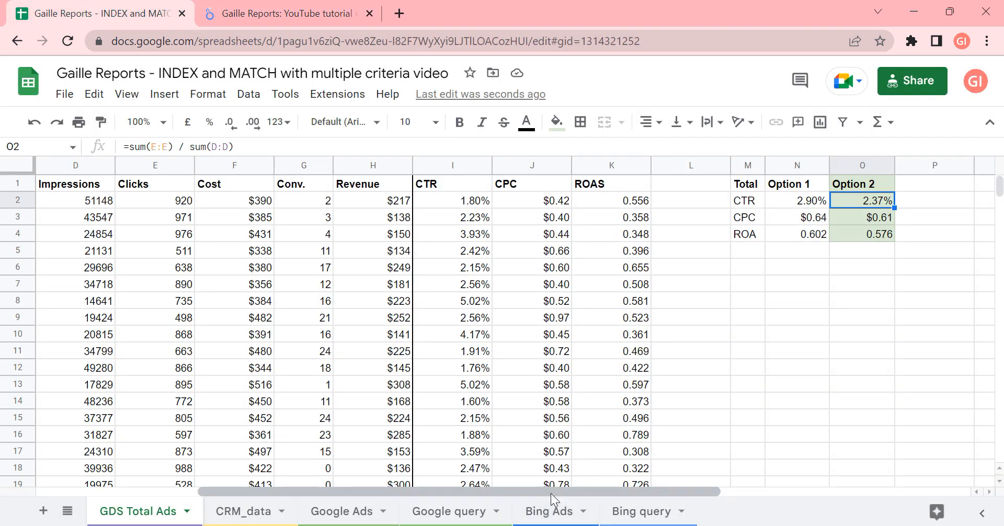
Back out of the confirmation, set the optional range to A:K and add the worksheet
scroll("left", 3)
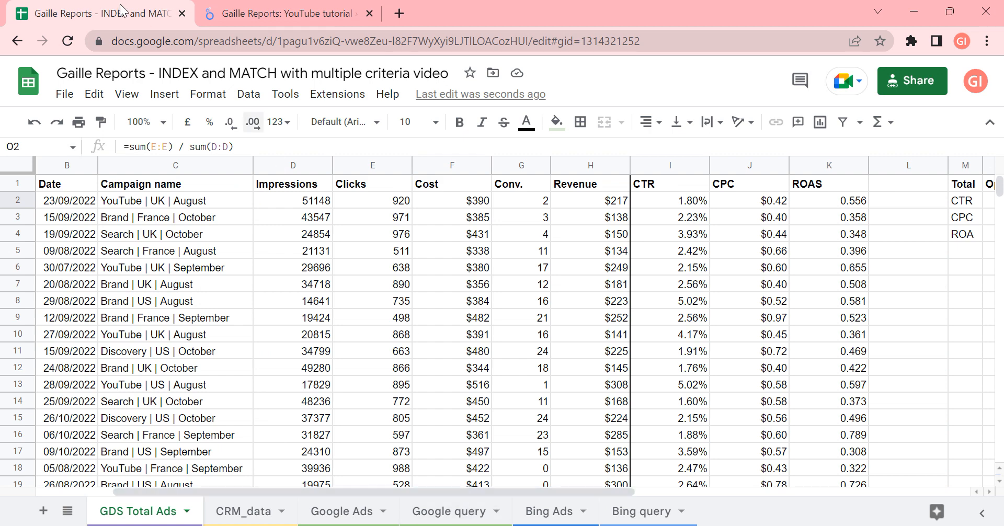
left_click(283, 14)
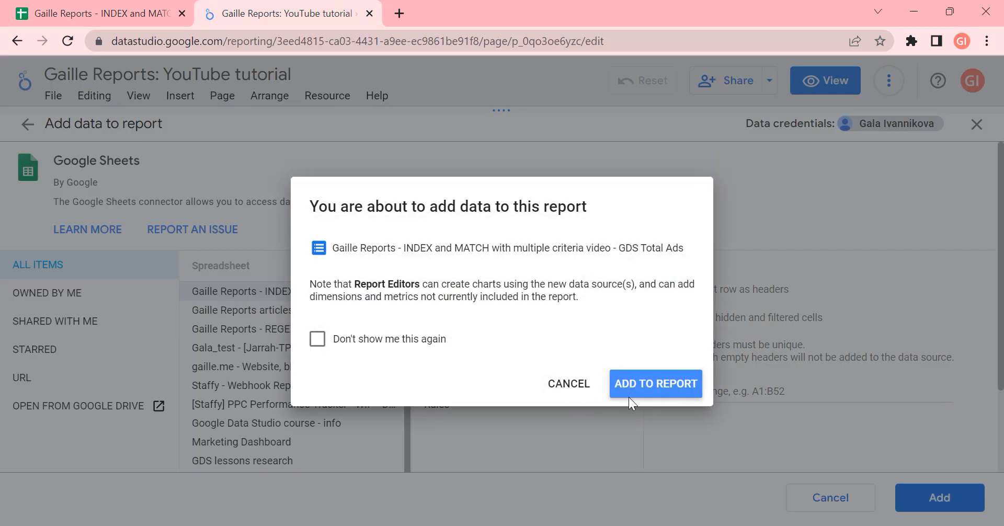
left_click(654, 383)
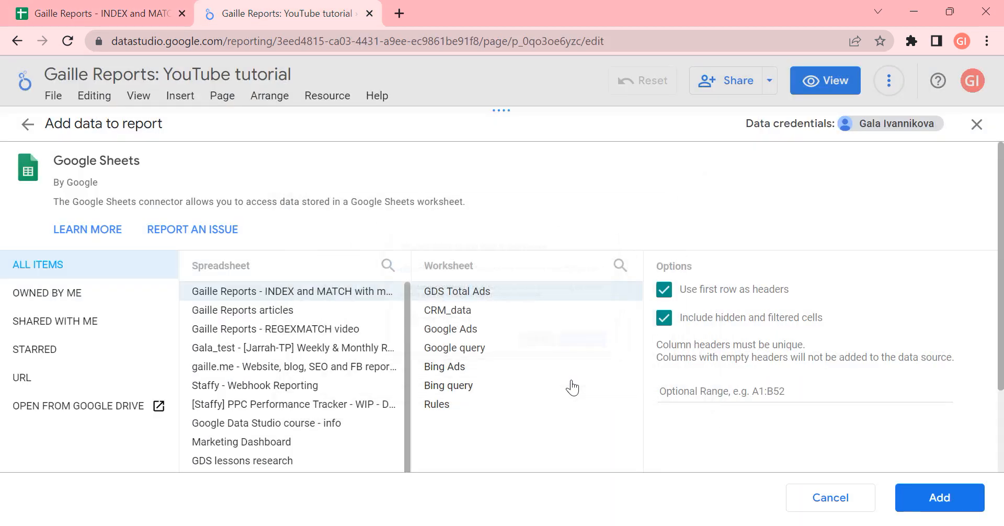
mouse_move(681, 399)
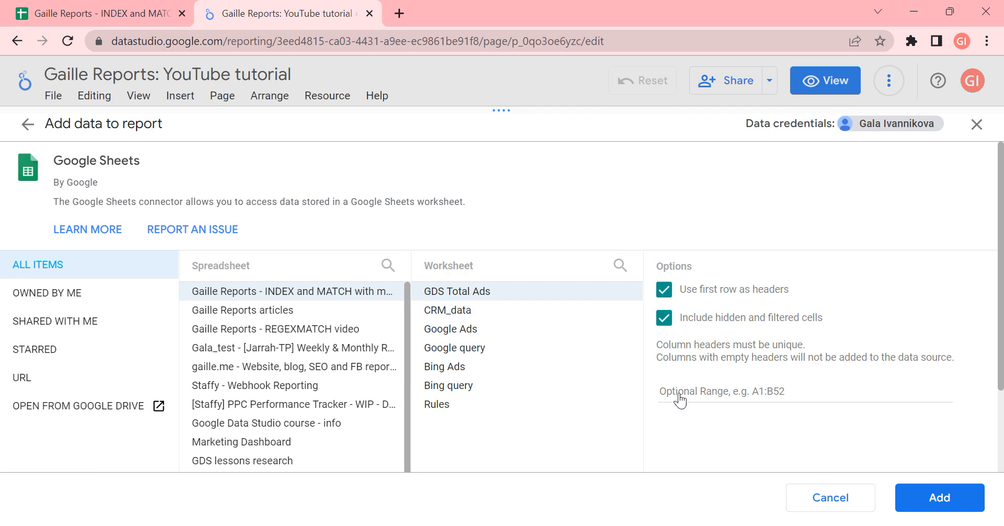
type("S")
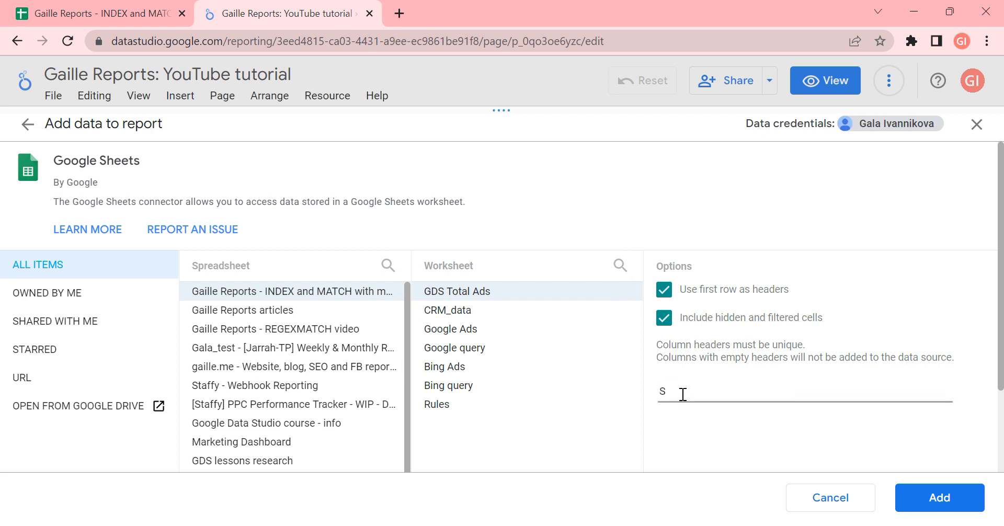
type("A:K")
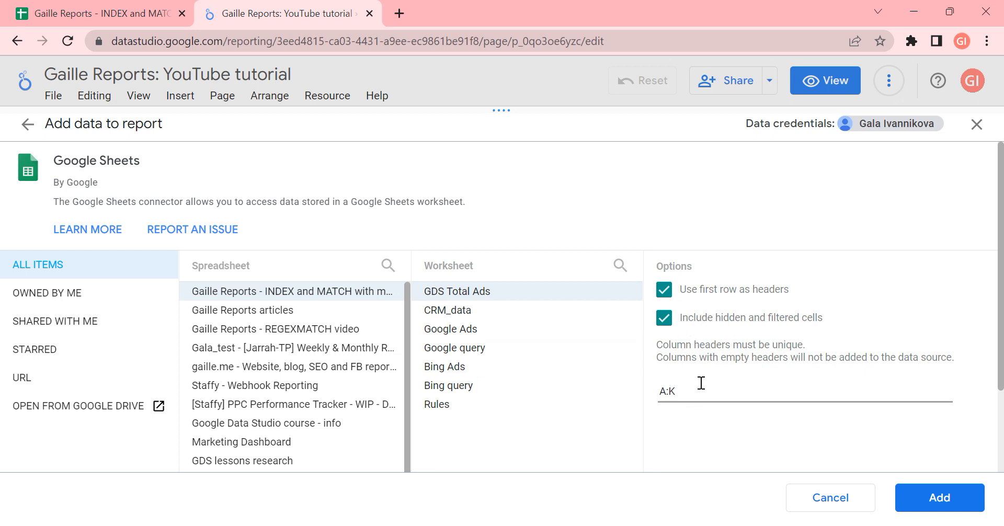
mouse_move(669, 344)
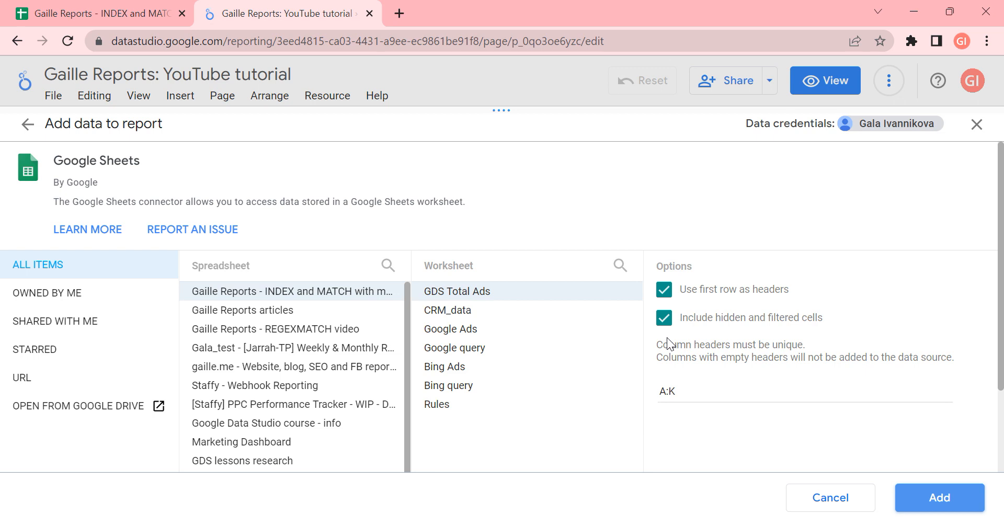
mouse_move(940, 498)
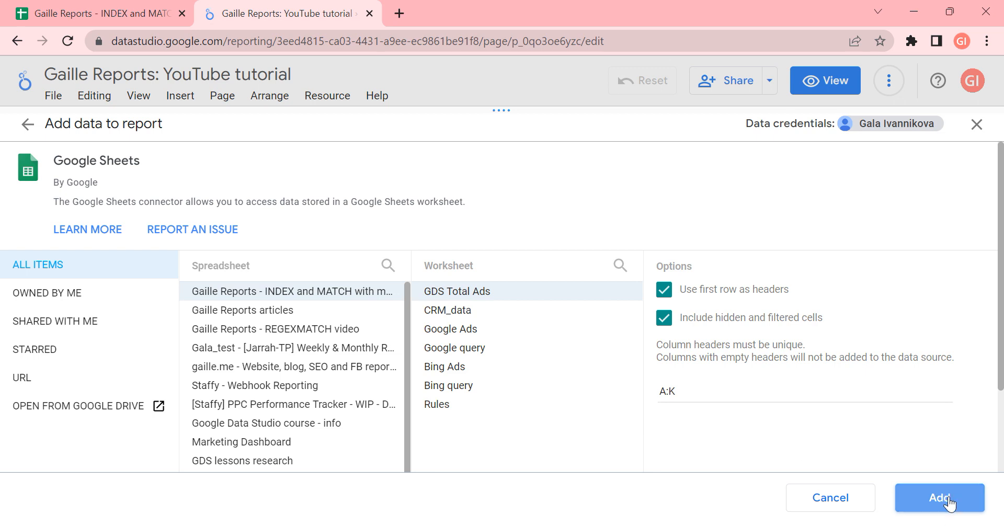
mouse_move(932, 456)
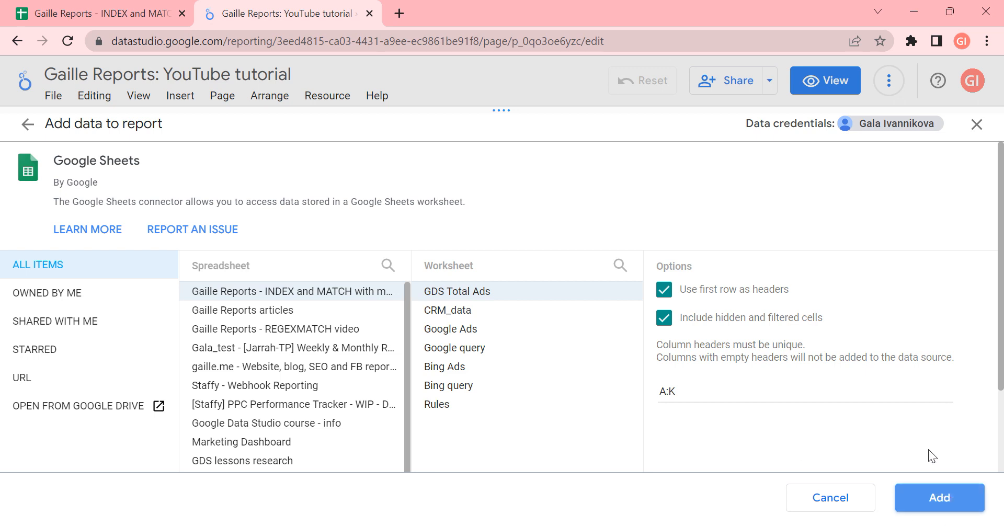
mouse_move(940, 498)
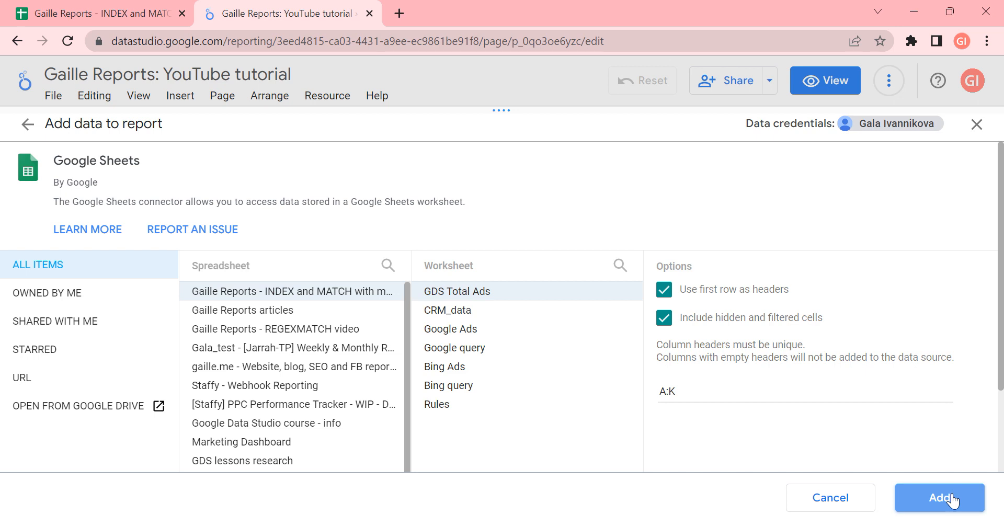
mouse_move(709, 387)
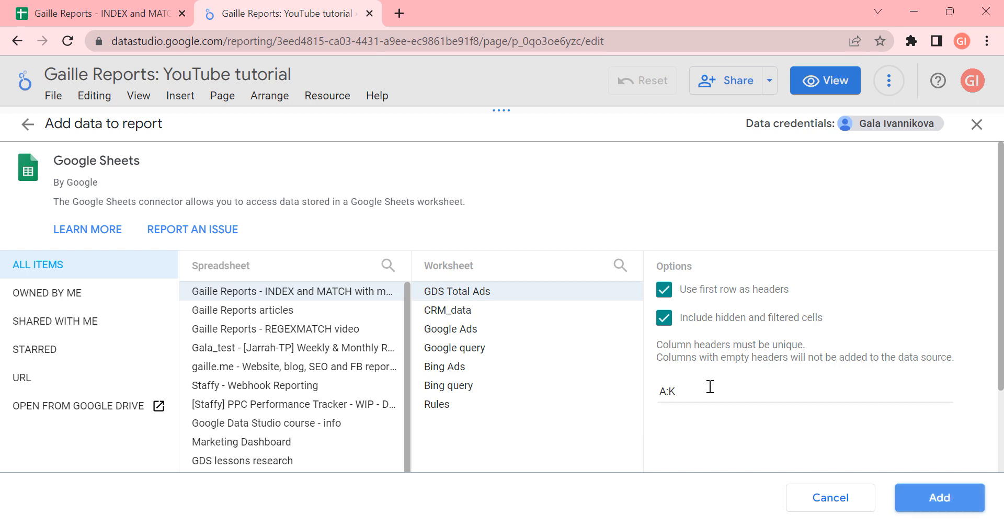
mouse_move(940, 498)
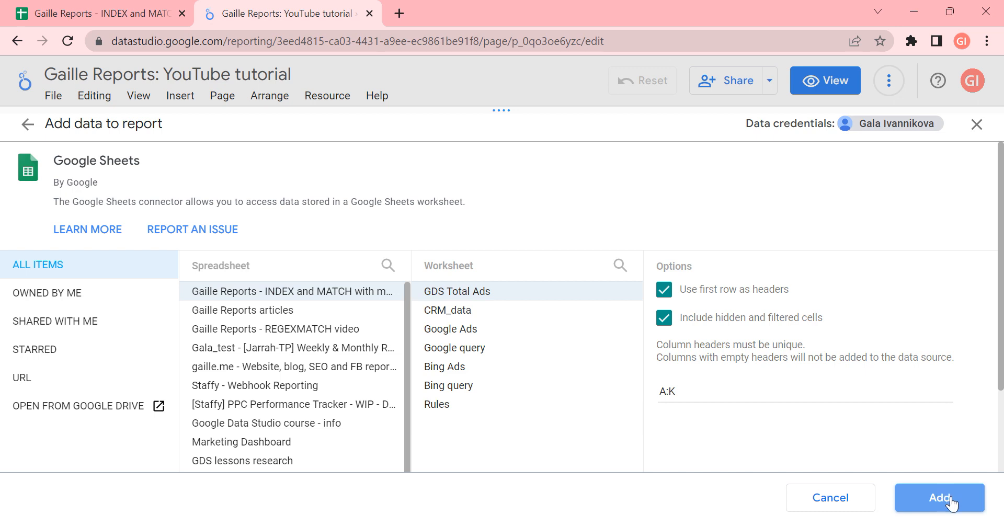
left_click(940, 498)
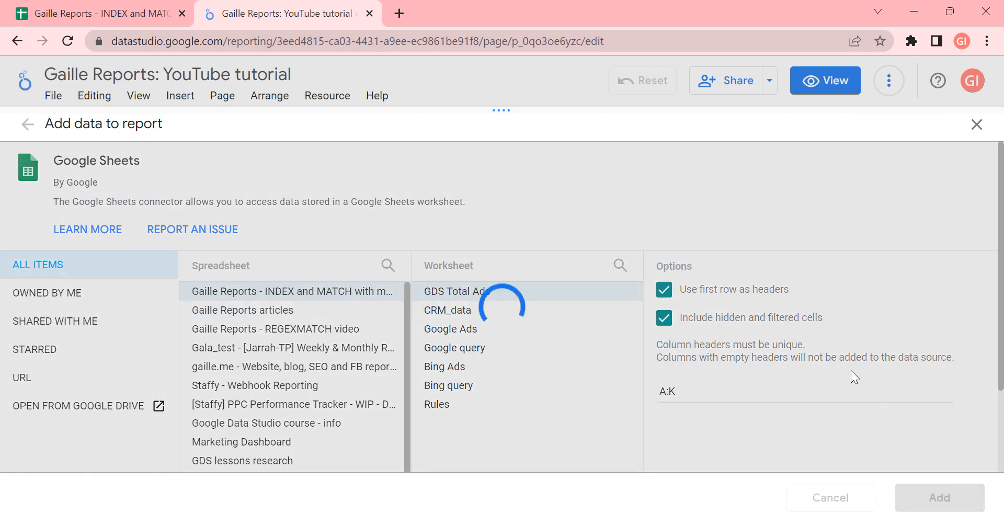
mouse_move(497, 181)
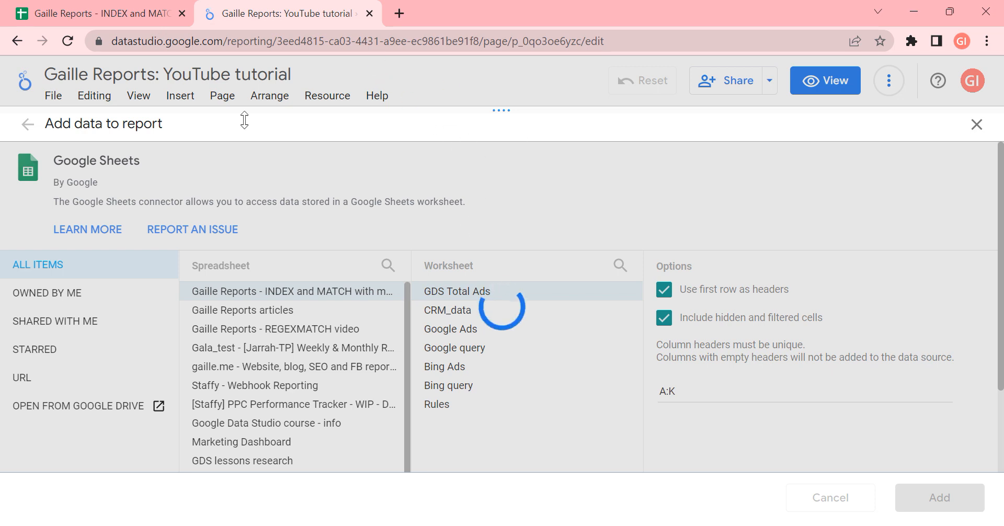
mouse_move(449, 167)
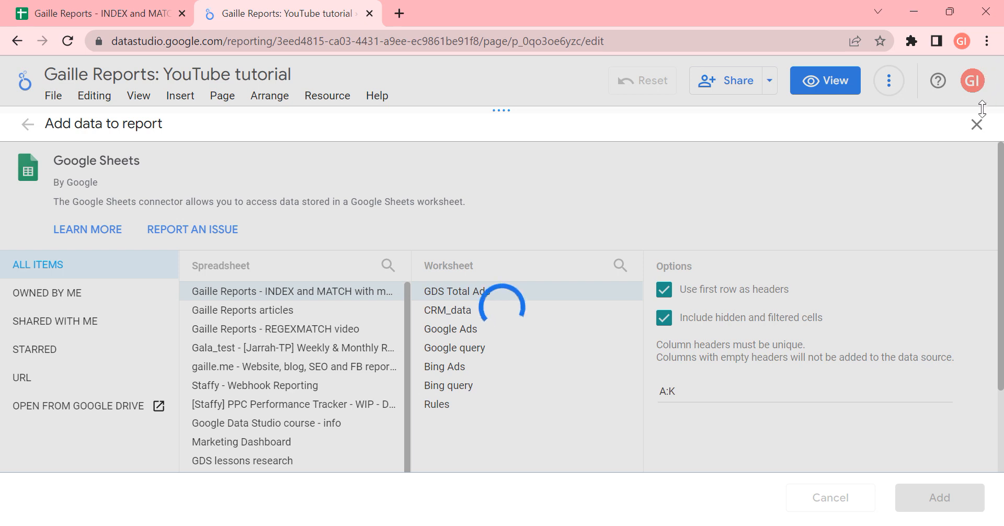
mouse_move(932, 236)
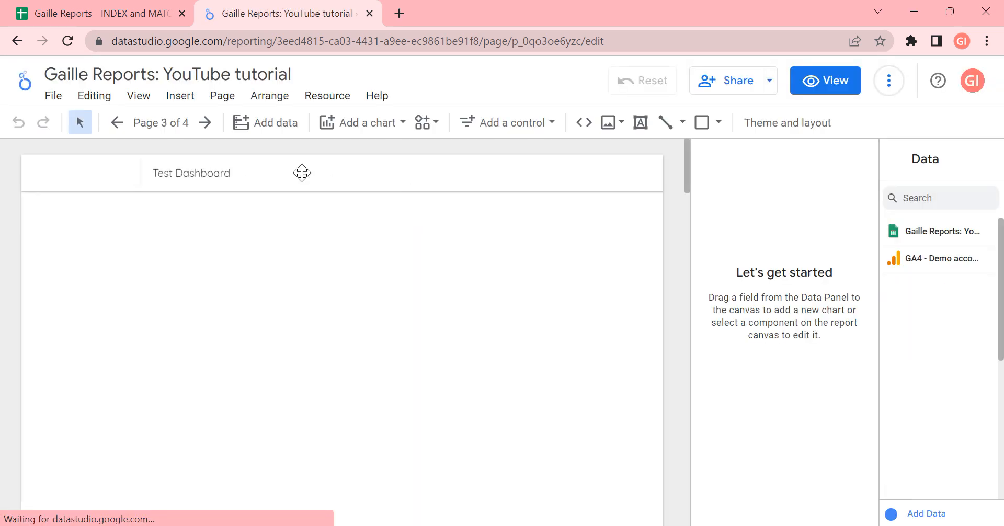
From Manage added data sources, begin adding the INDEX and MATCH spreadsheet again
left_click(326, 95)
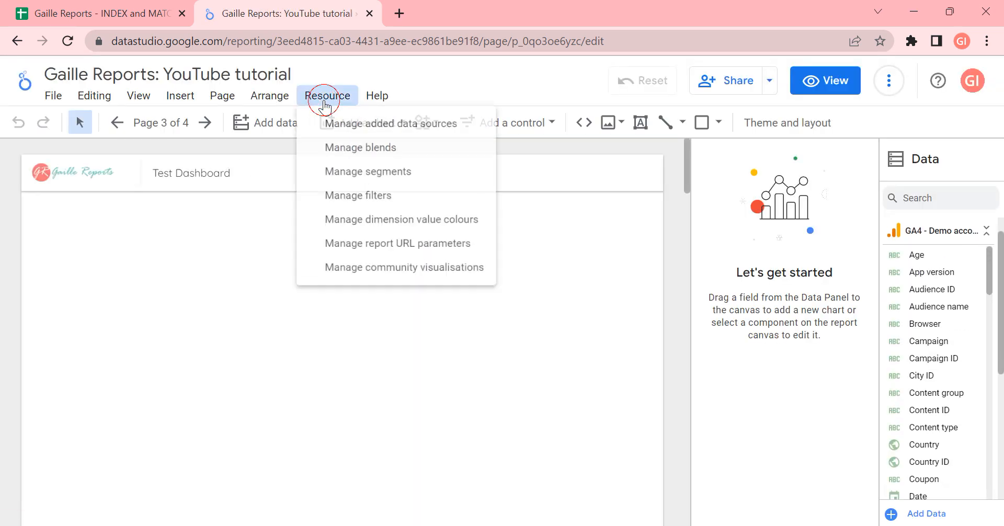
left_click(389, 122)
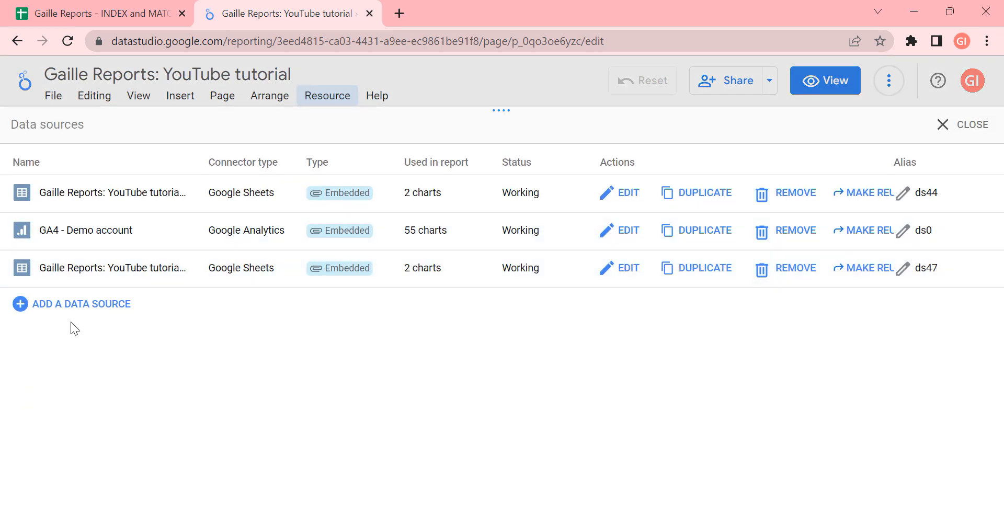
left_click(80, 304)
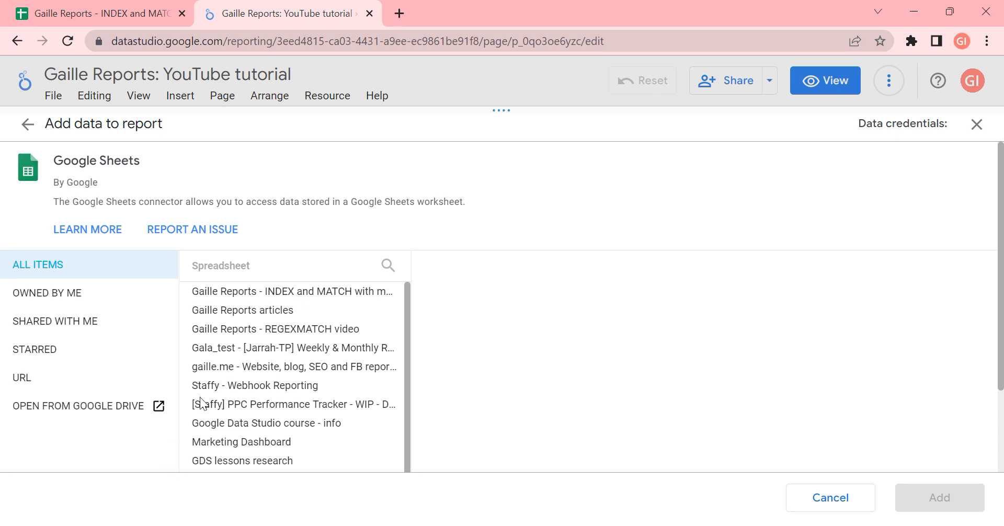
left_click(292, 291)
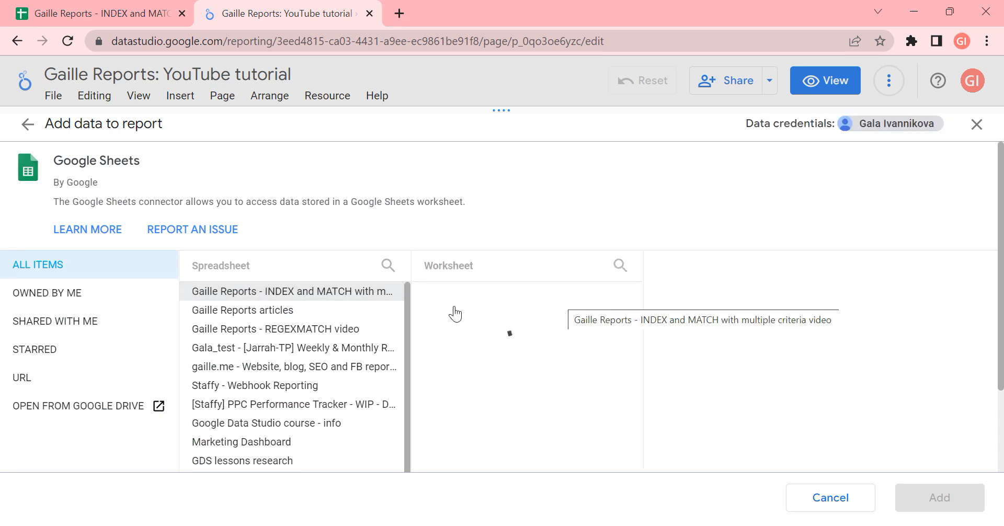
Add the GDS Total Ads worksheet with range A:K and confirm adding it to the report
left_click(292, 290)
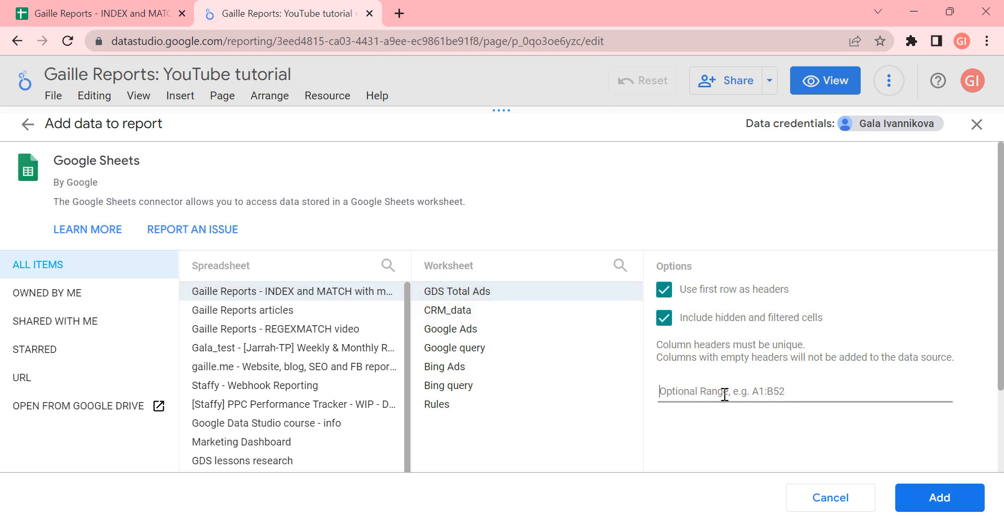
type("A:K")
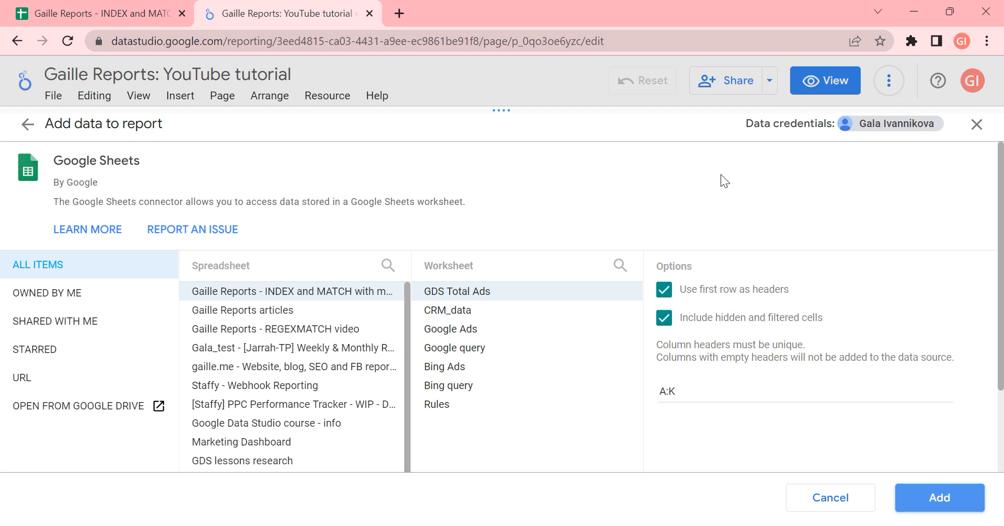
left_click(939, 498)
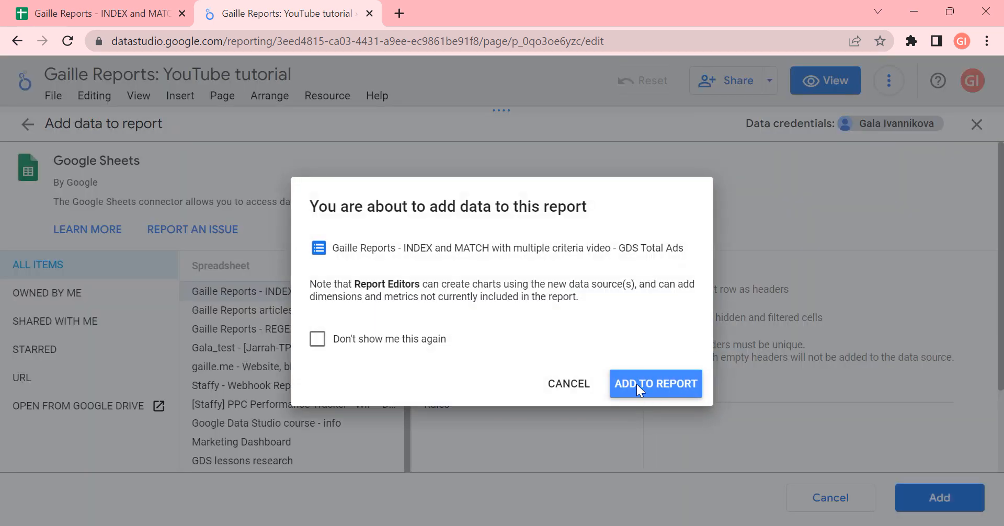
left_click(655, 383)
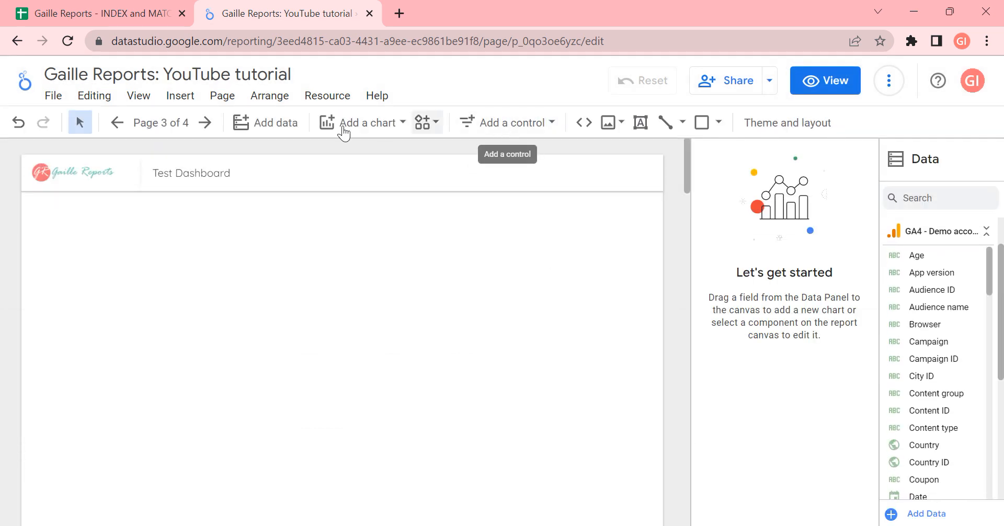
Insert a table chart and add Campaign name as a dimension alongside Date and Ads Platform
left_click(364, 123)
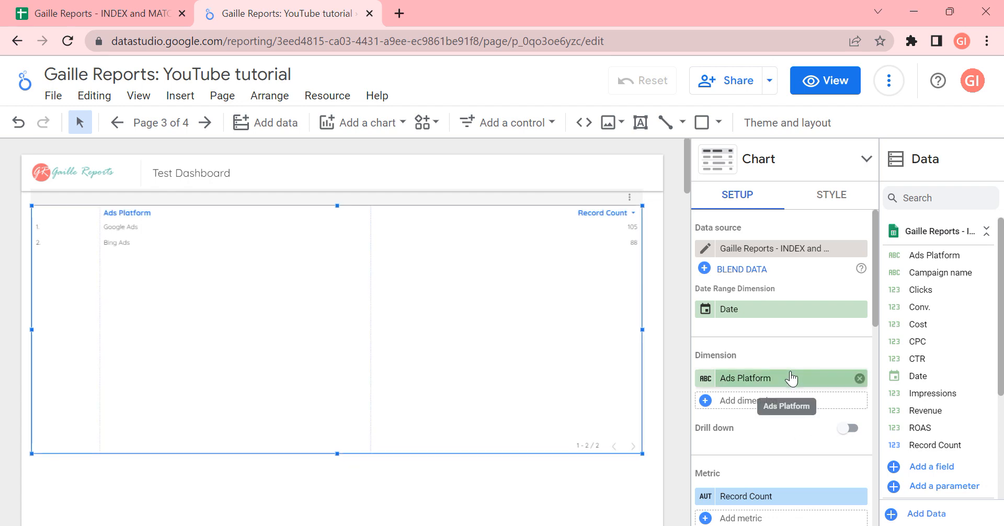
left_click(96, 13)
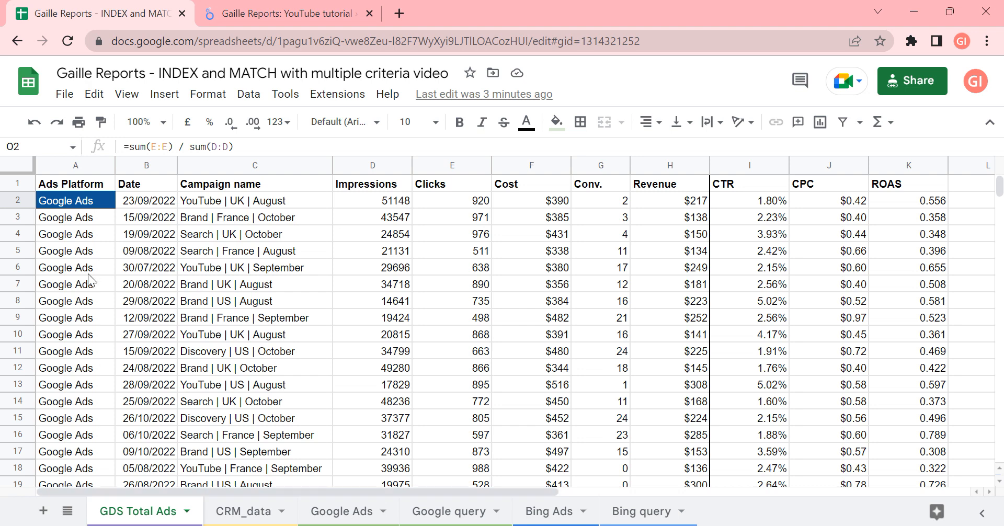
left_click(285, 13)
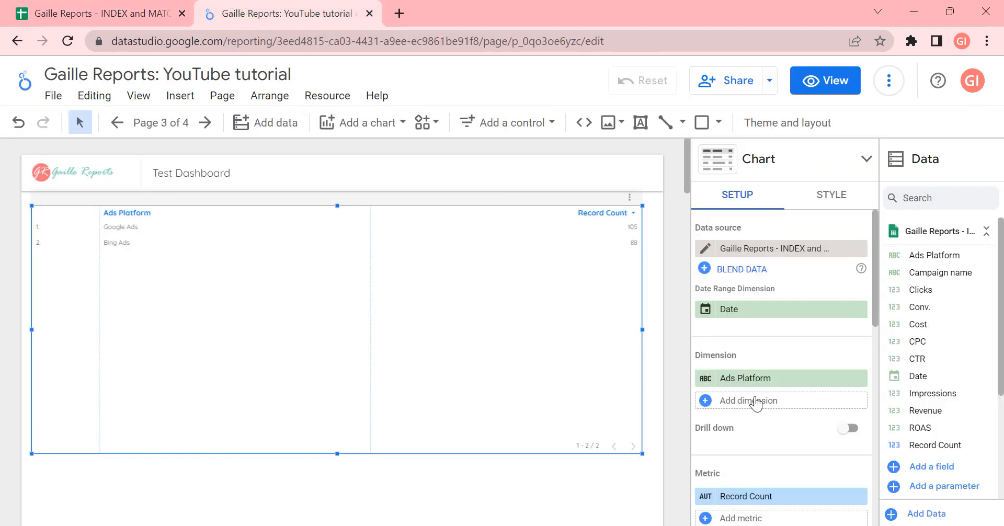
left_click(747, 400)
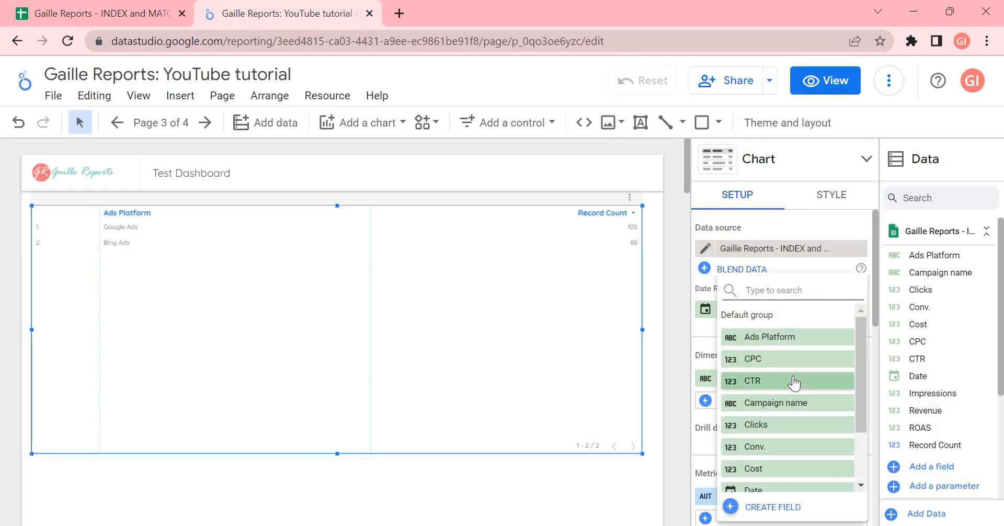
type("ca")
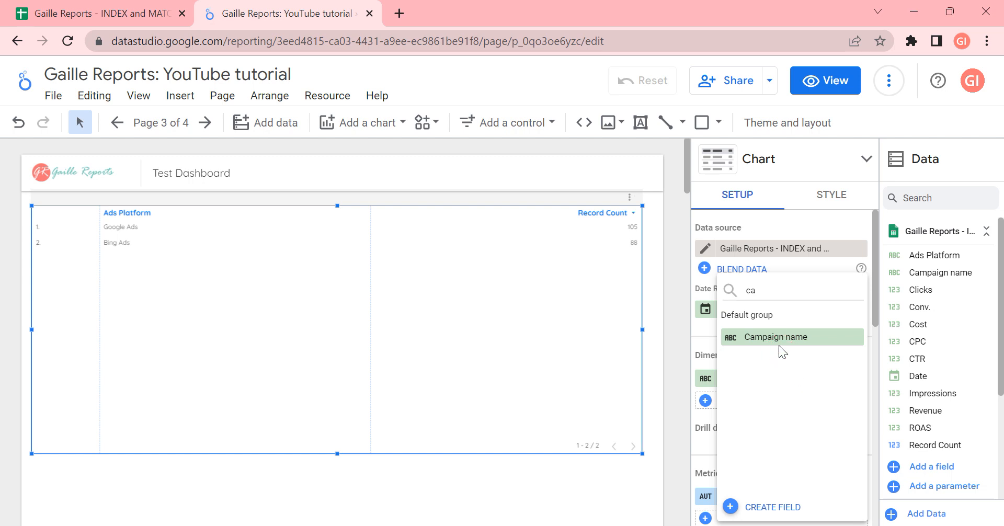
left_click(775, 337)
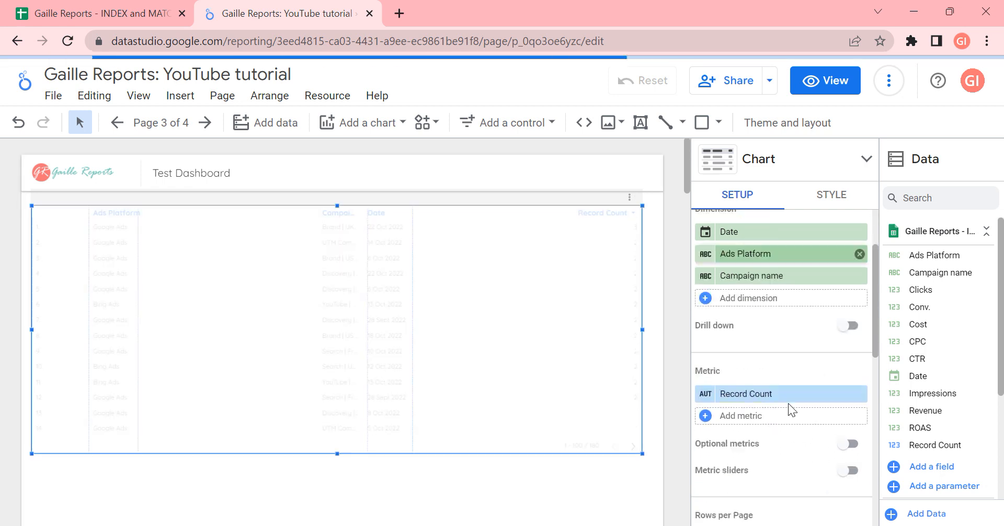
Add Impressions and Clicks as metrics and resize the columns to fit the data
type("im")
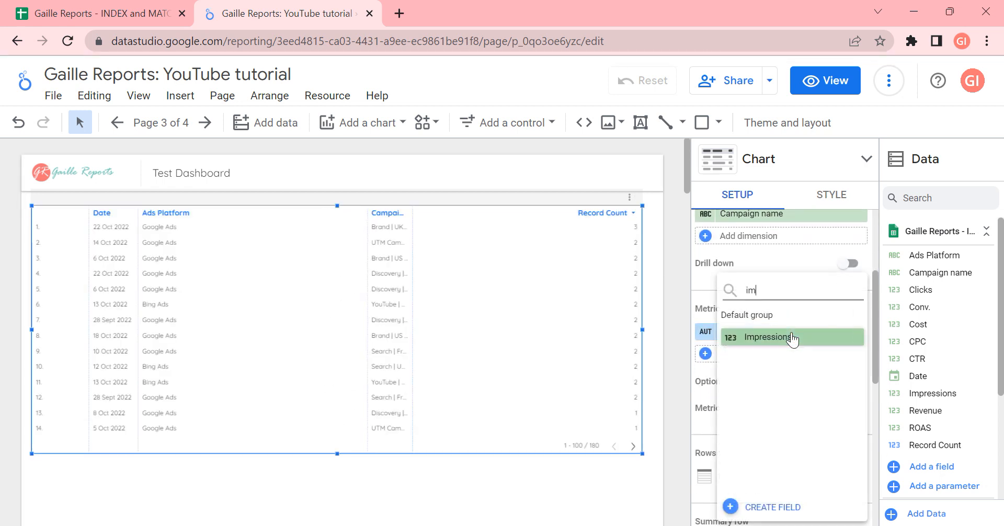
left_click(767, 337)
type("cl")
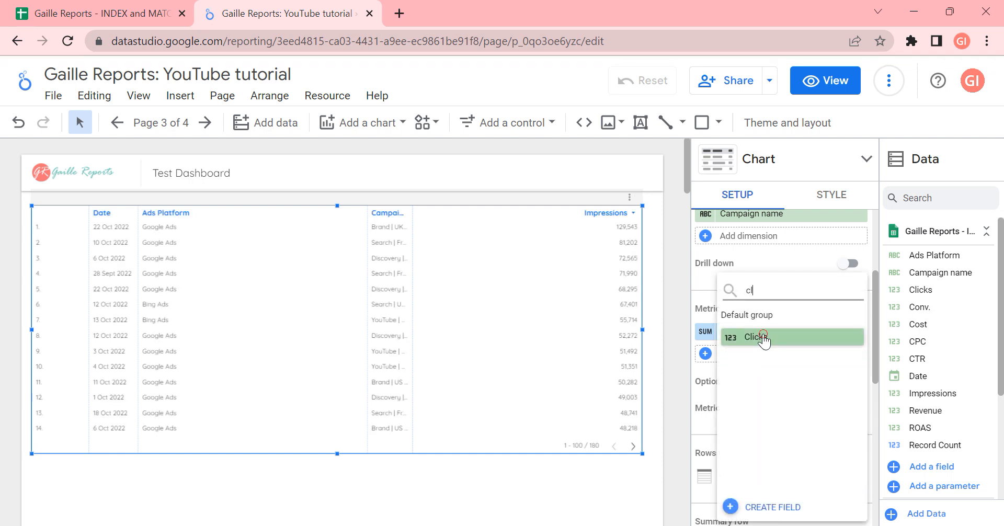
left_click(755, 337)
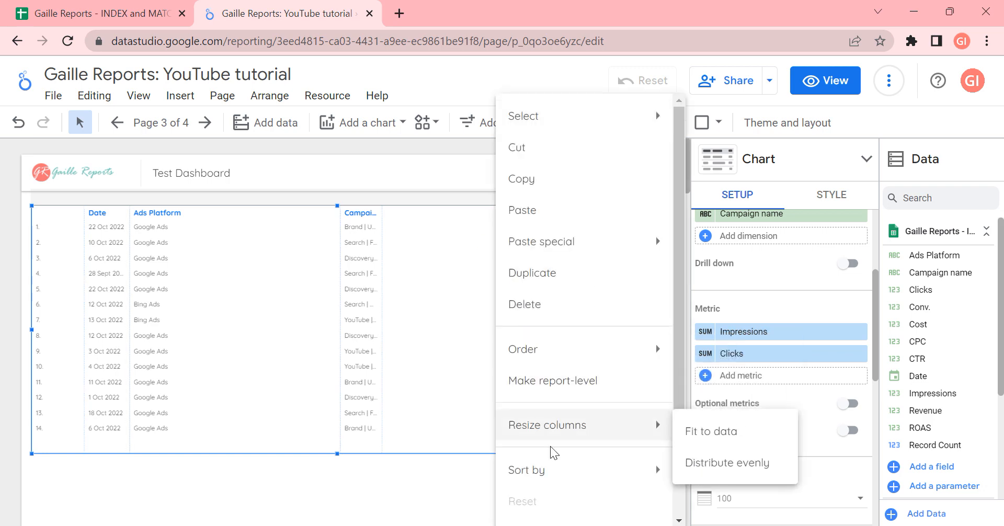
left_click(727, 462)
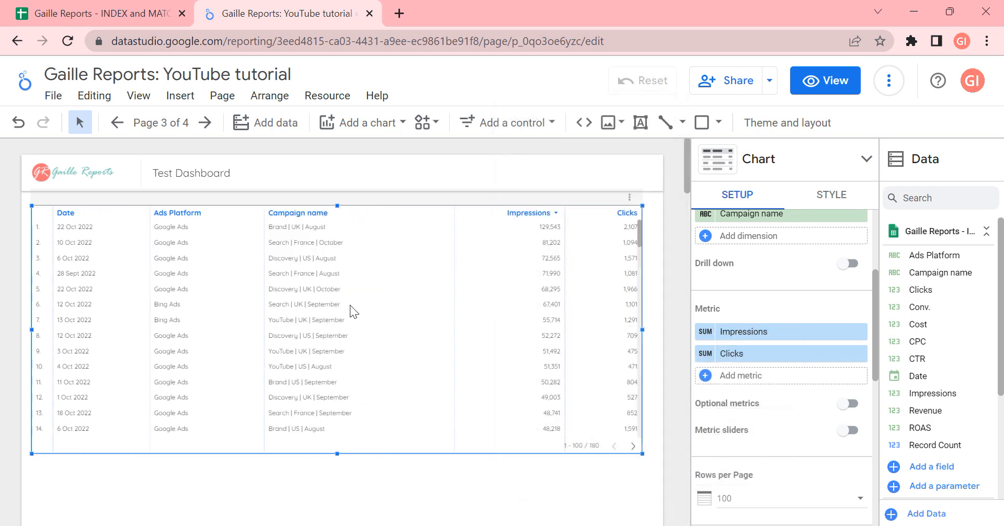
Check the Impressions-through-CTR values in row 2 of the source spreadsheet
left_click(100, 13)
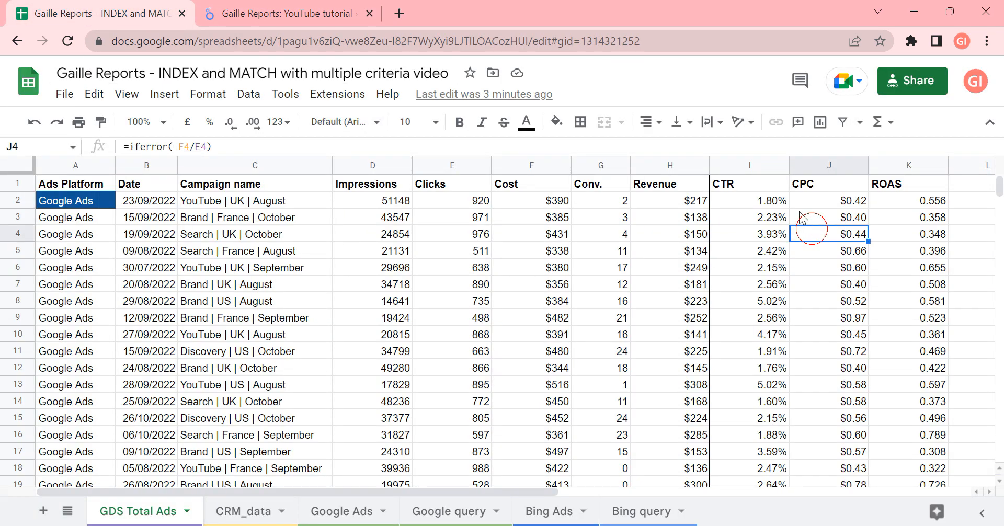
left_click(748, 201)
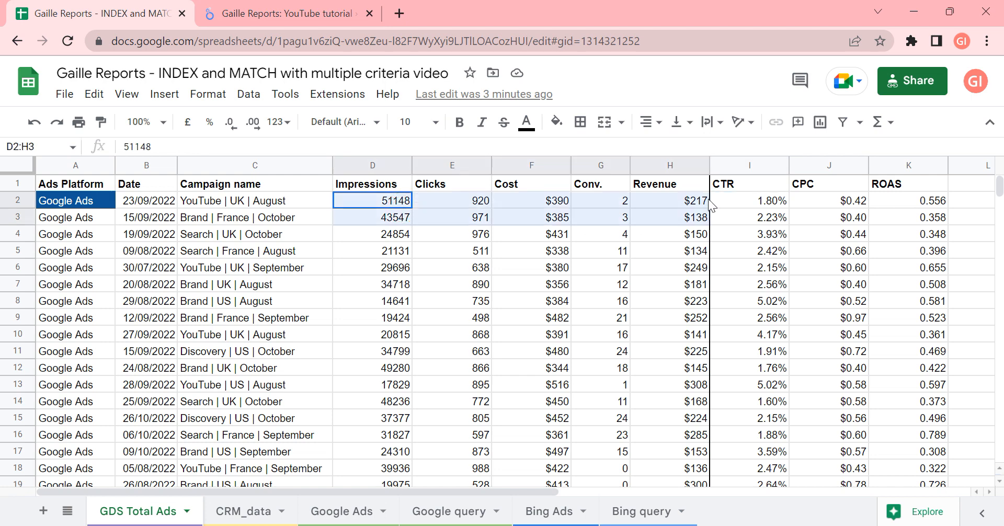
left_click(749, 201)
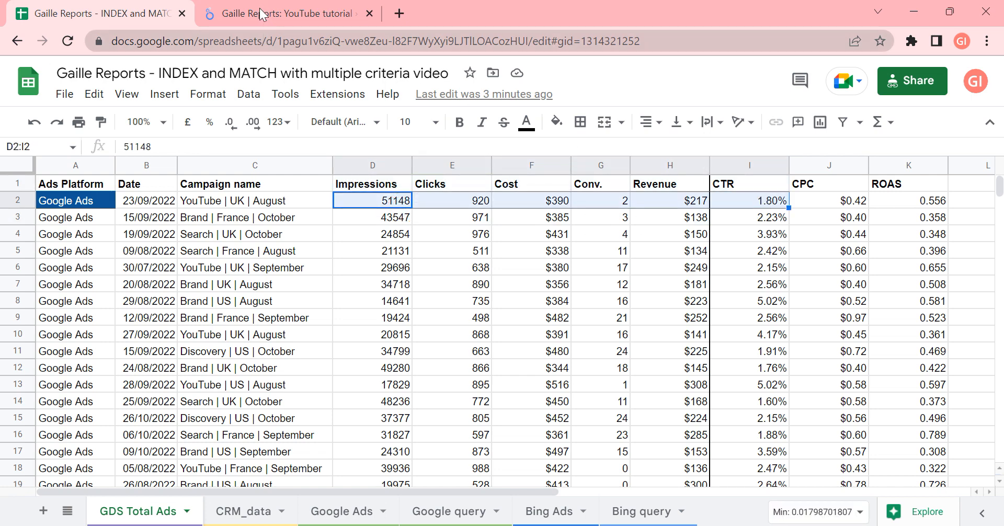
left_click(284, 14)
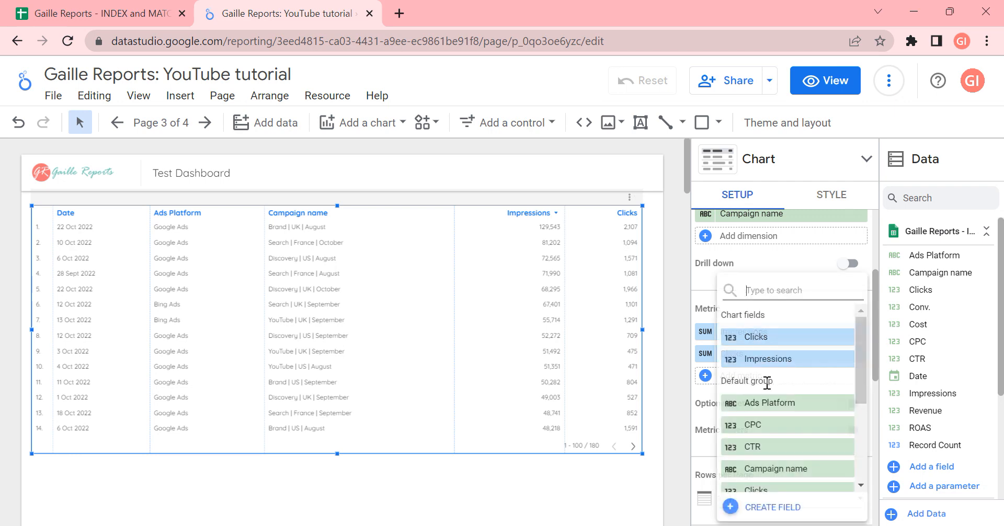
Add CTR as a table metric and compare its summed values against the spreadsheet
left_click(748, 447)
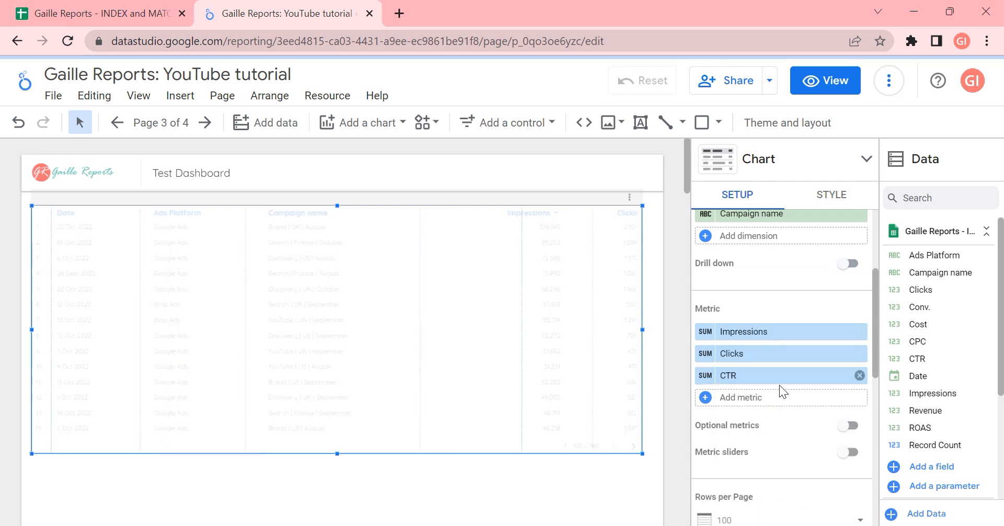
left_click(96, 14)
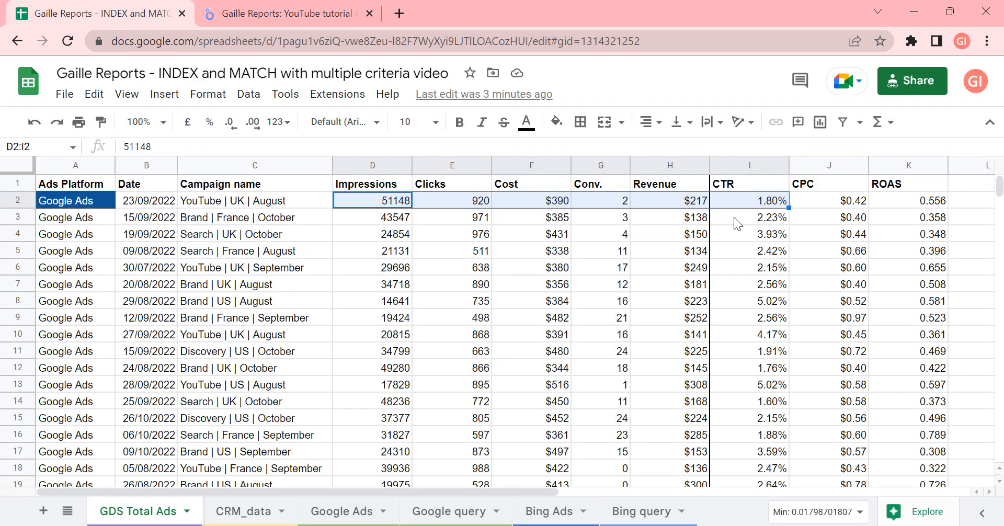
left_click(284, 13)
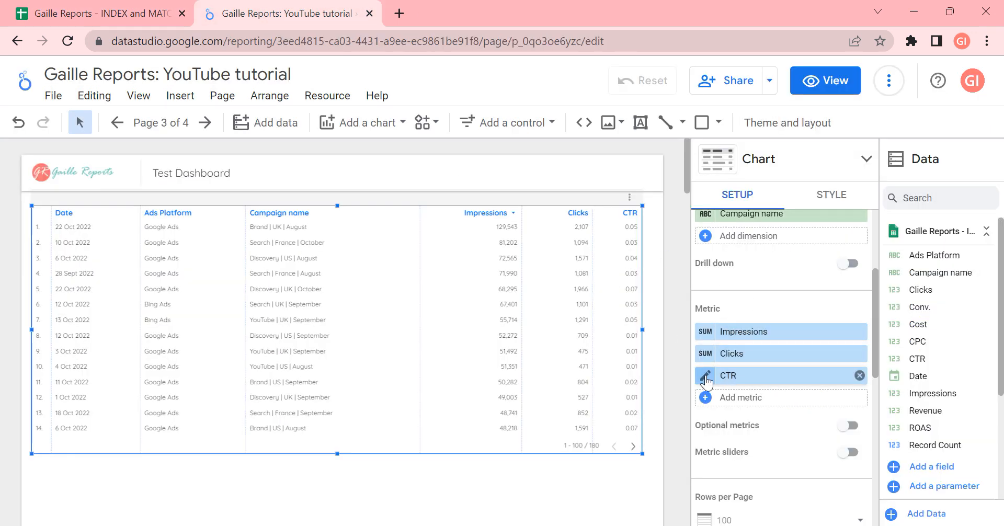
Set the CTR metric's display format to Percent
left_click(704, 376)
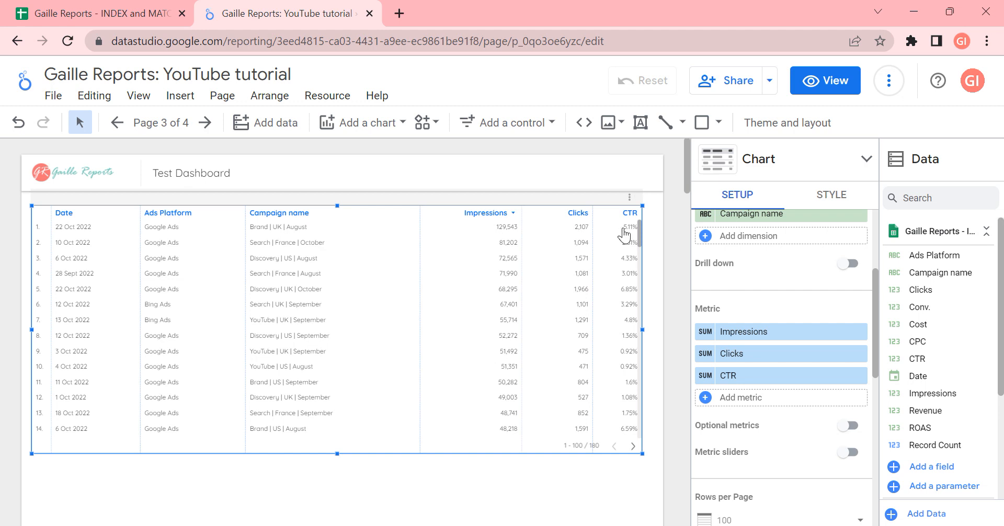
mouse_move(578, 242)
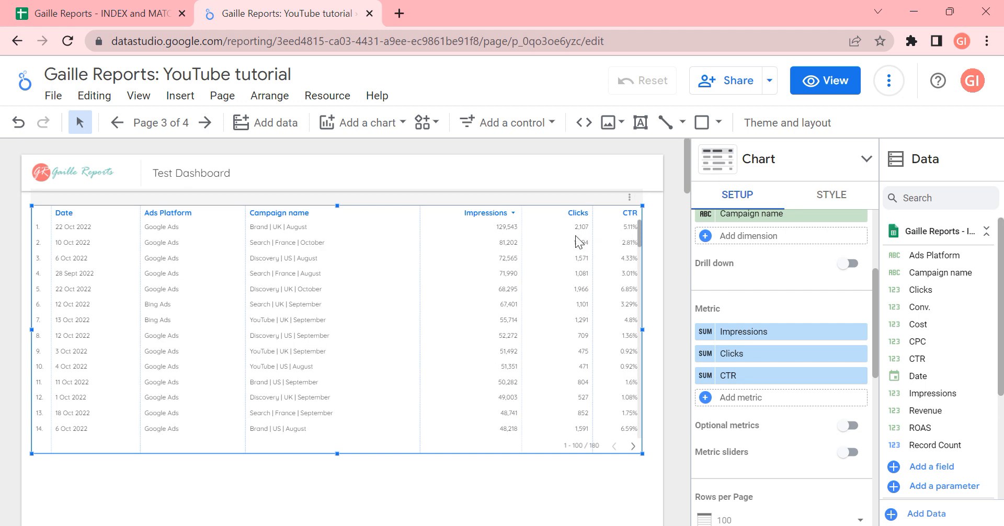
mouse_move(590, 235)
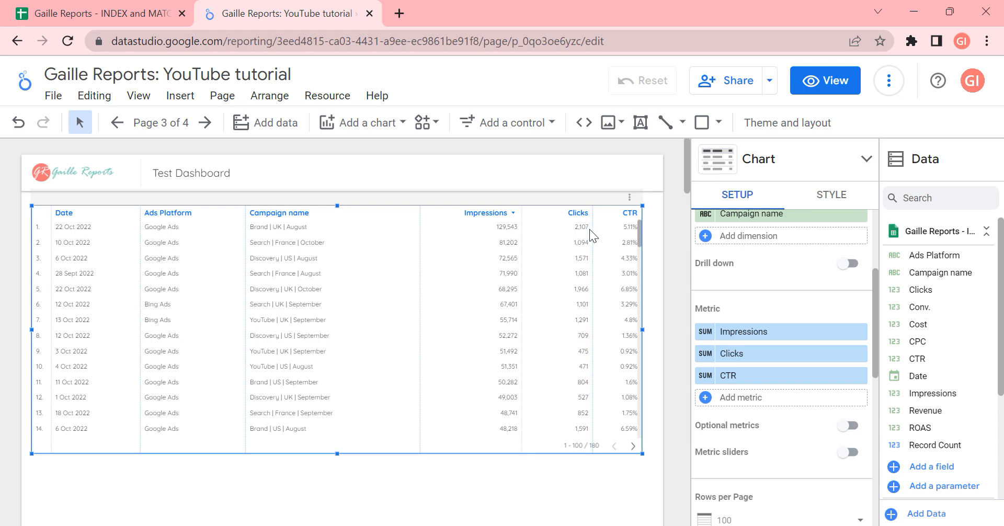
mouse_move(508, 241)
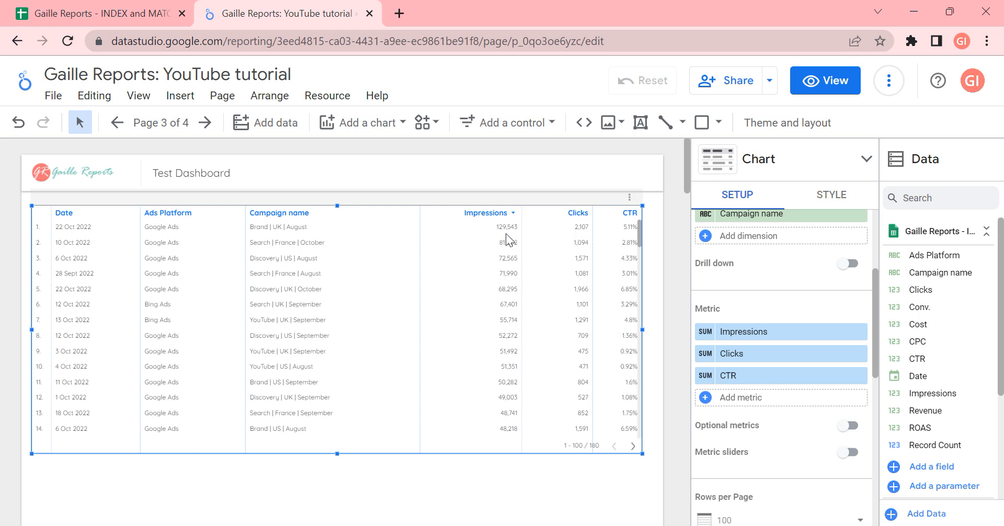
mouse_move(506, 239)
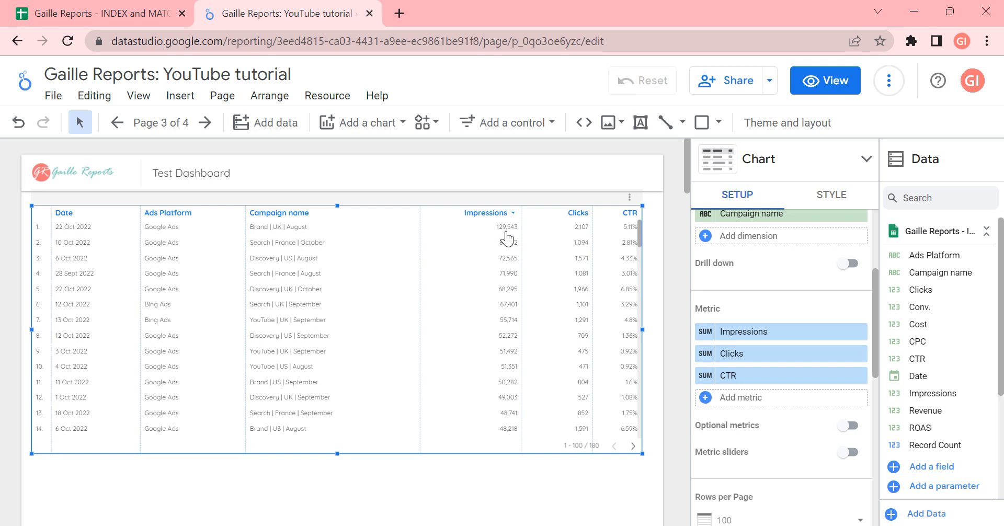
mouse_move(533, 244)
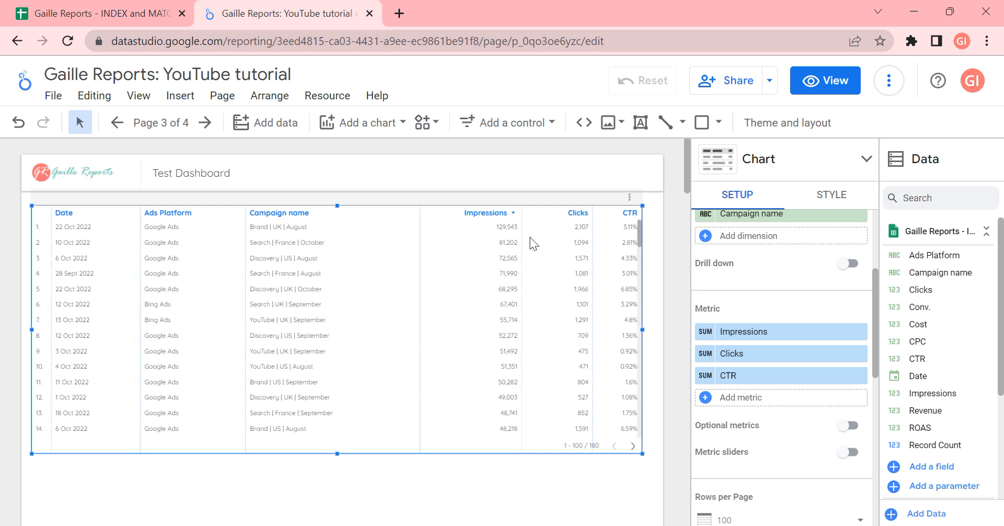
mouse_move(626, 238)
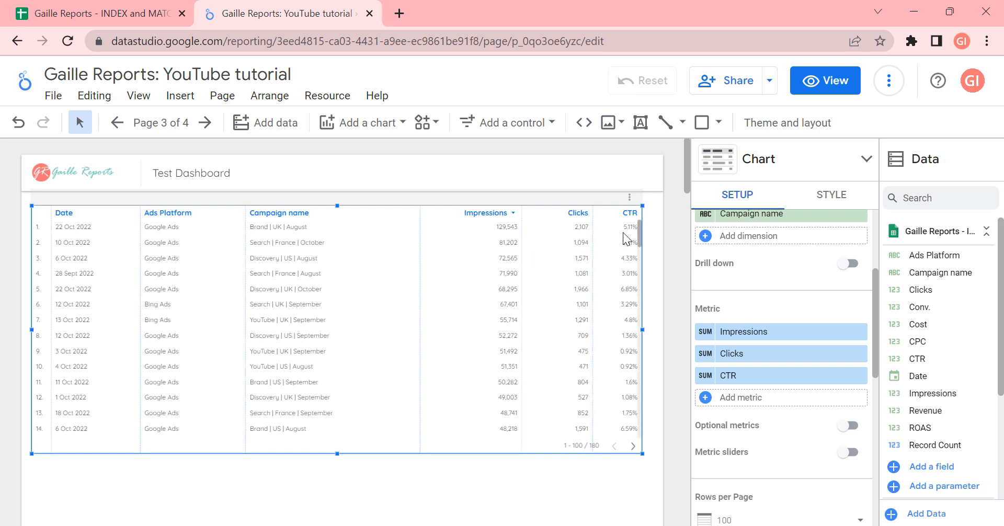
mouse_move(609, 244)
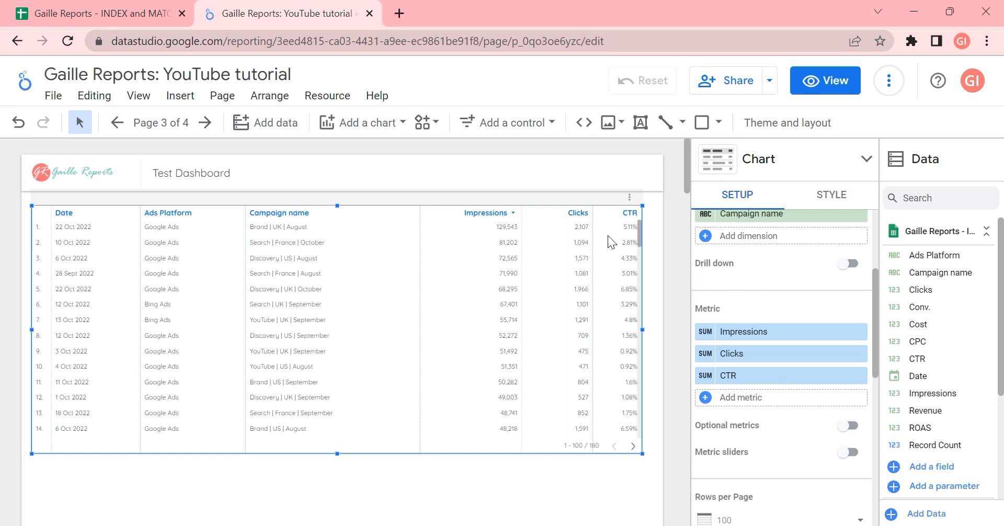
Enter 129543 impressions in N7 after reading the total from the report
left_click(96, 13)
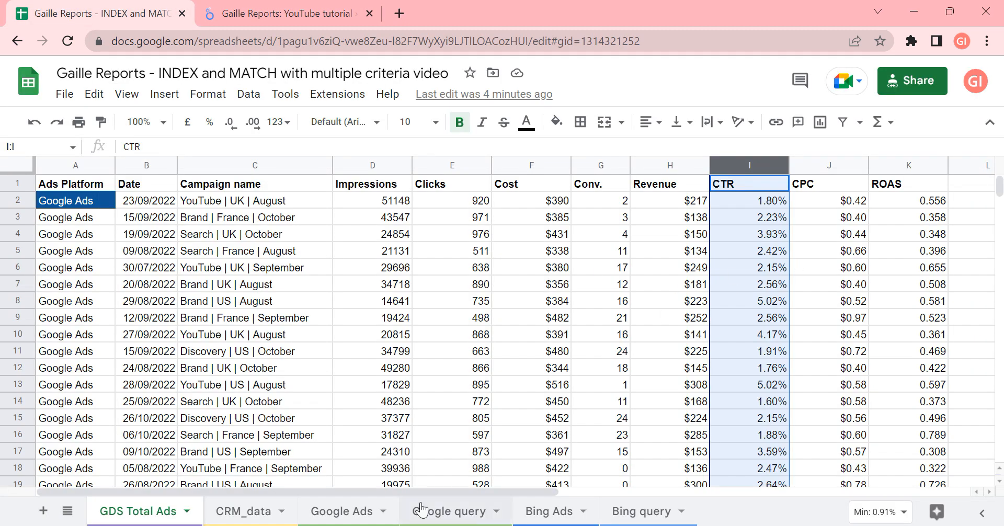
scroll("right", 3)
type("2107")
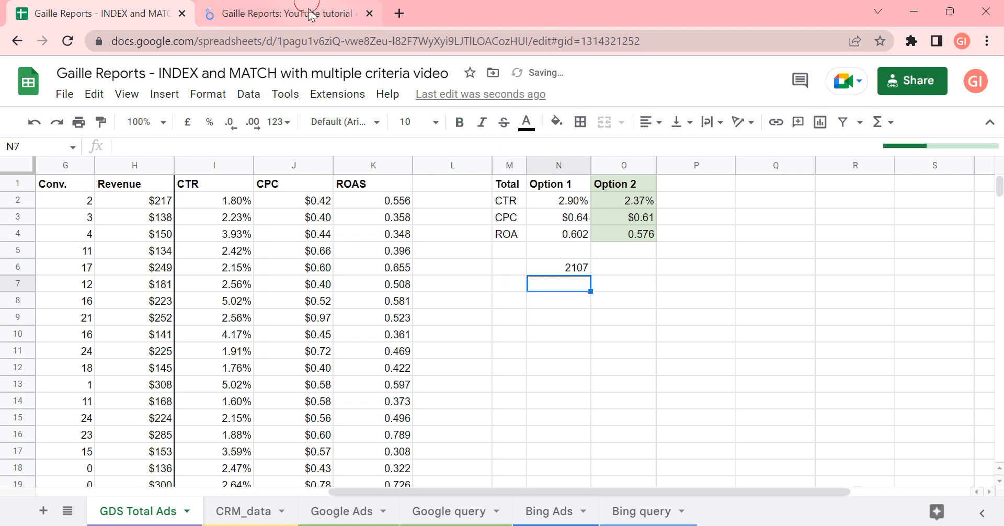
left_click(285, 14)
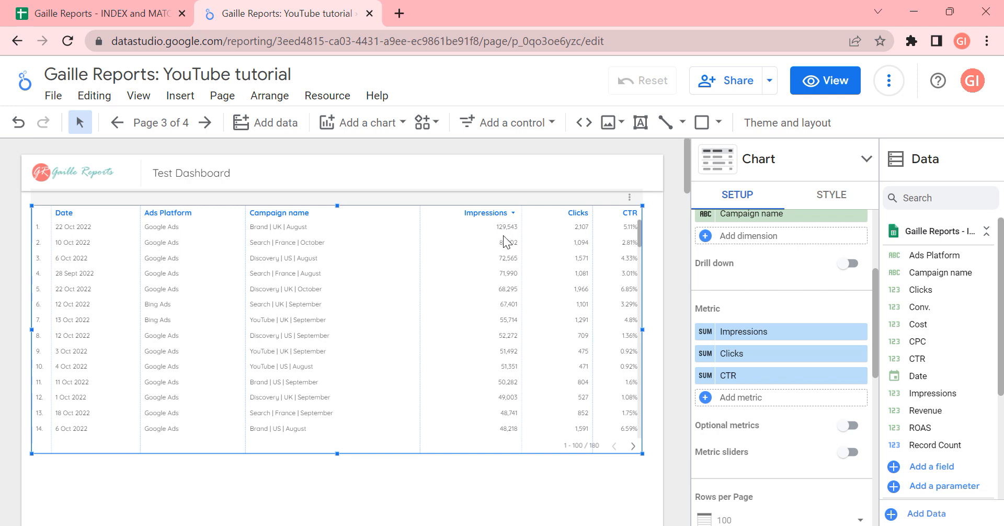
left_click(100, 12)
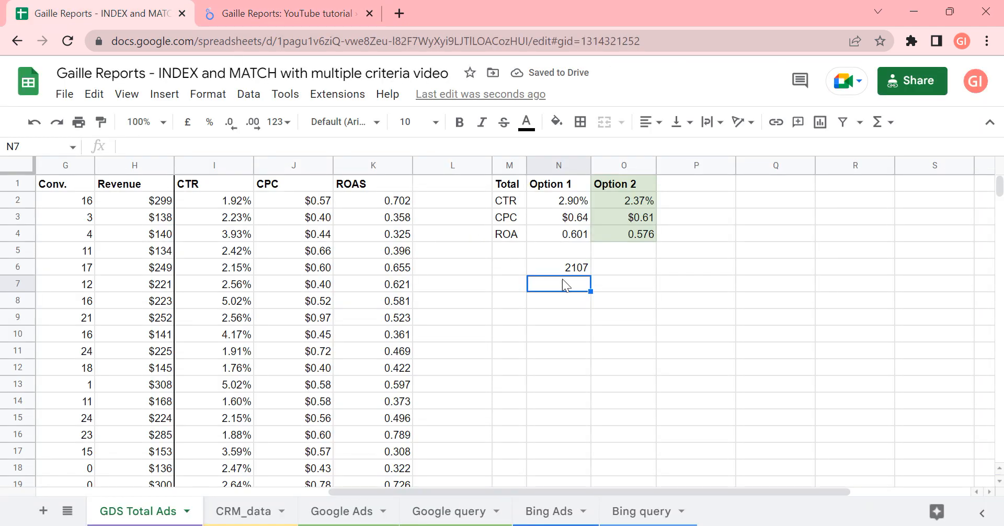
type("129543")
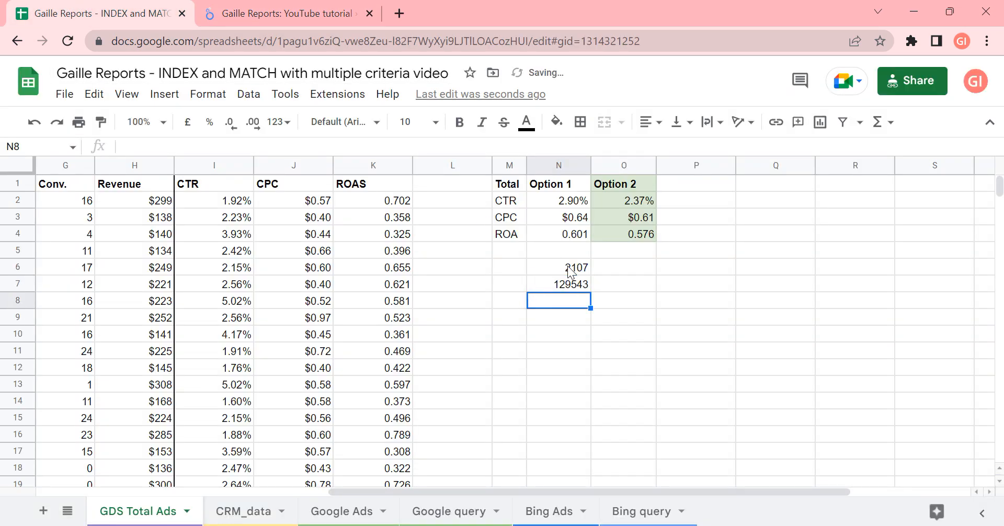
Put =N6/N7 in N8 and format it as a percentage, 1.63%
type("=N6/N7")
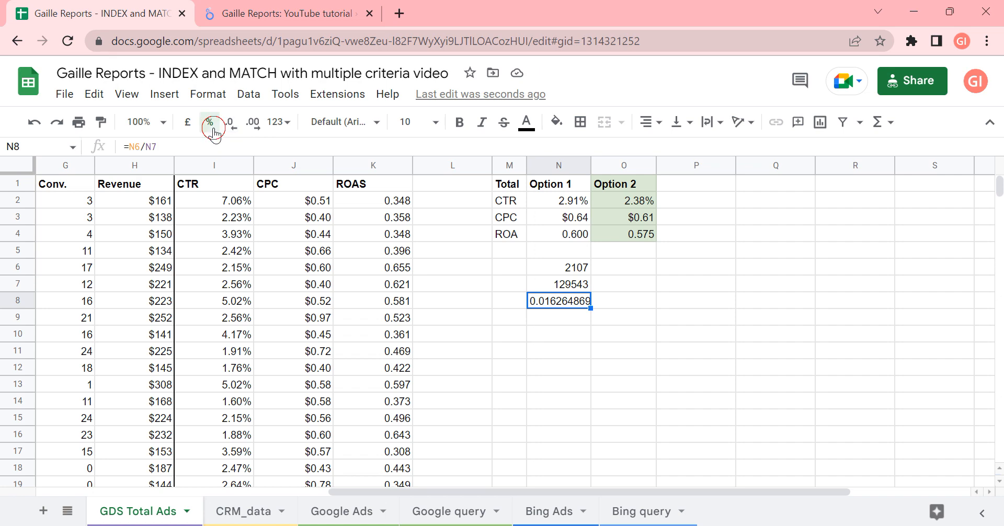
left_click(208, 123)
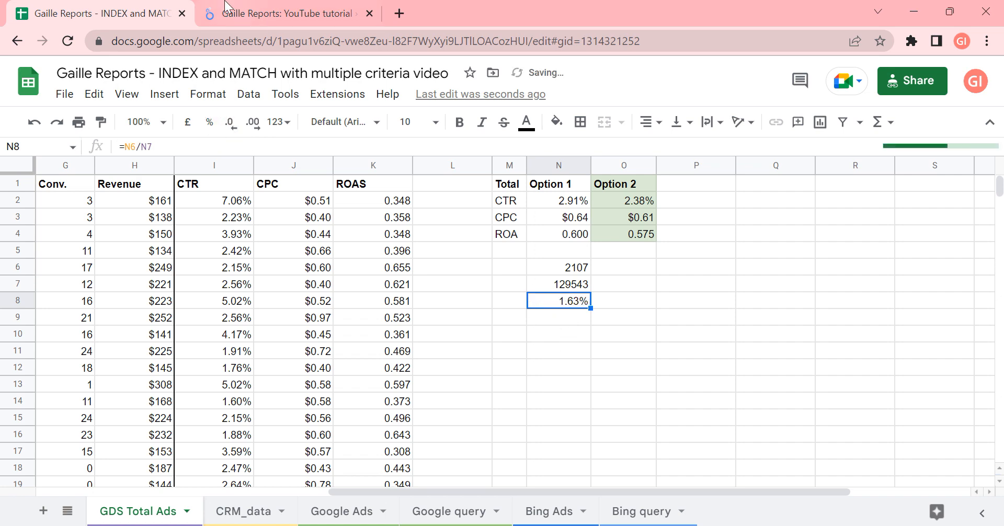
left_click(288, 13)
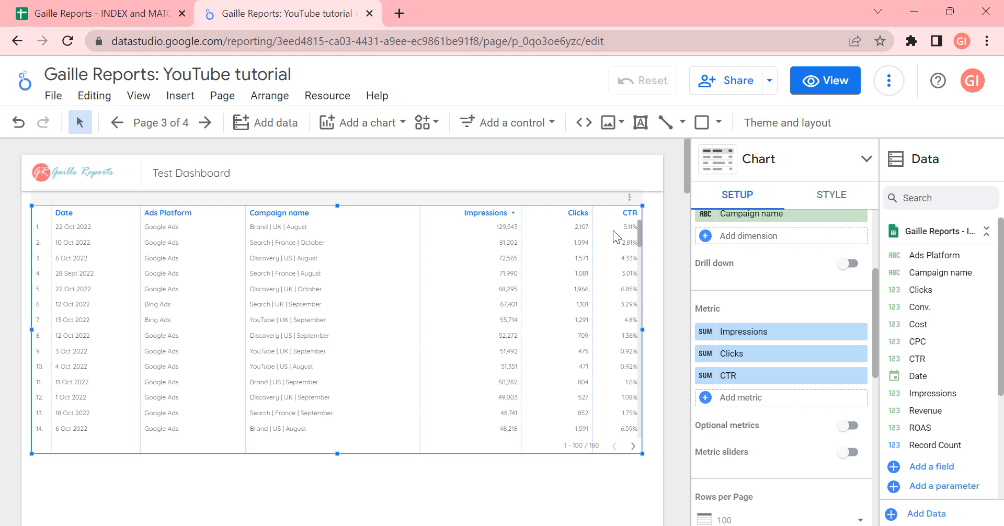
Review the N8 formula dividing N6 clicks by N7 impressions in the spreadsheet
left_click(96, 13)
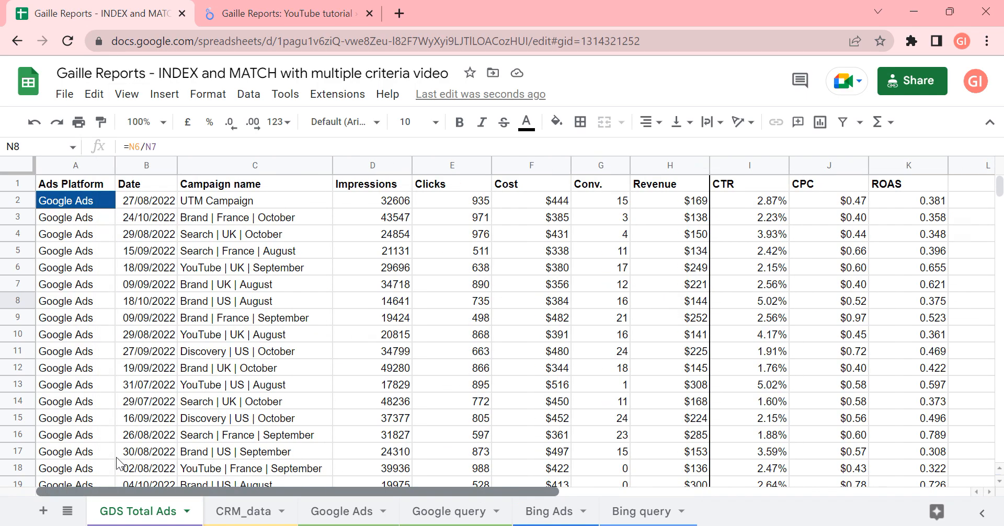
scroll("right", 3)
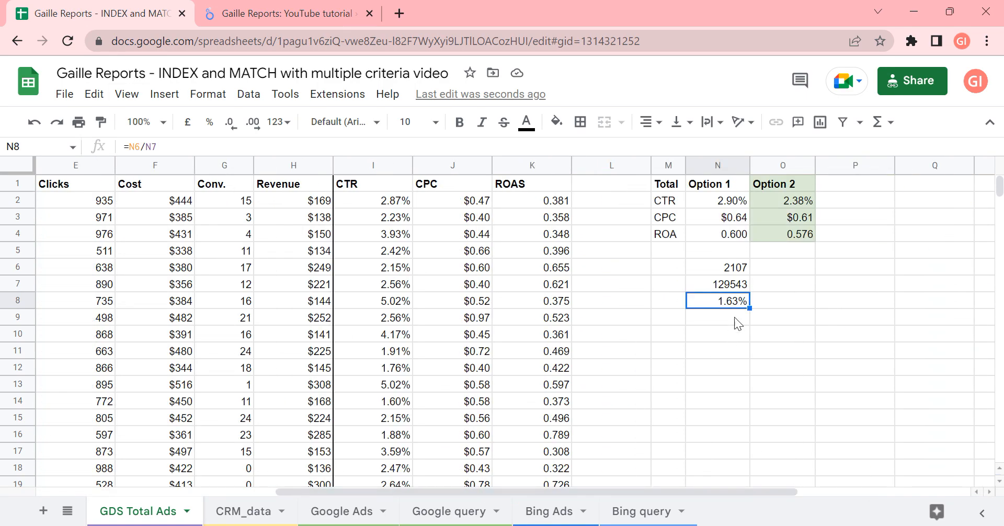
mouse_move(730, 306)
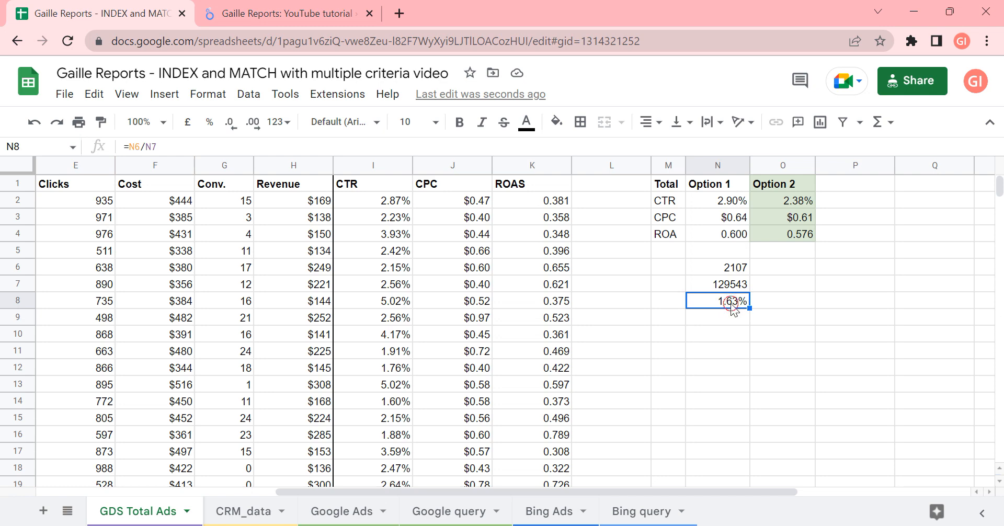
double_click(717, 301)
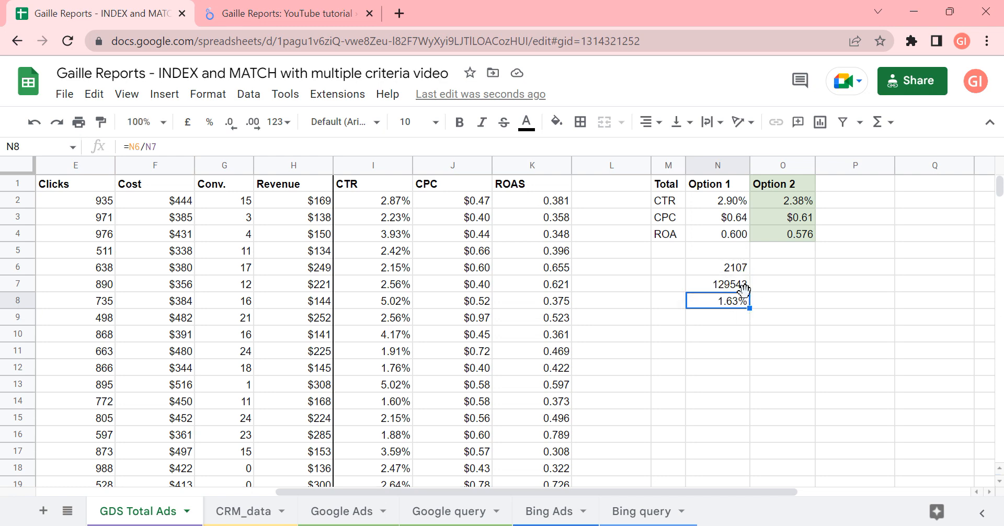
left_click(285, 14)
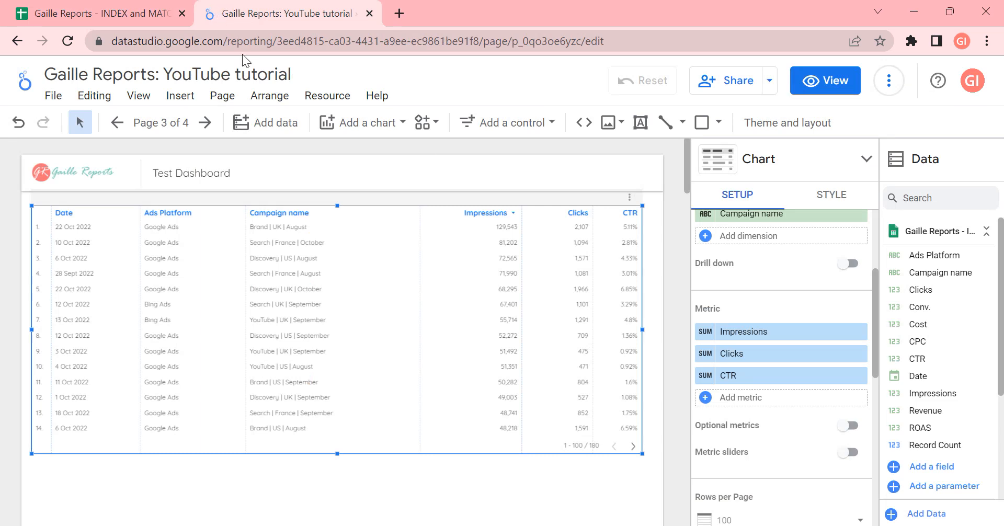
mouse_move(520, 194)
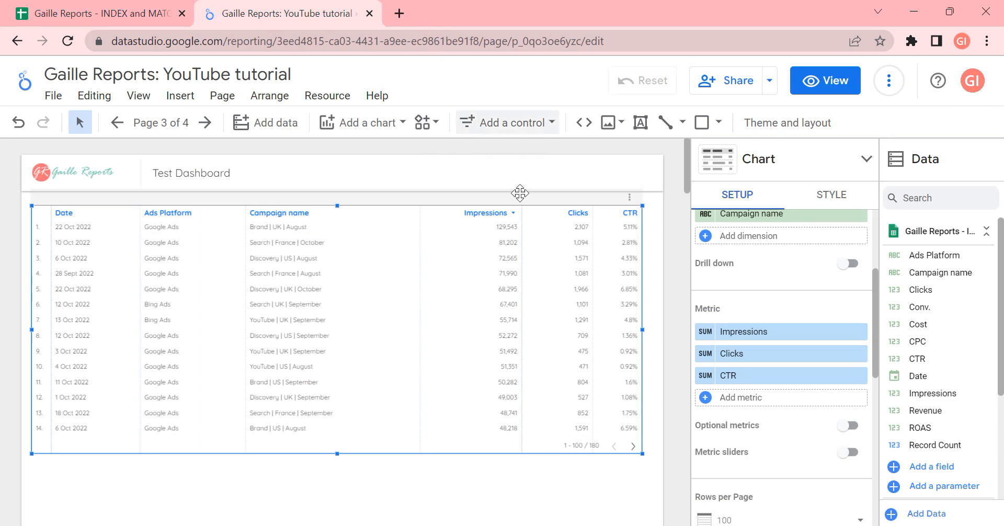
Confirm the N8 formula showing 1.63% and return to the report's 5.11% CTR row
left_click(100, 12)
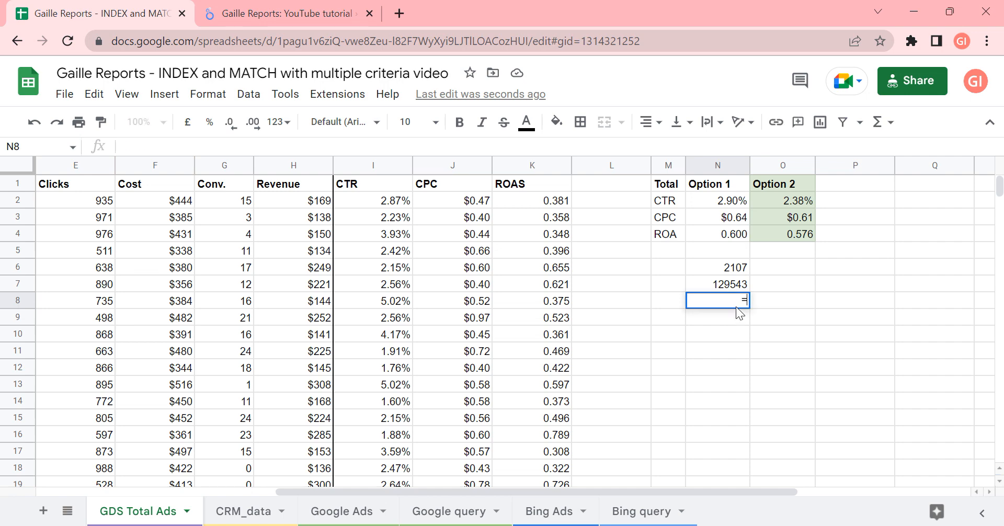
key("Return")
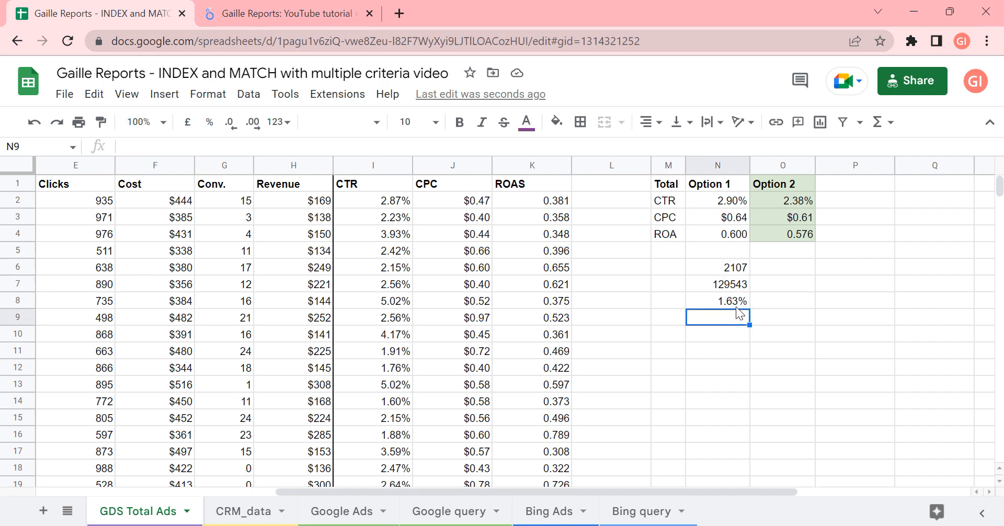
left_click(286, 13)
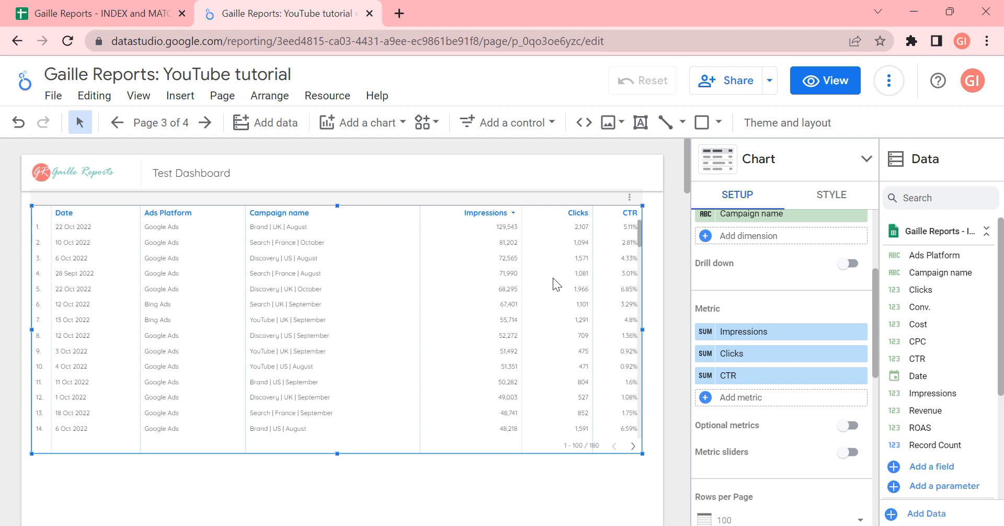
mouse_move(749, 407)
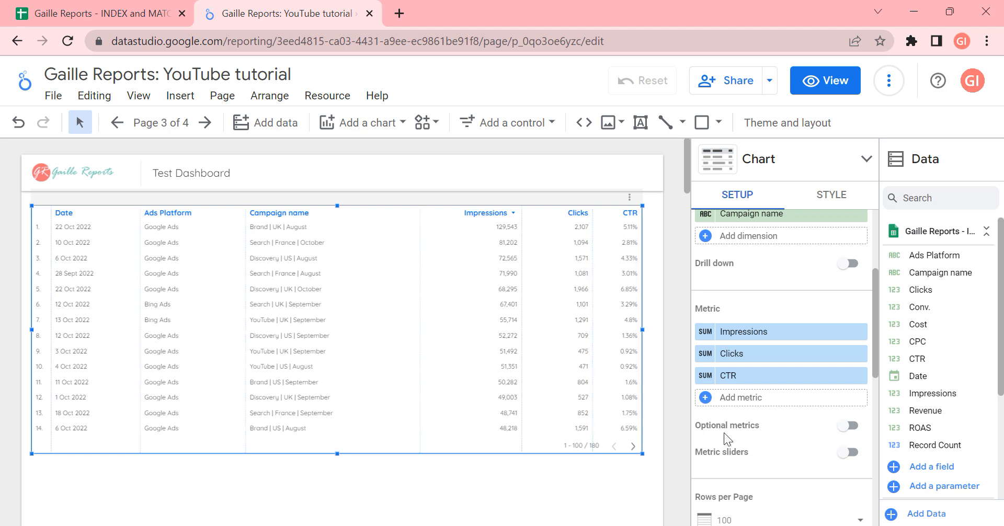
Scroll the Setup panel to show the summary row with CTR totalling 592.42%
scroll("down", 3)
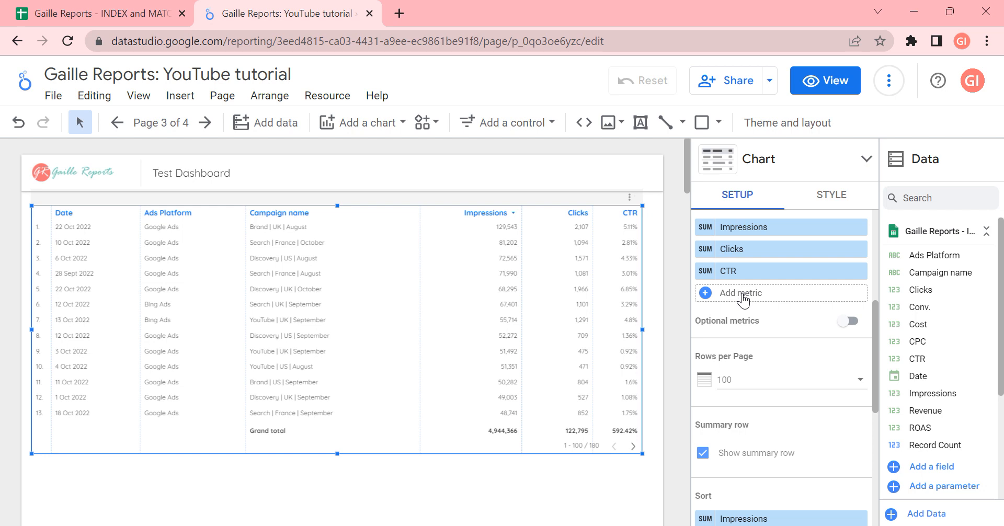
scroll("up", 3)
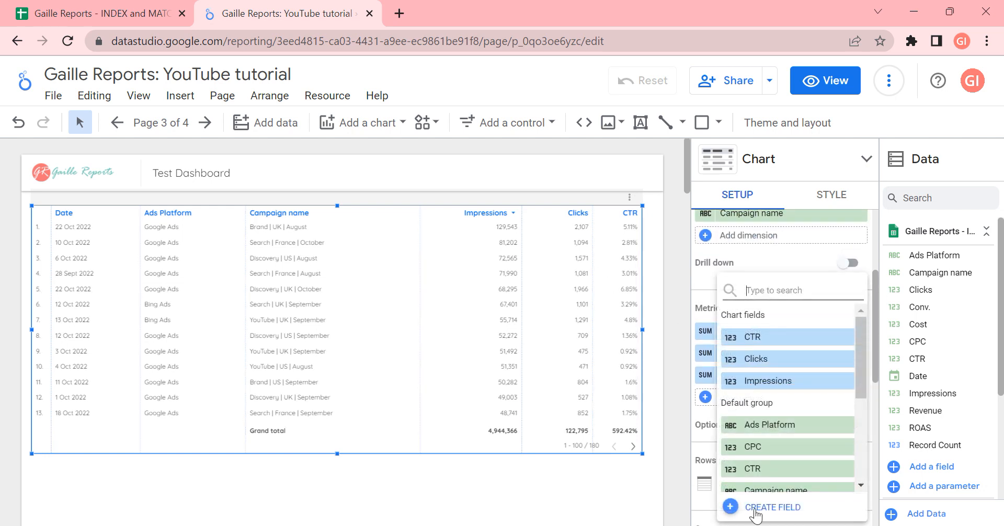
Create a calculated field named CTR + with the formula Clicks / Impressions
left_click(772, 507)
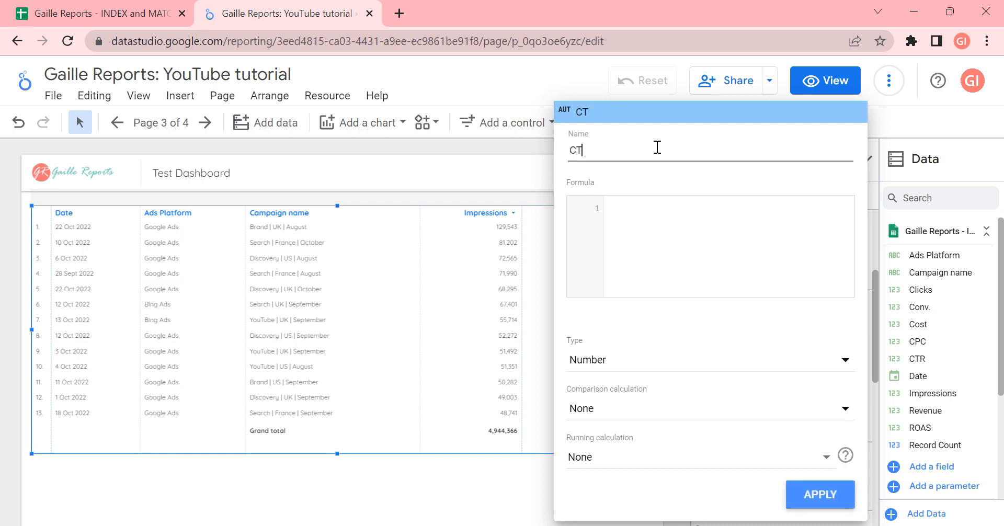
type("R +")
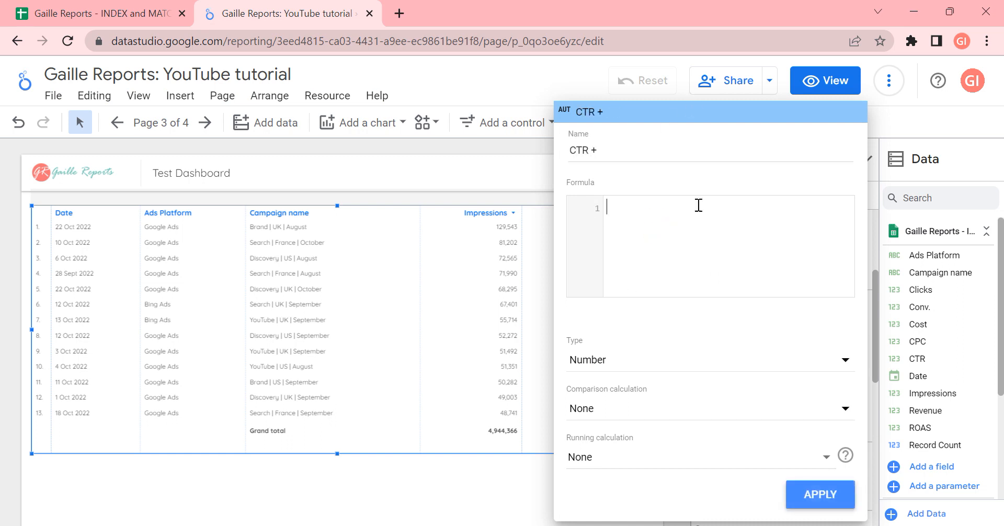
type("cl")
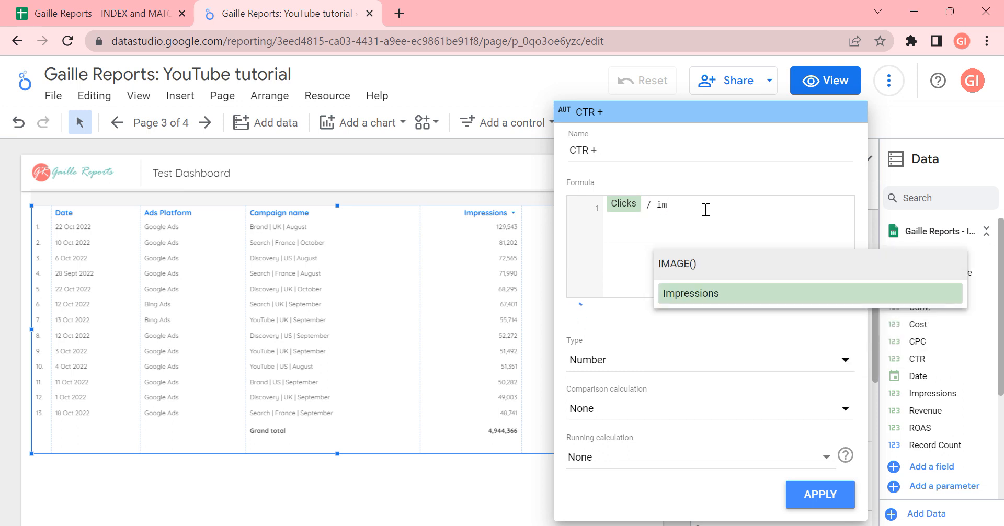
left_click(691, 293)
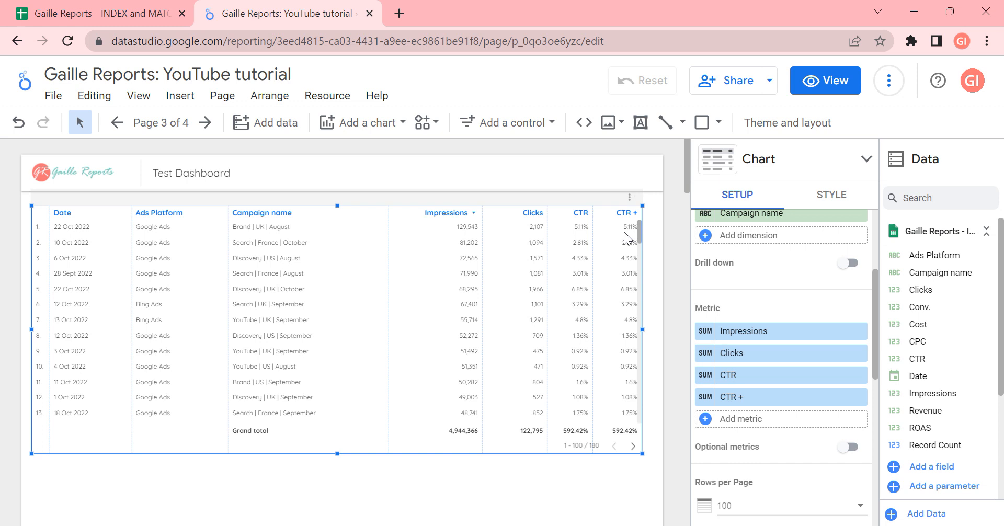
mouse_move(618, 437)
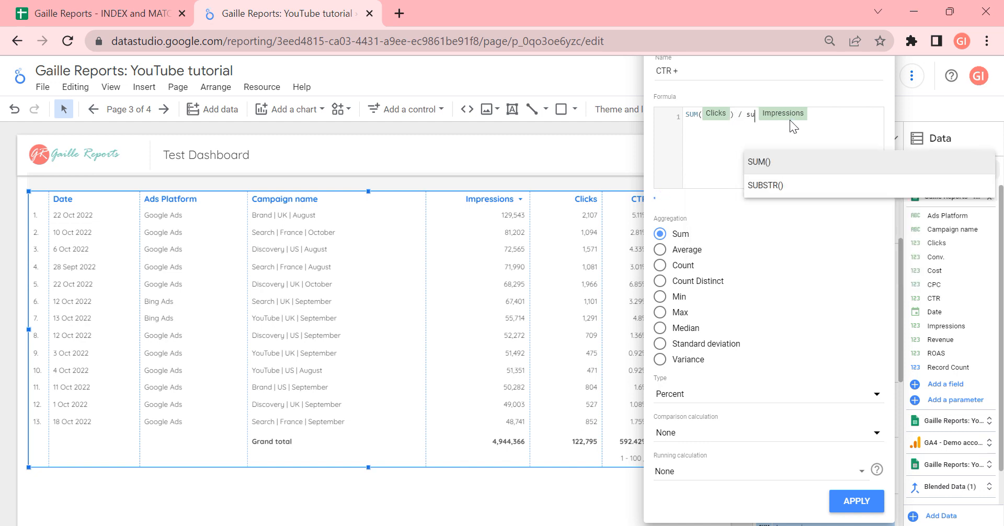
Review the Option 2 SUM formula in cell O2, then return to Looker Studio
left_click(759, 161)
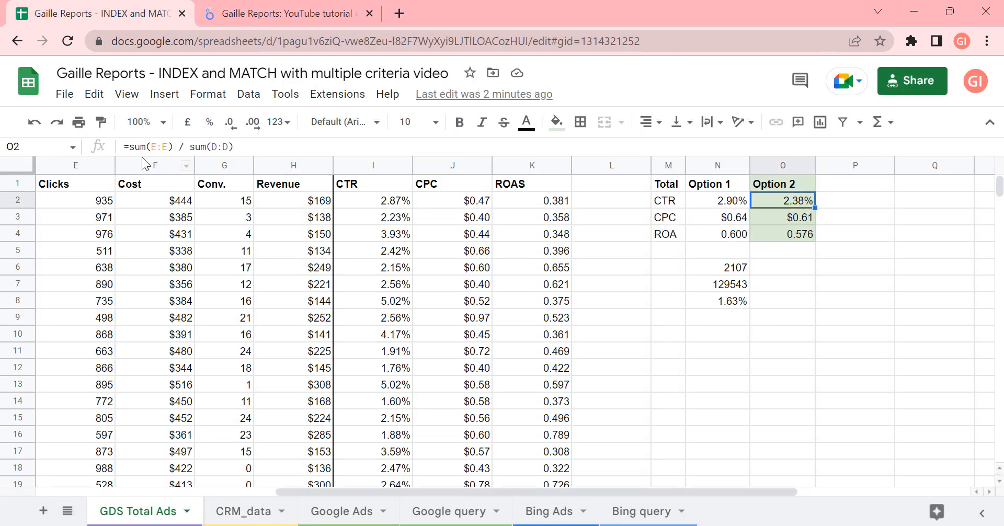
double_click(782, 201)
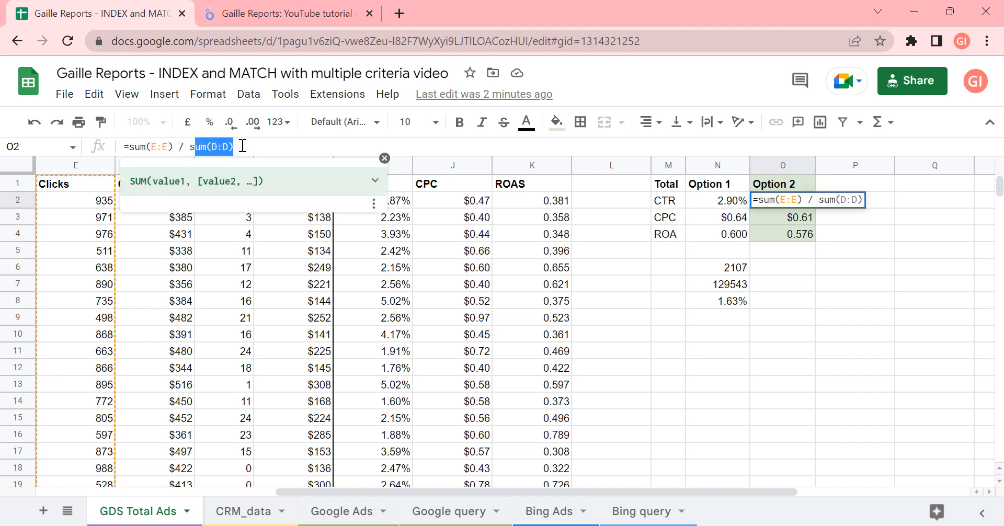
left_click(283, 13)
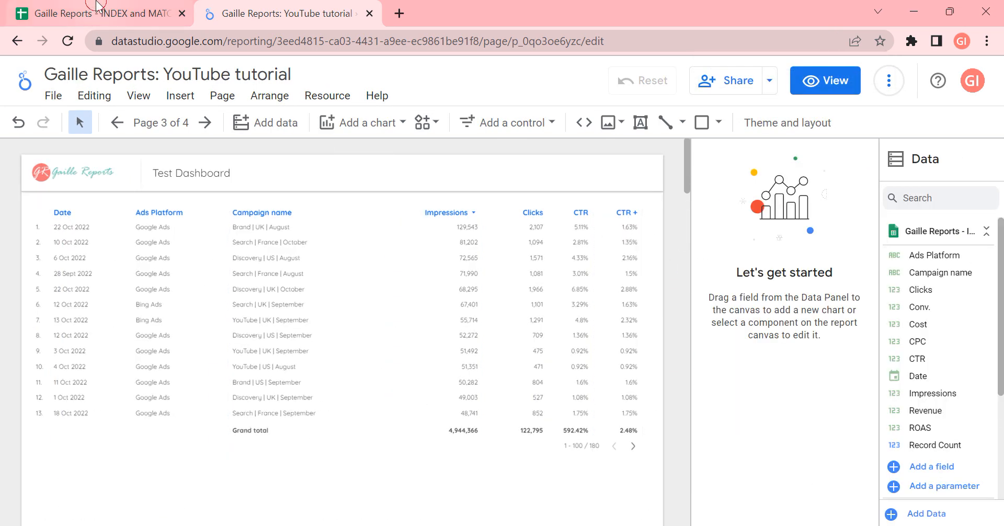
left_click(96, 12)
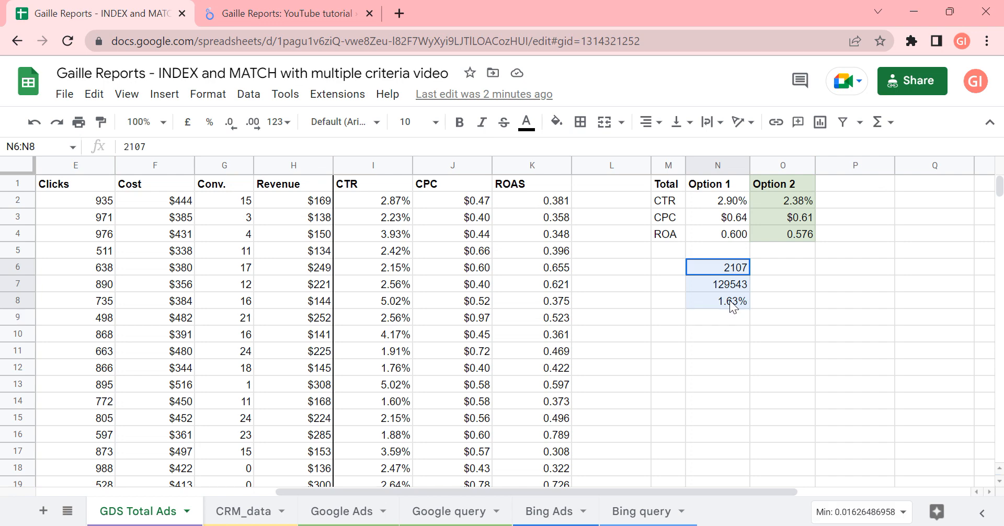
left_click(286, 14)
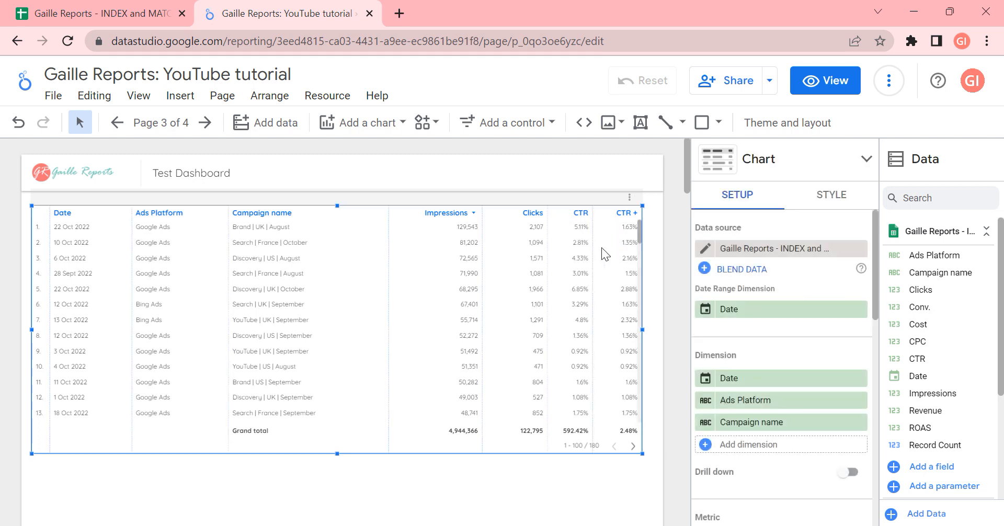
mouse_move(574, 239)
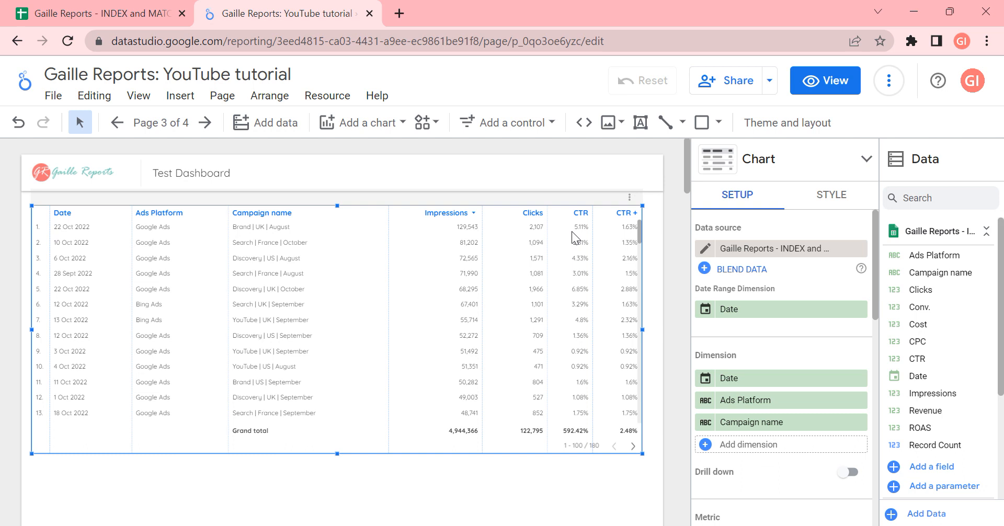
scroll("down", 3)
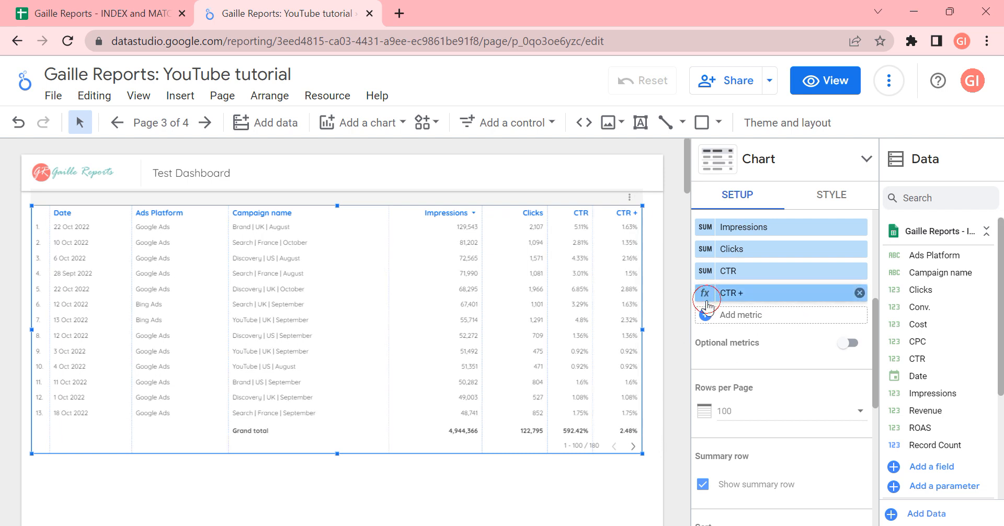
left_click(704, 293)
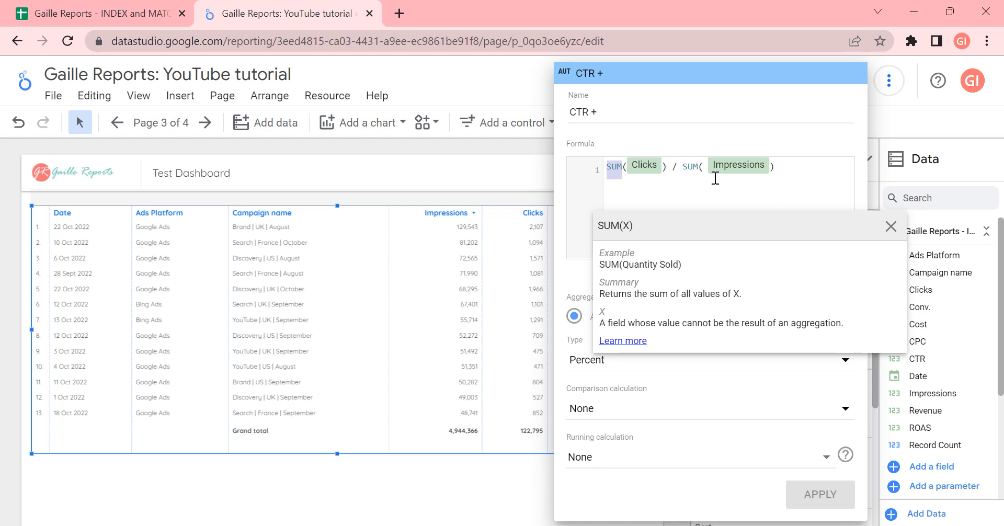
left_click(669, 167)
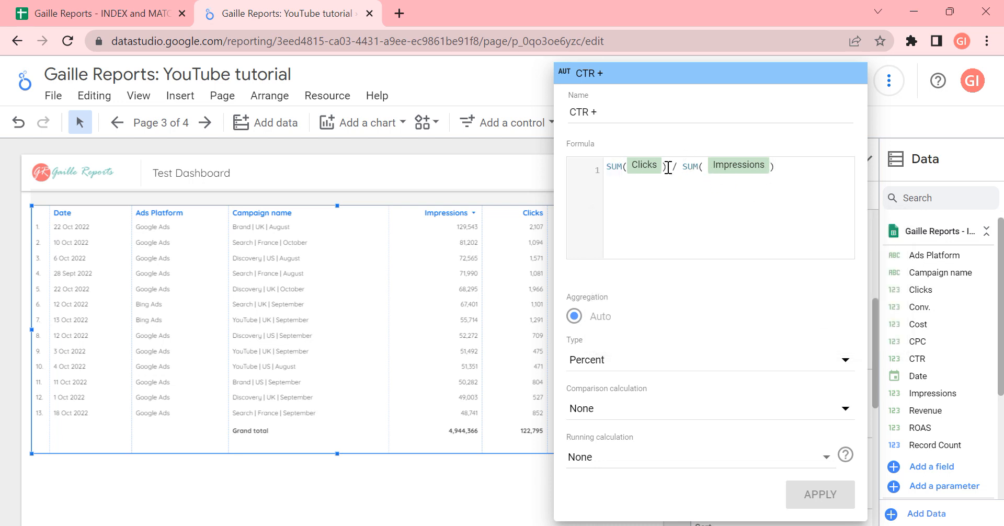
mouse_move(506, 314)
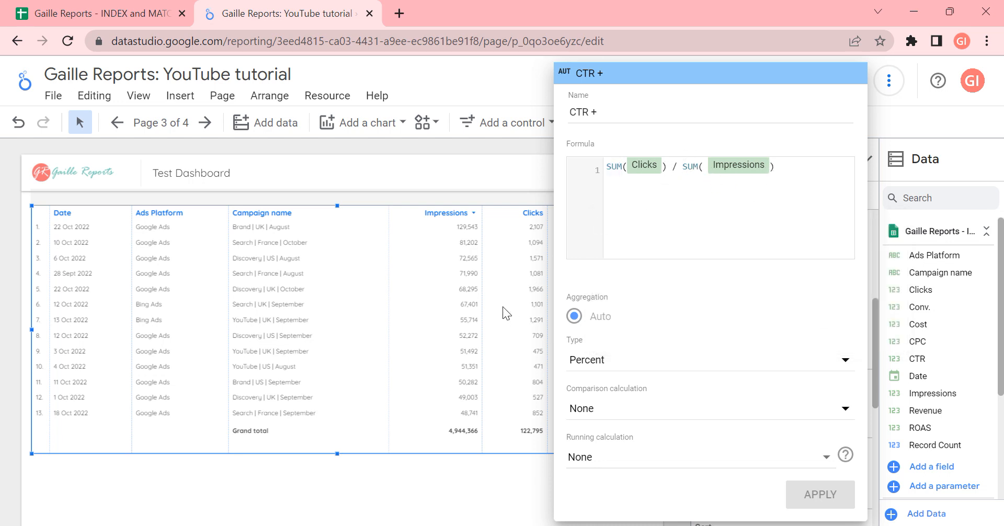
left_click(820, 494)
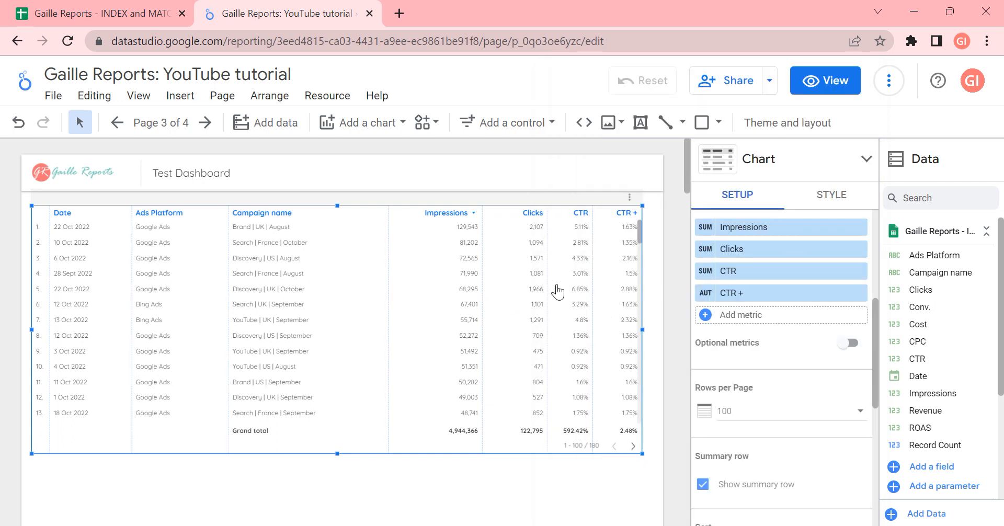
mouse_move(606, 246)
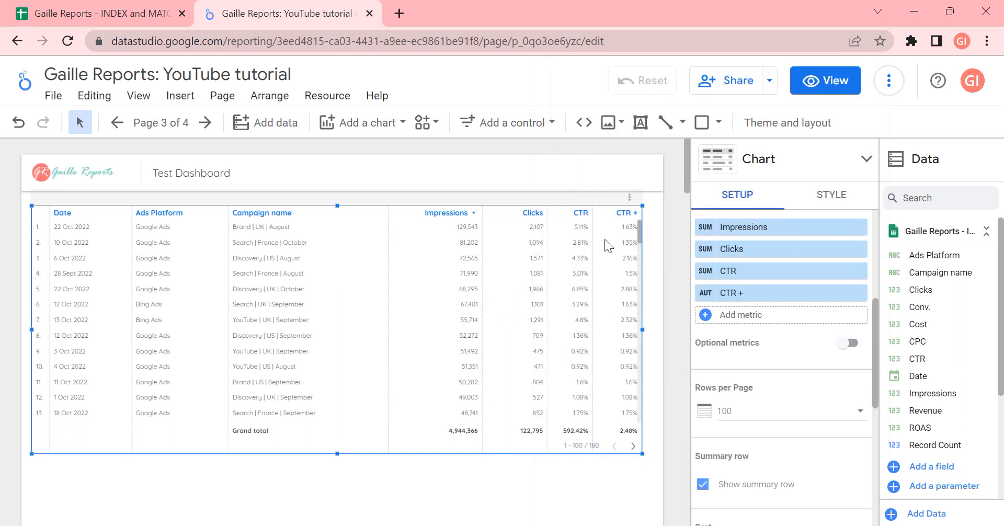
mouse_move(651, 225)
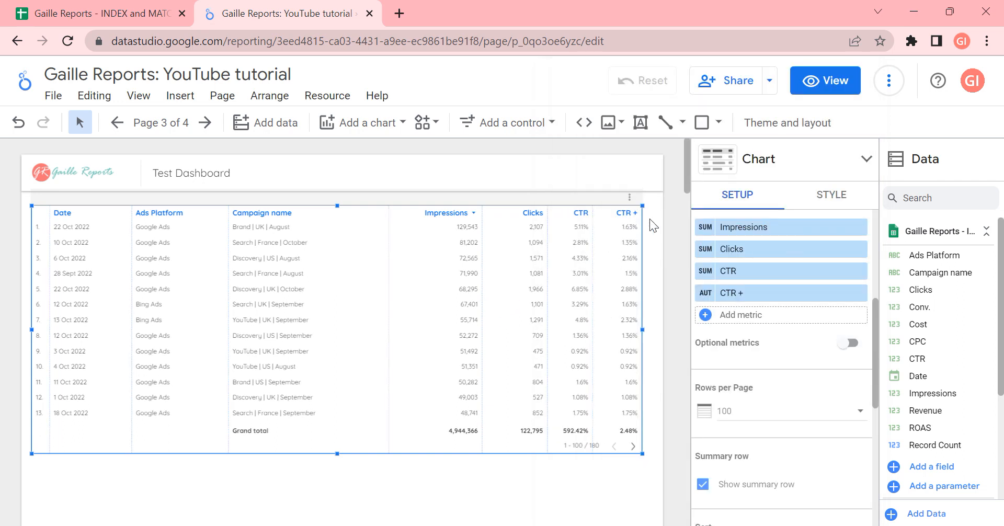
mouse_move(813, 280)
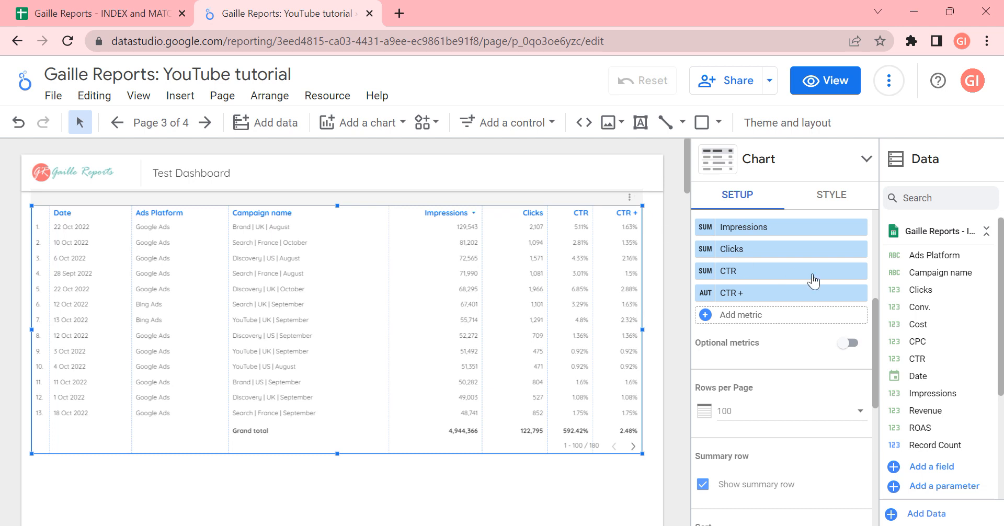
Remove the original CTR metric chip, leaving CTR + with its 2.48% grand total
left_click(860, 270)
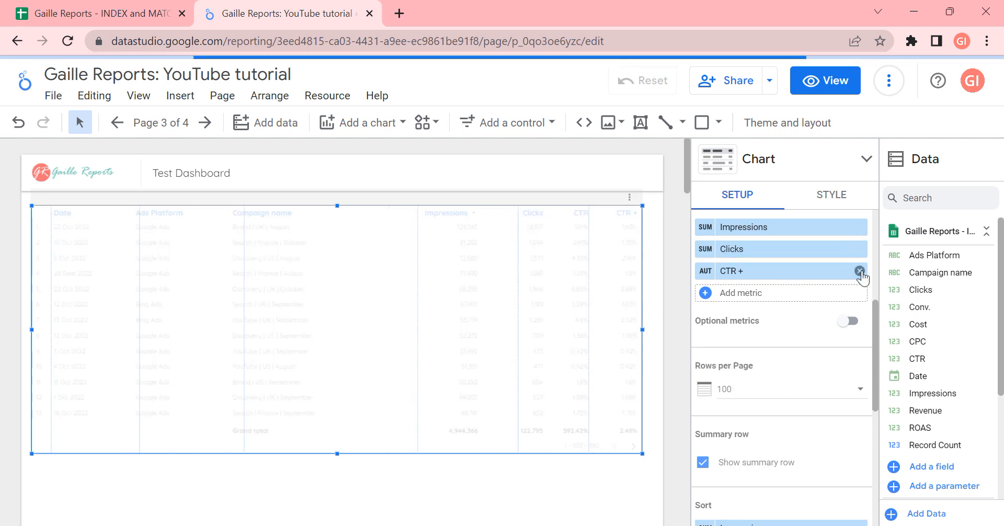
left_click(861, 270)
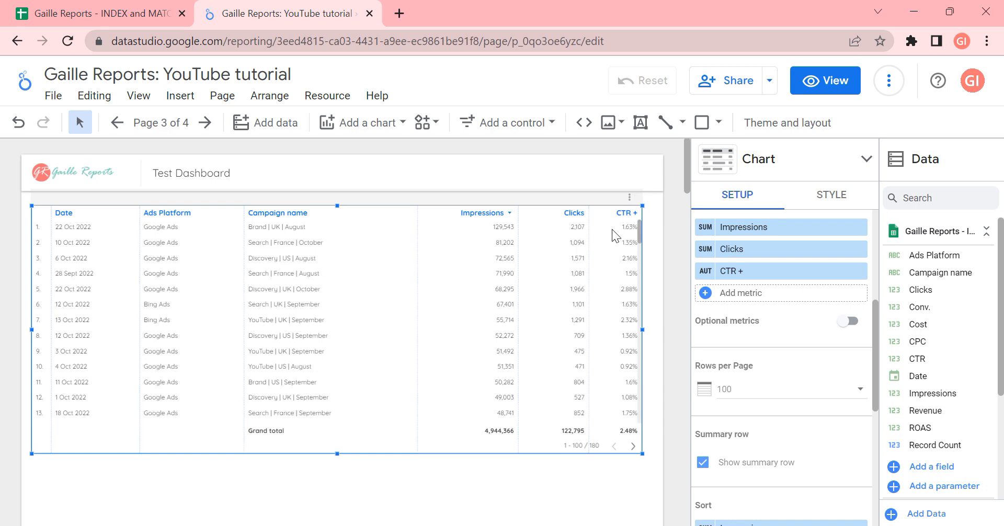
mouse_move(586, 287)
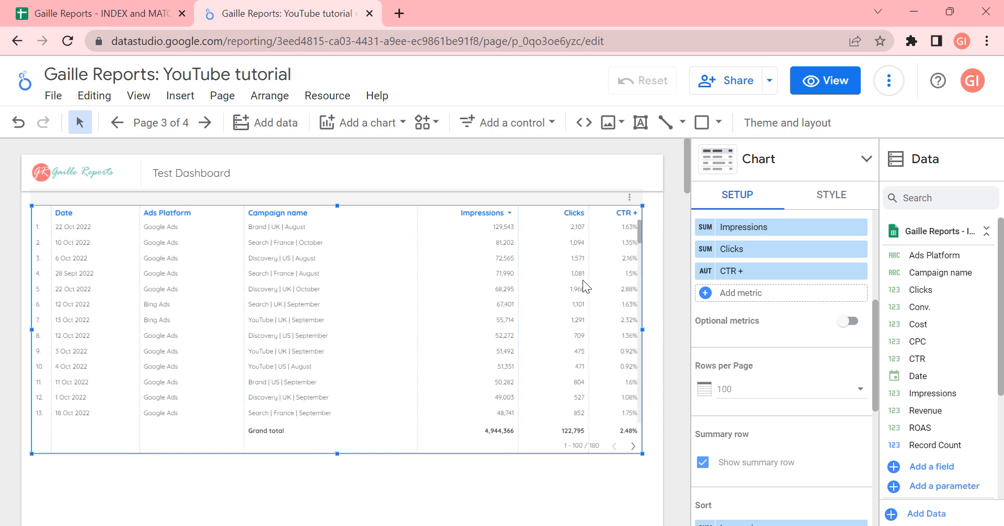
mouse_move(477, 248)
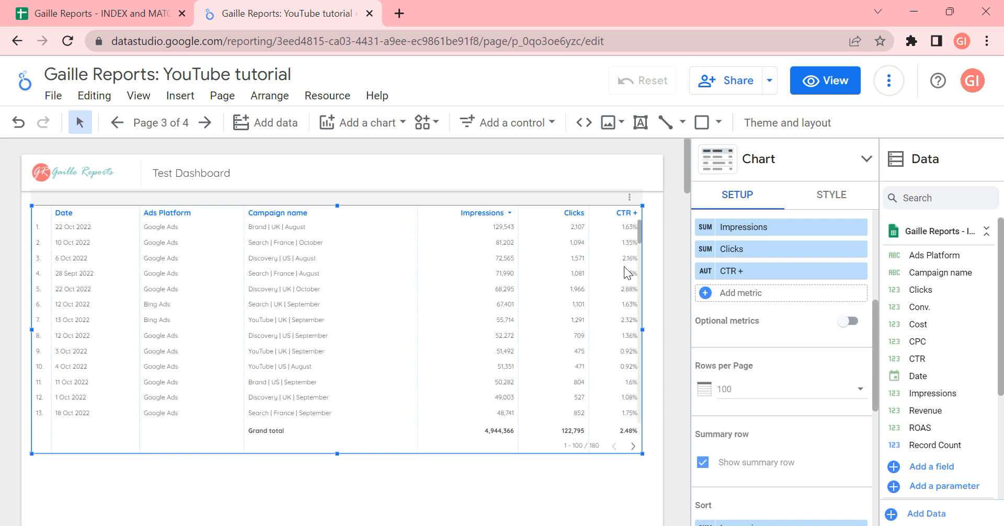
mouse_move(612, 250)
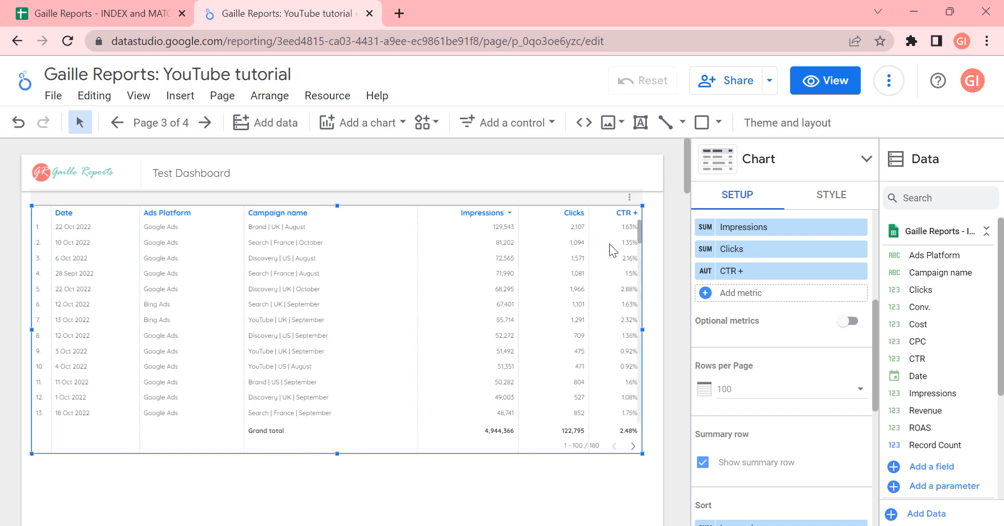
mouse_move(506, 258)
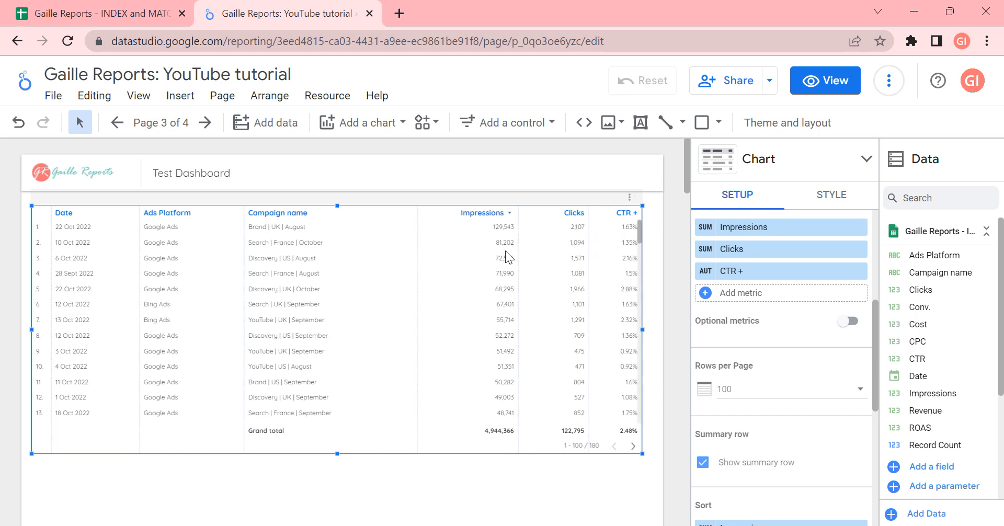